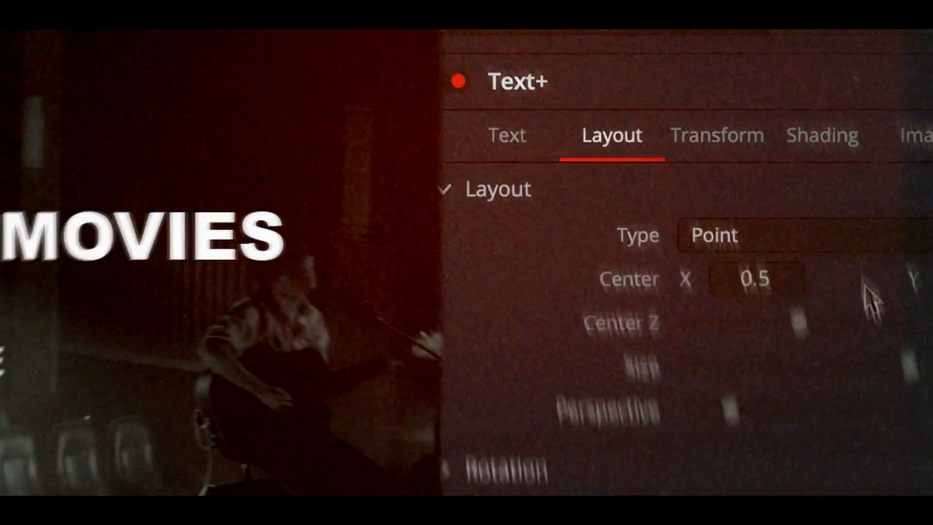
Park the playhead in the timeline ruler at about 00:00:05:06, where the title will begin
{"action": "left_click", "coordinate": [821, 135]}
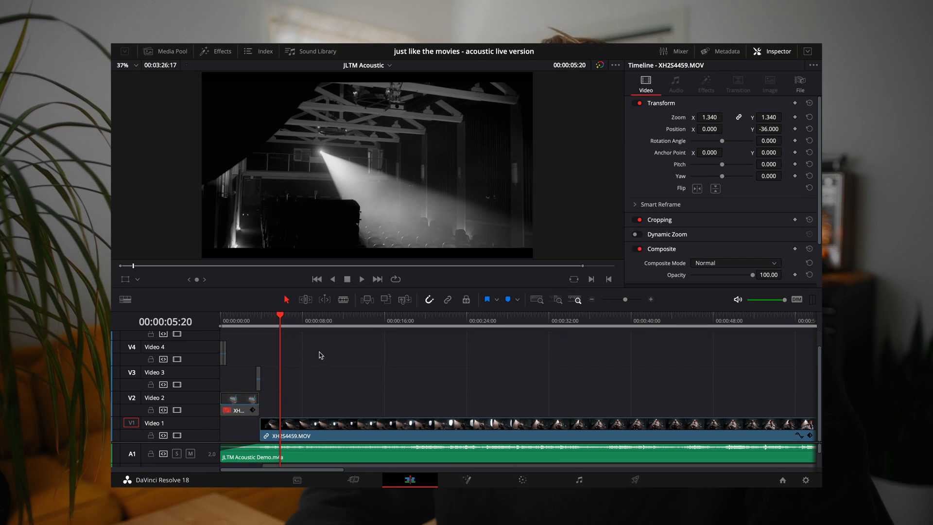
{"action": "mouse_move", "coordinate": [319, 396]}
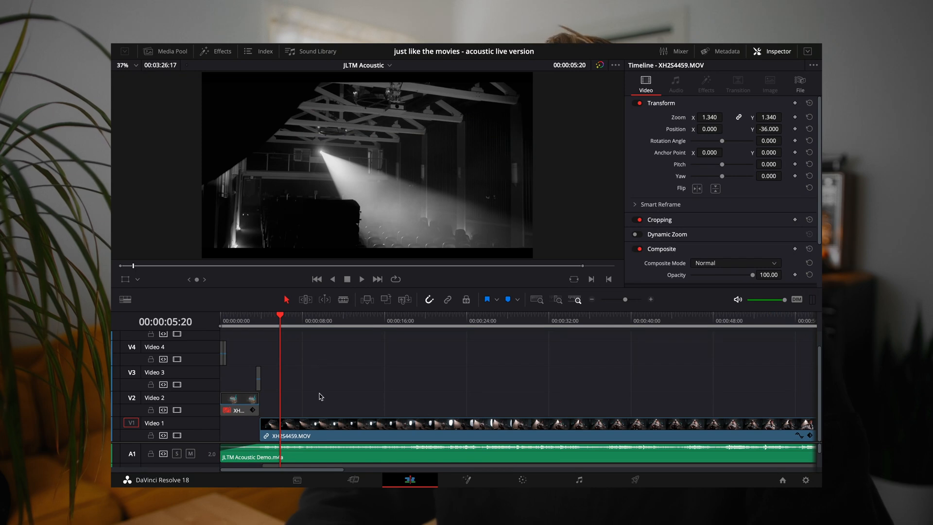
{"action": "mouse_move", "coordinate": [332, 376]}
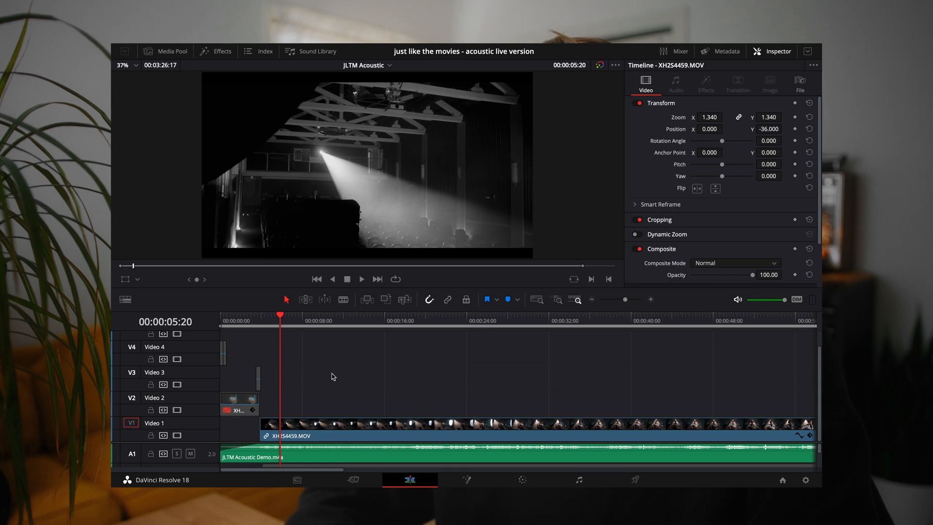
{"action": "mouse_move", "coordinate": [333, 373]}
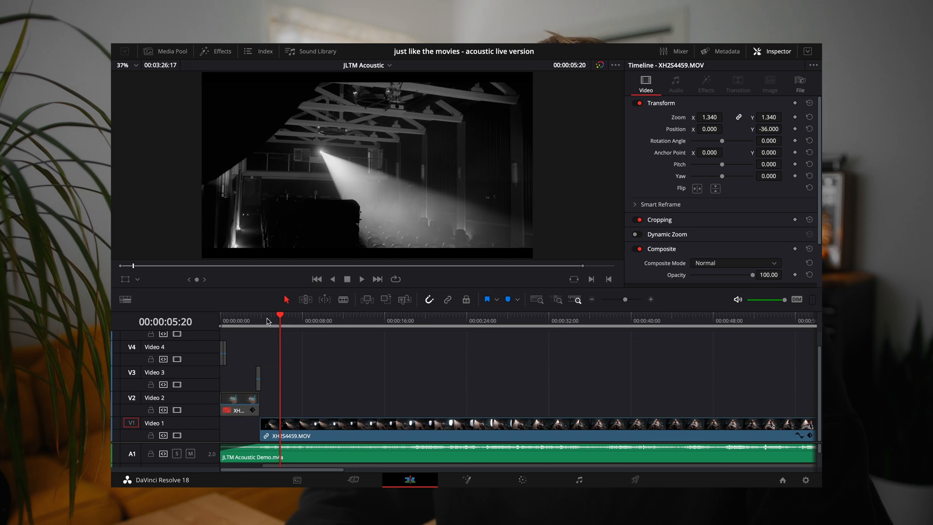
{"action": "left_click", "coordinate": [263, 321]}
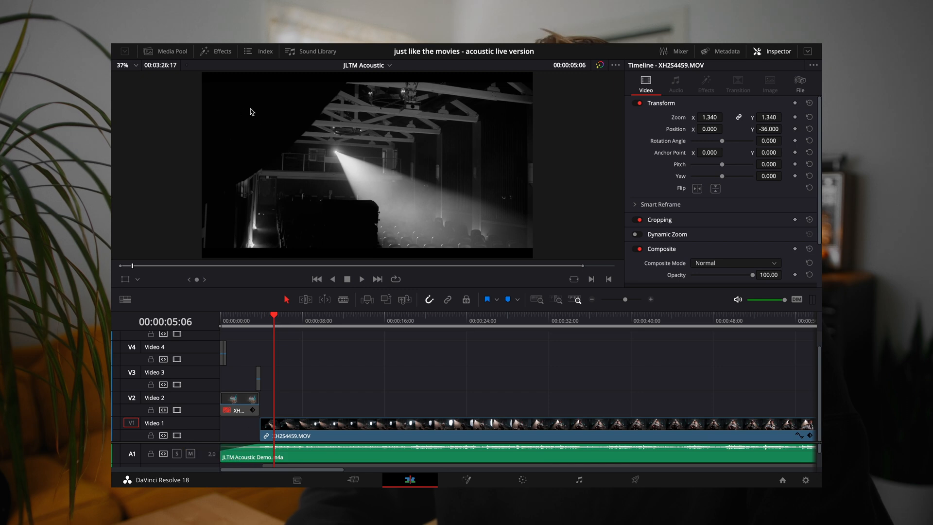
Drop a Text+ title from Effects > Titles onto V3 at the playhead and stretch it to about six seconds
{"action": "left_click", "coordinate": [220, 52]}
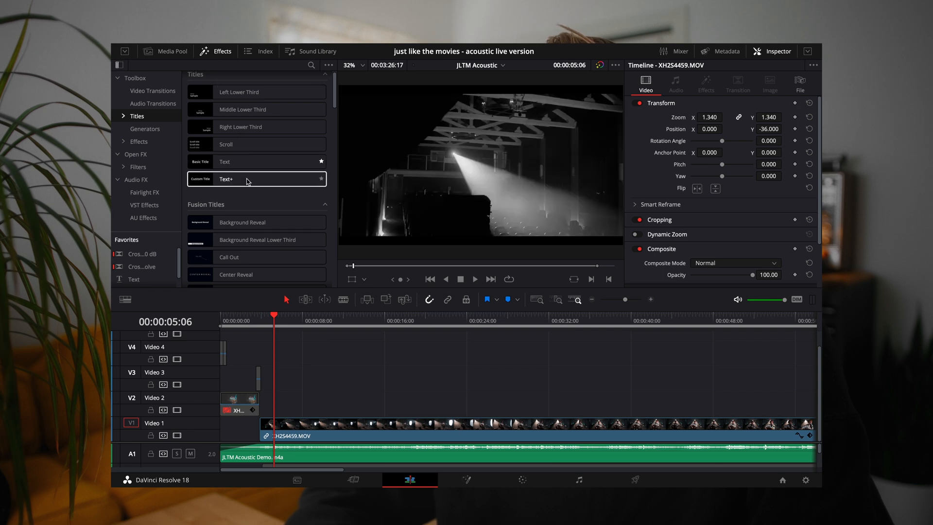
{"action": "left_click_drag", "start_coordinate": [255, 179], "coordinate": [291, 378]}
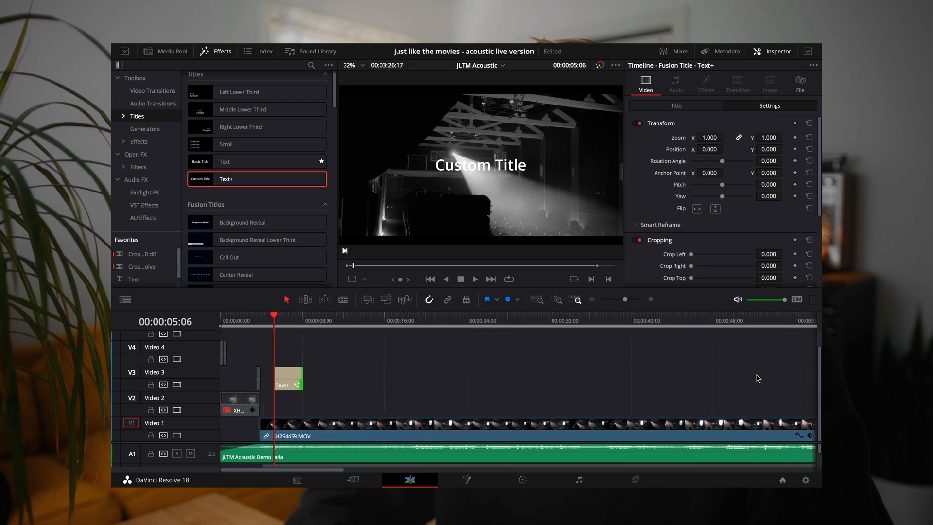
{"action": "left_click_drag", "start_coordinate": [299, 376], "coordinate": [370, 376]}
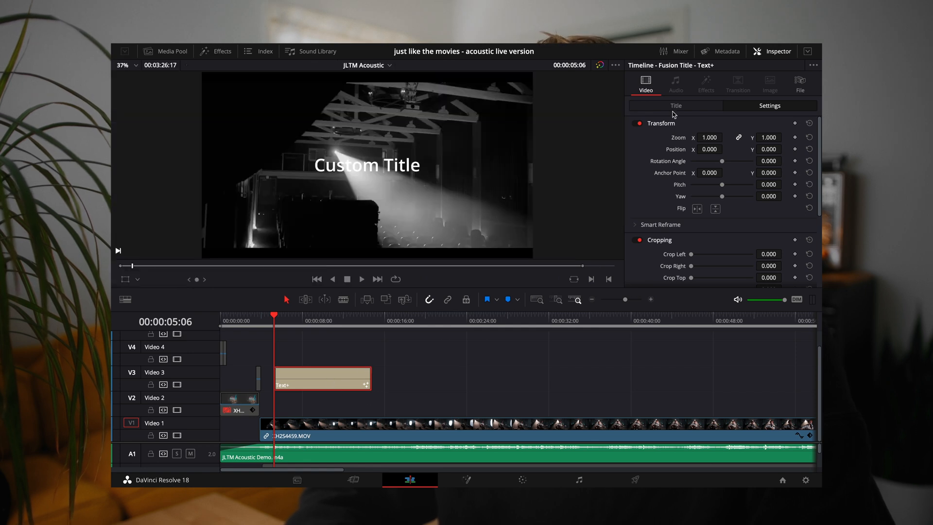
Replace the placeholder with 'JUST LIKE' over 'THE MOVIES' on two lines in Arial Black
{"action": "left_click", "coordinate": [675, 105]}
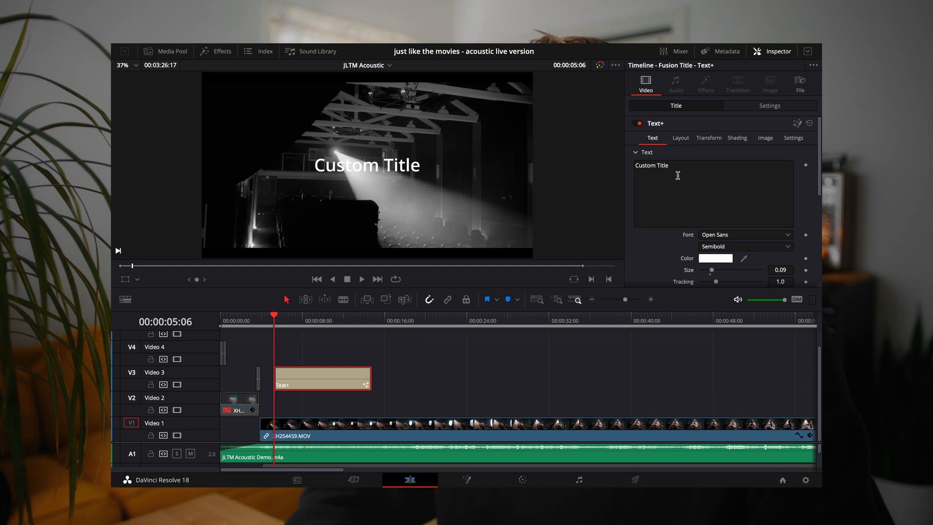
{"action": "double_click", "coordinate": [651, 165]}
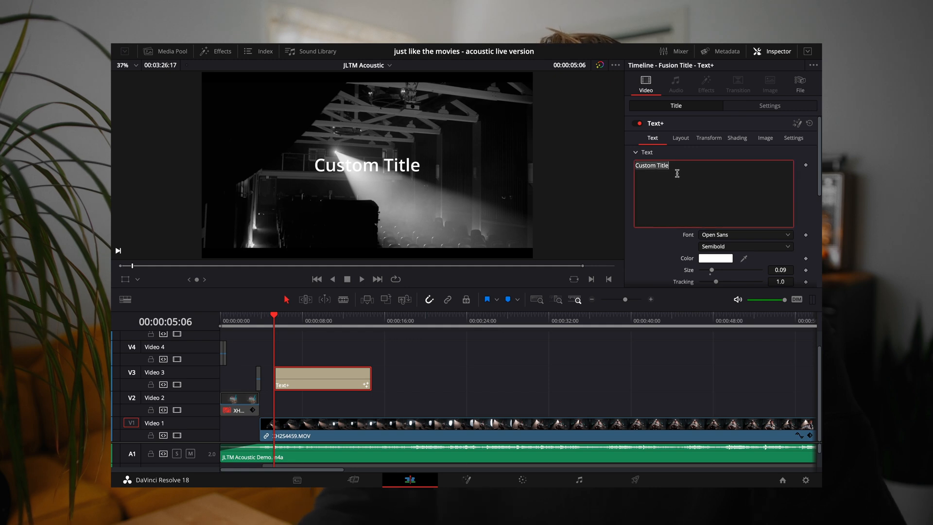
{"action": "type", "text": "JUST LIKE"}
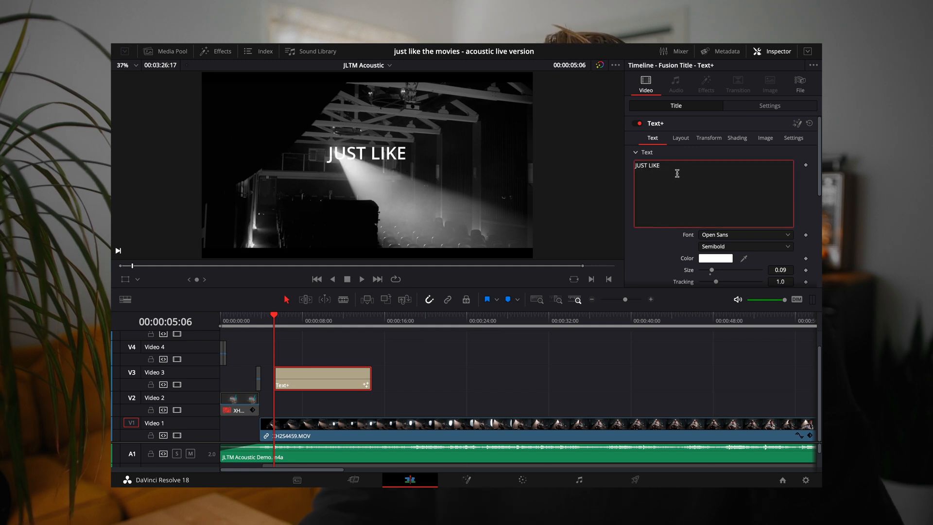
{"action": "type", "text": "THE MOVIES"}
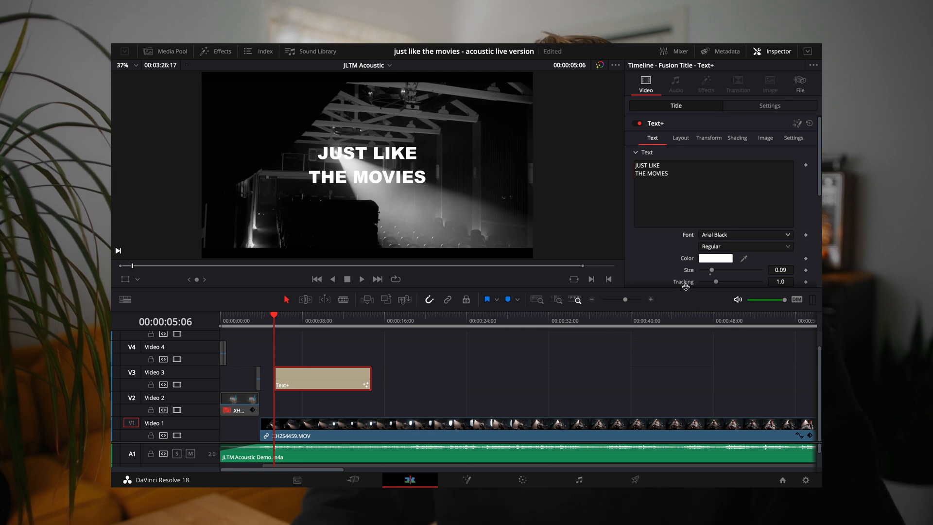
Enlarge the title text and switch it to Arial in Regular weight
{"action": "left_click_drag", "start_coordinate": [712, 269], "coordinate": [717, 269]}
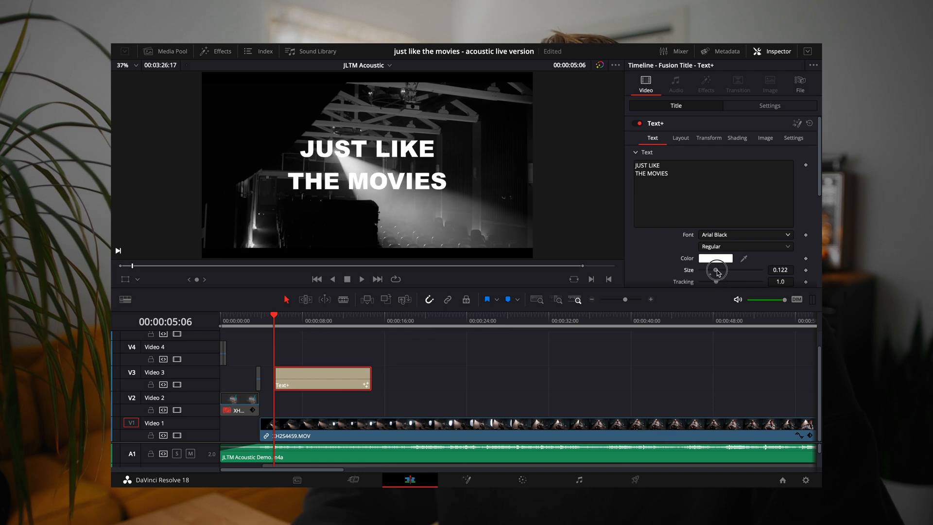
{"action": "left_click", "coordinate": [743, 234]}
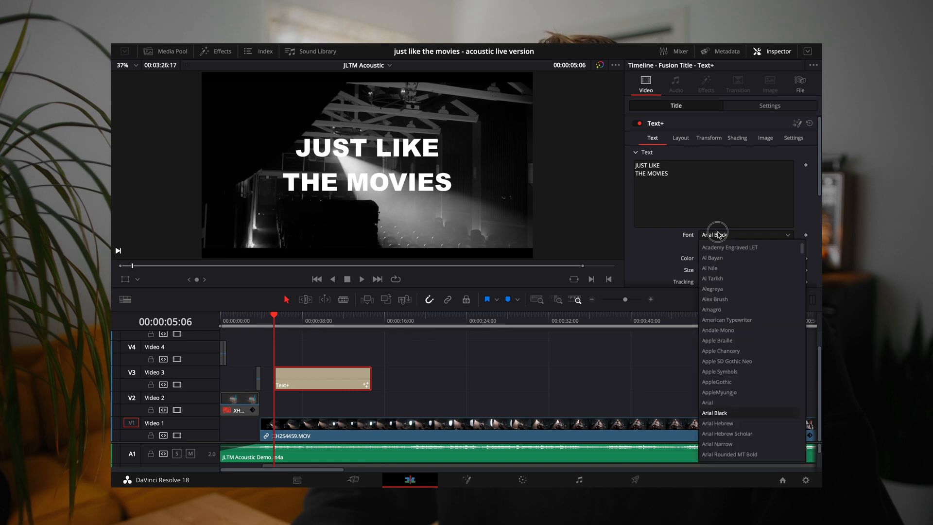
{"action": "left_click", "coordinate": [707, 402]}
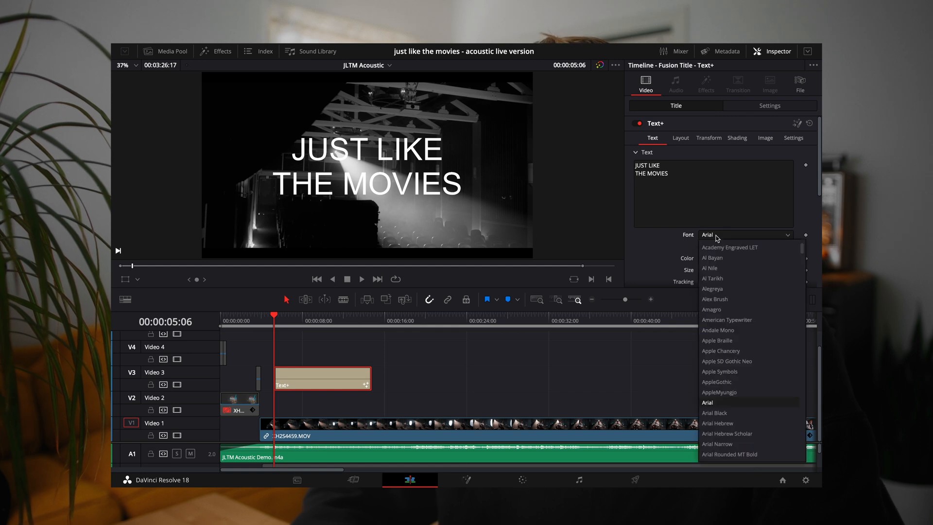
{"action": "left_click", "coordinate": [745, 246]}
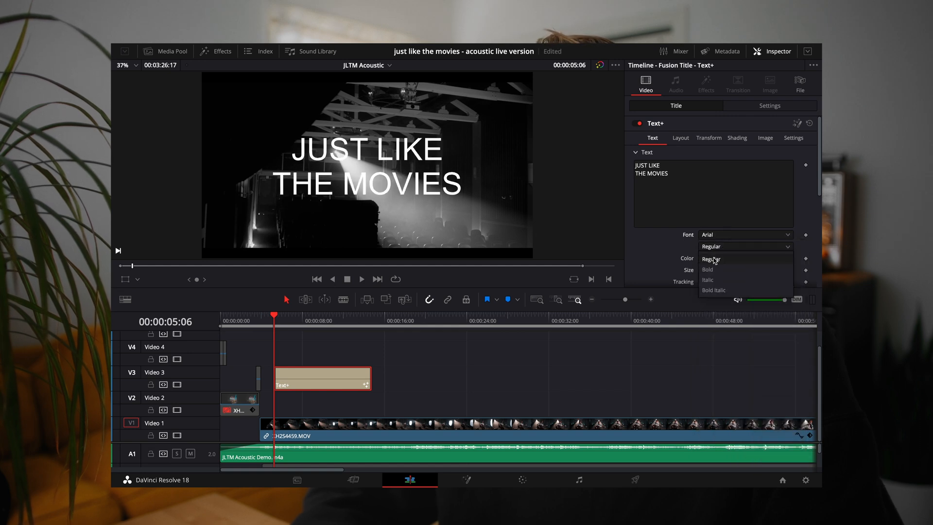
{"action": "left_click", "coordinate": [743, 234]}
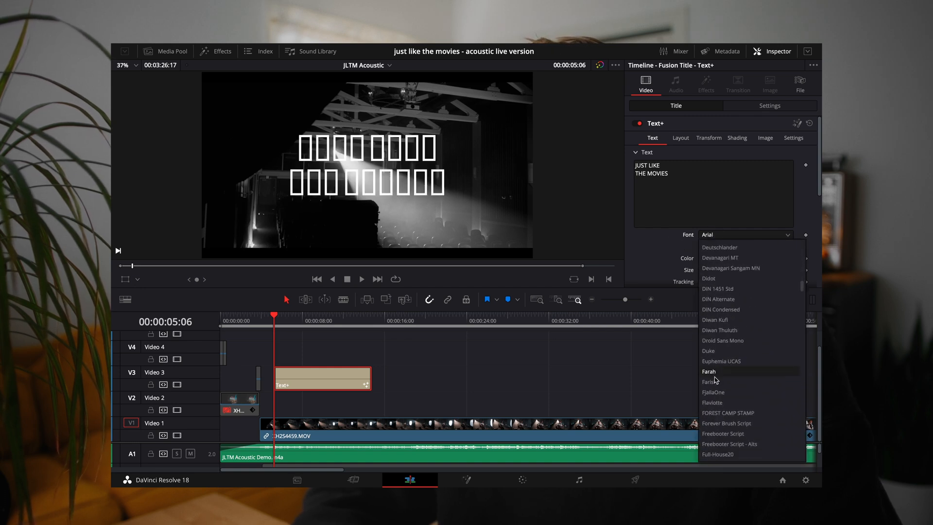
Audition Futura and Montserrat on the title and keep browsing the font list
{"action": "scroll", "scroll_direction": "down", "scroll_amount": 3}
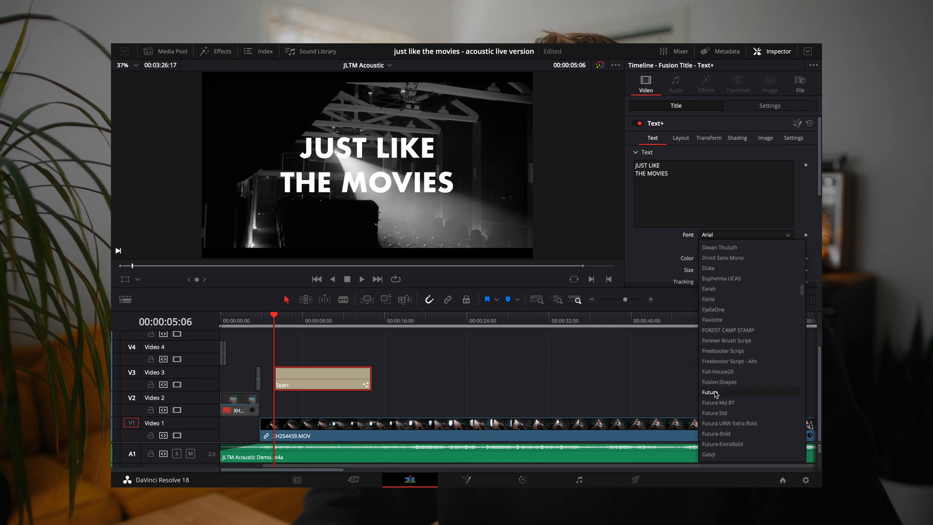
{"action": "left_click", "coordinate": [710, 391]}
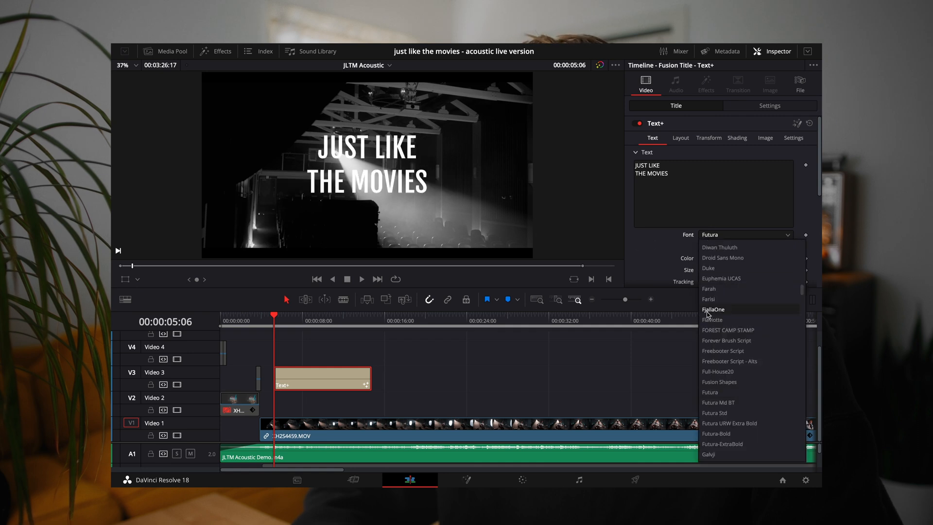
{"action": "scroll", "scroll_direction": "down", "scroll_amount": 3}
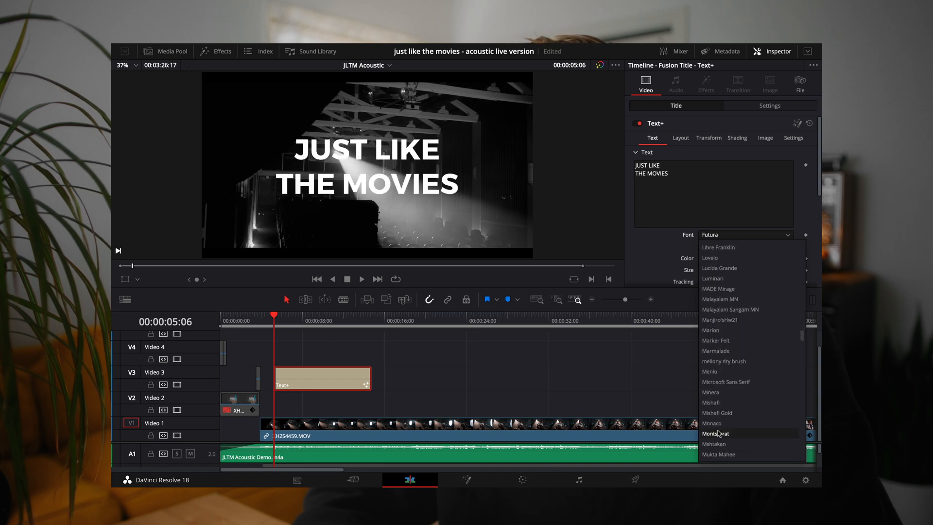
{"action": "left_click", "coordinate": [716, 433]}
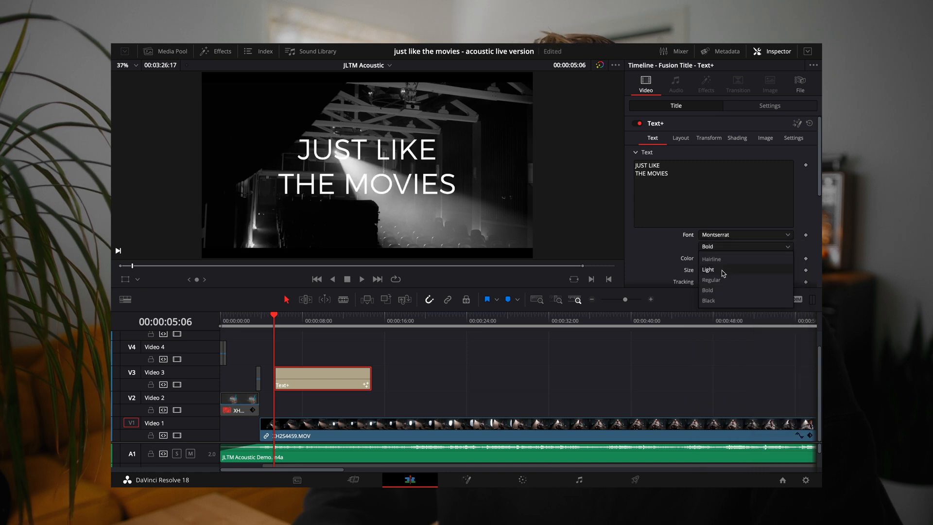
{"action": "mouse_move", "coordinate": [711, 259]}
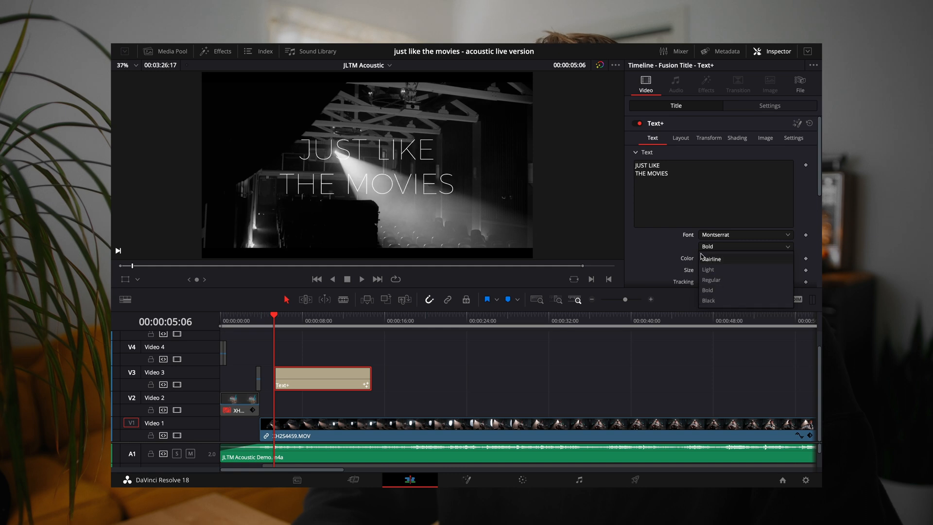
{"action": "left_click", "coordinate": [743, 234]}
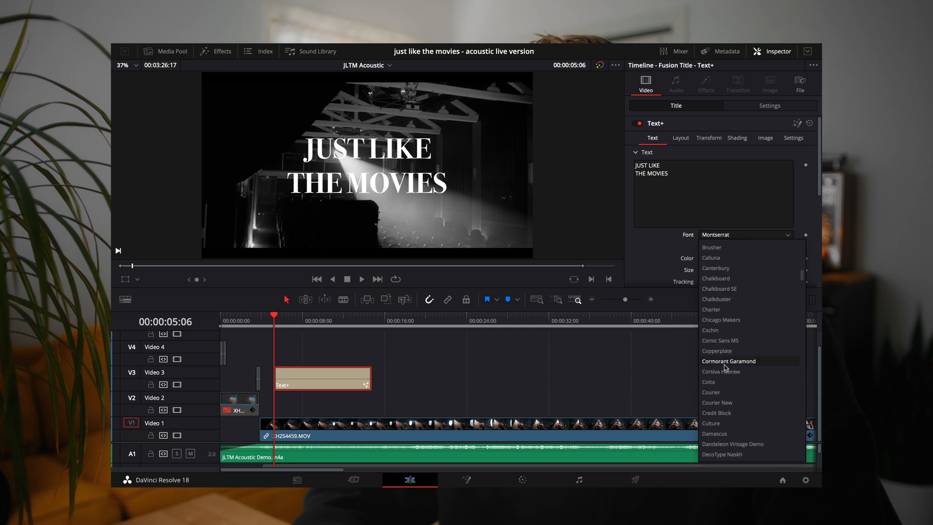
{"action": "scroll", "scroll_direction": "down", "scroll_amount": 3}
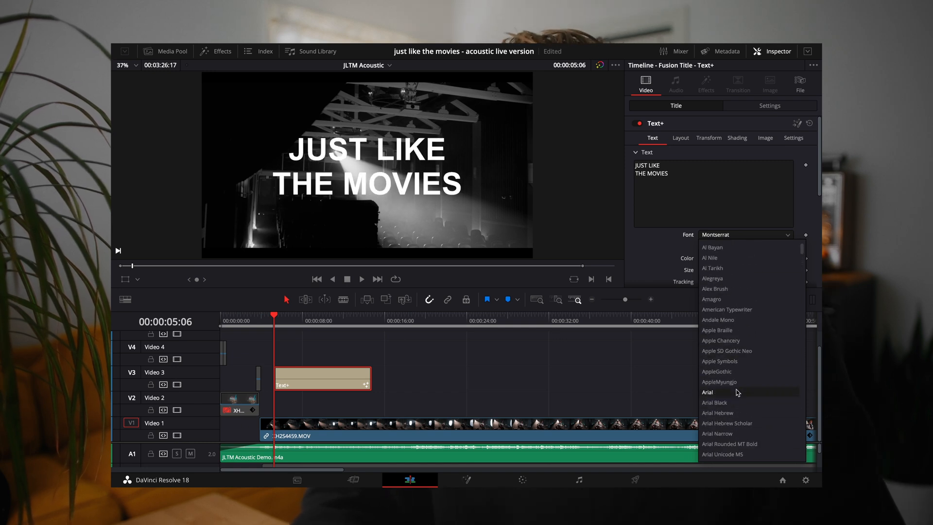
Return the title to Arial Black, tighten line spacing to about 0.69 and raise size to about 0.138
{"action": "left_click", "coordinate": [714, 402]}
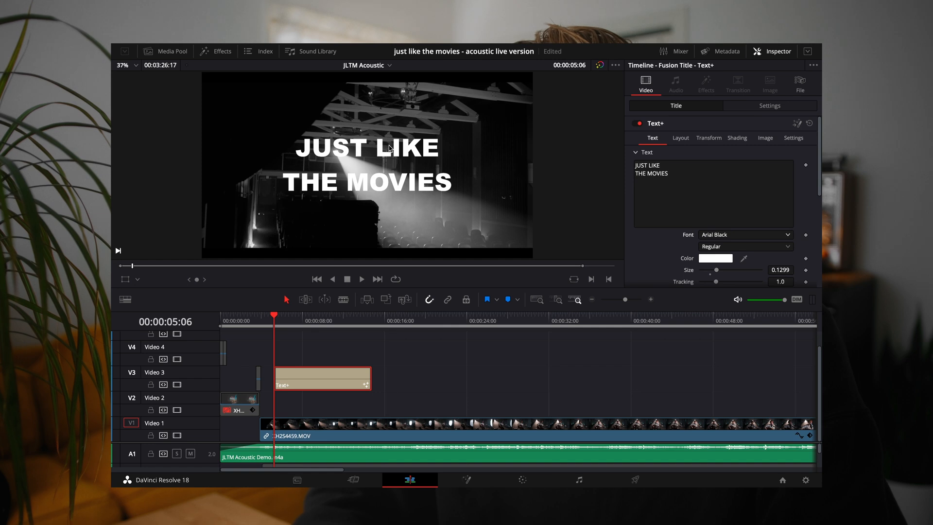
{"action": "mouse_move", "coordinate": [381, 171]}
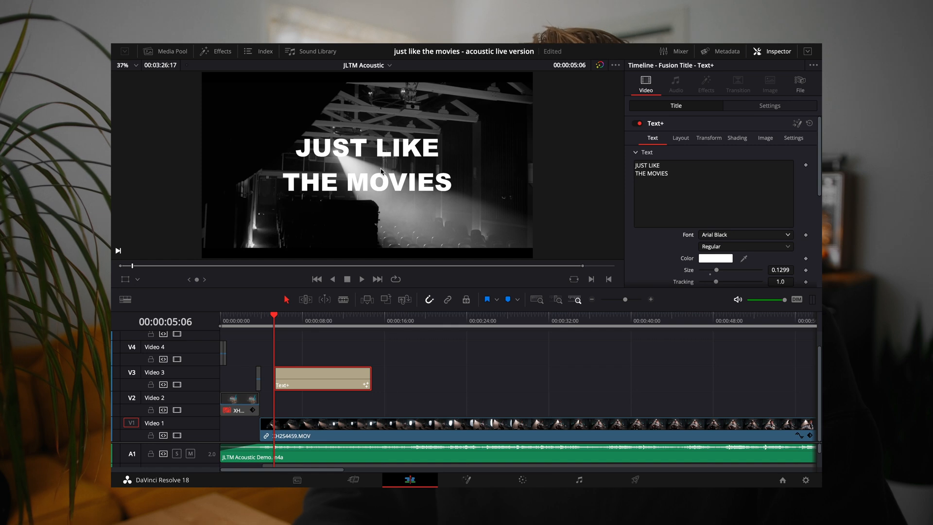
{"action": "scroll", "scroll_direction": "down", "scroll_amount": 3}
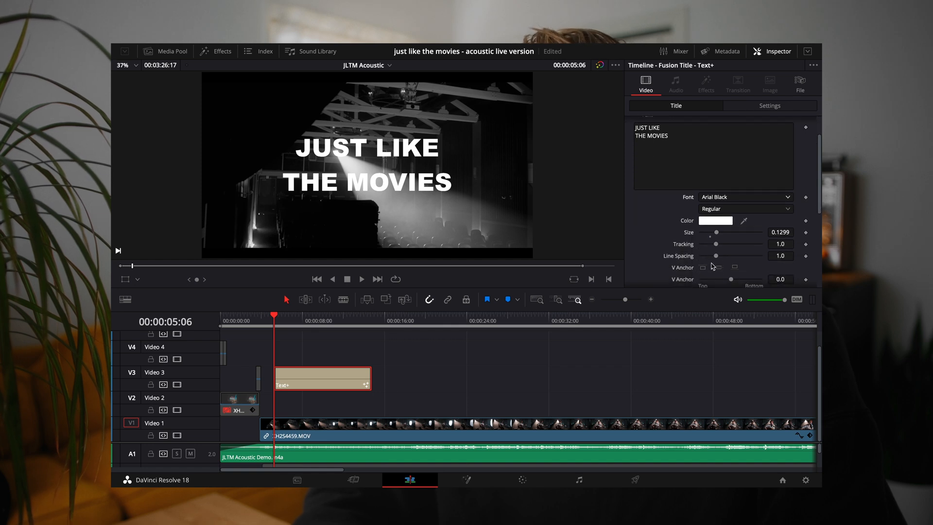
{"action": "left_click_drag", "start_coordinate": [716, 255], "coordinate": [709, 256]}
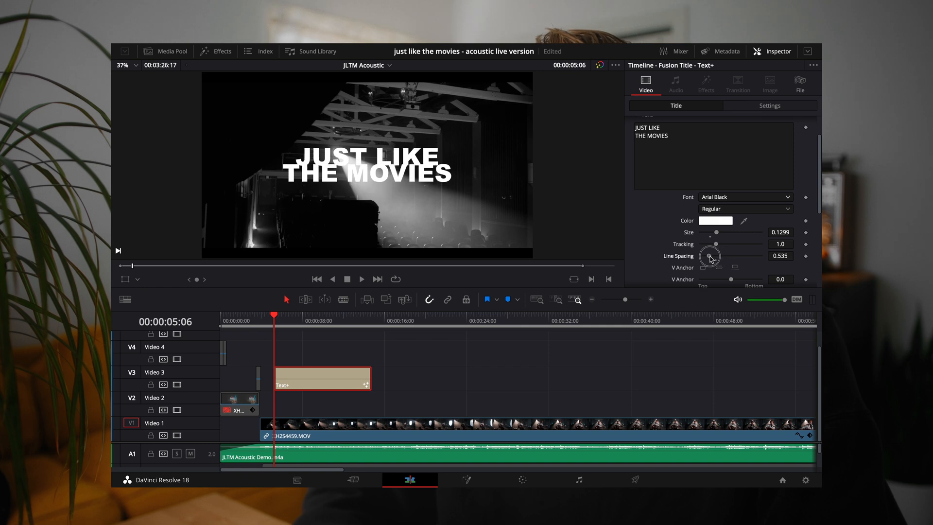
{"action": "left_click_drag", "start_coordinate": [711, 255], "coordinate": [714, 253]}
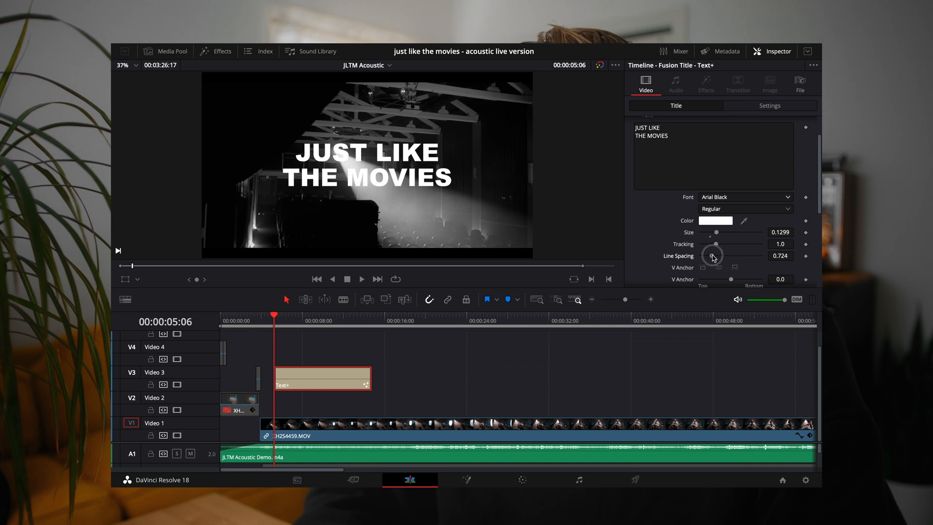
{"action": "left_click_drag", "start_coordinate": [714, 250], "coordinate": [711, 256]}
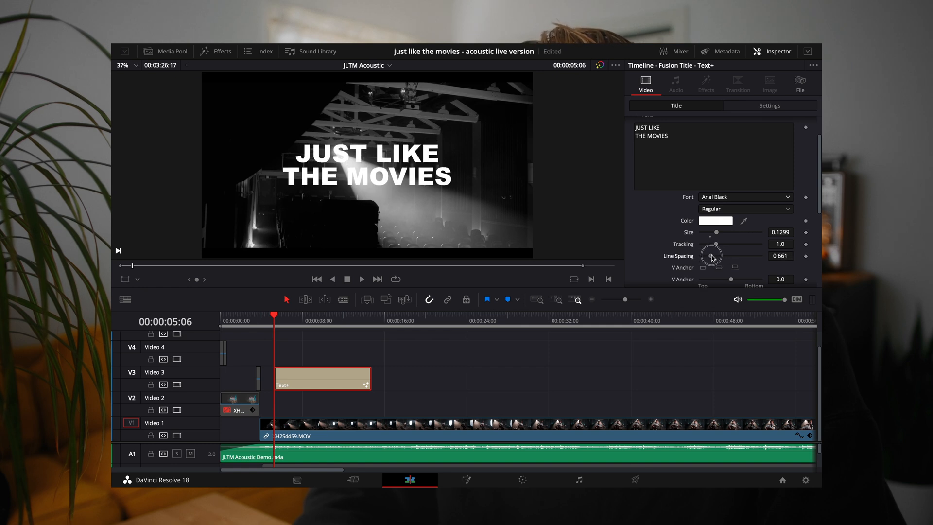
{"action": "left_click_drag", "start_coordinate": [711, 255], "coordinate": [714, 258]}
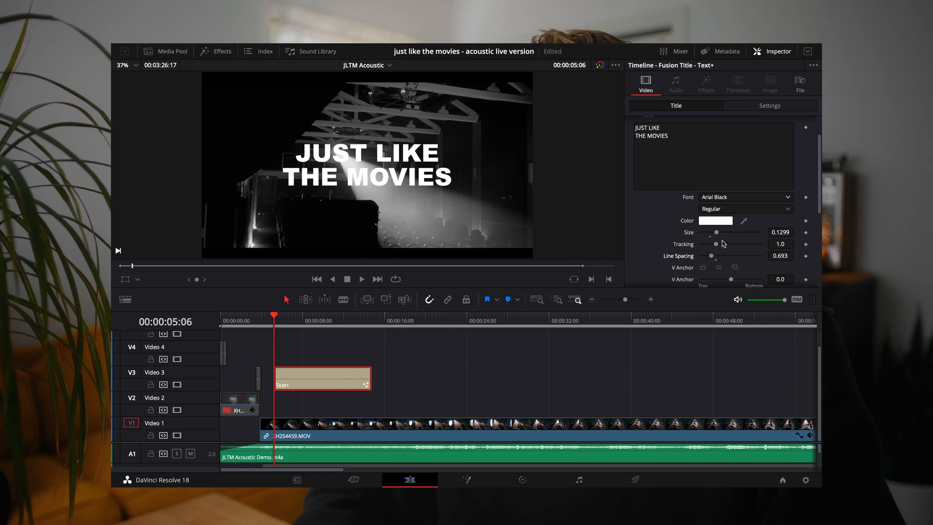
{"action": "left_click_drag", "start_coordinate": [717, 232], "coordinate": [720, 232]}
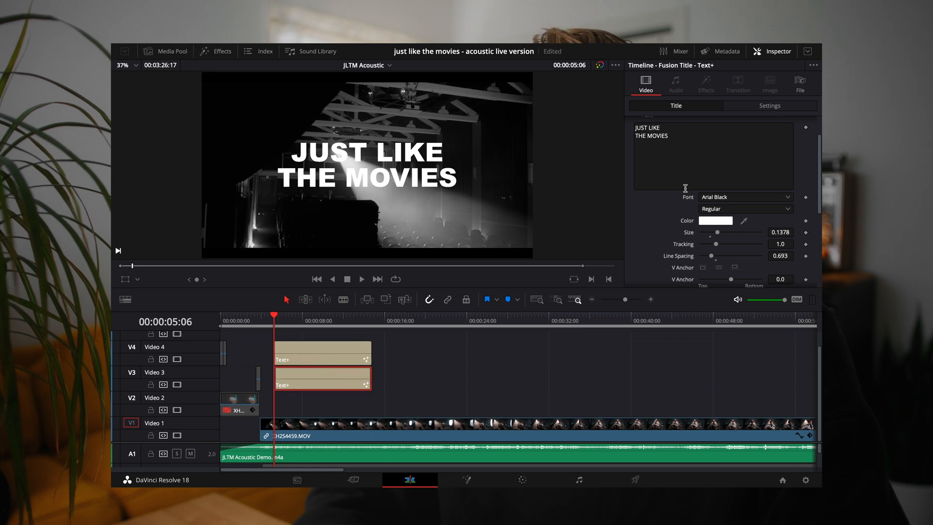
Lower the V4 copy's Center Y to about 0.37 so it sits beneath the original title
{"action": "left_click", "coordinate": [680, 135]}
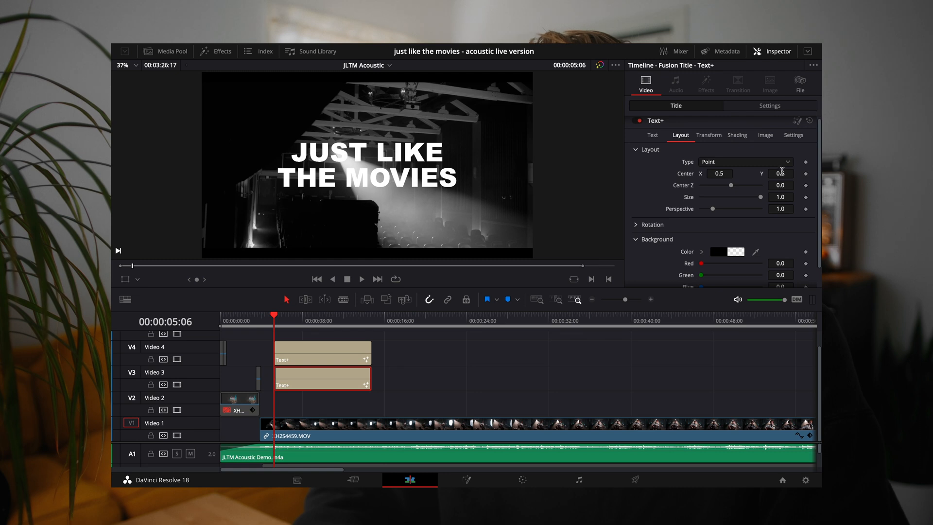
{"action": "left_click_drag", "start_coordinate": [781, 173], "coordinate": [781, 173]}
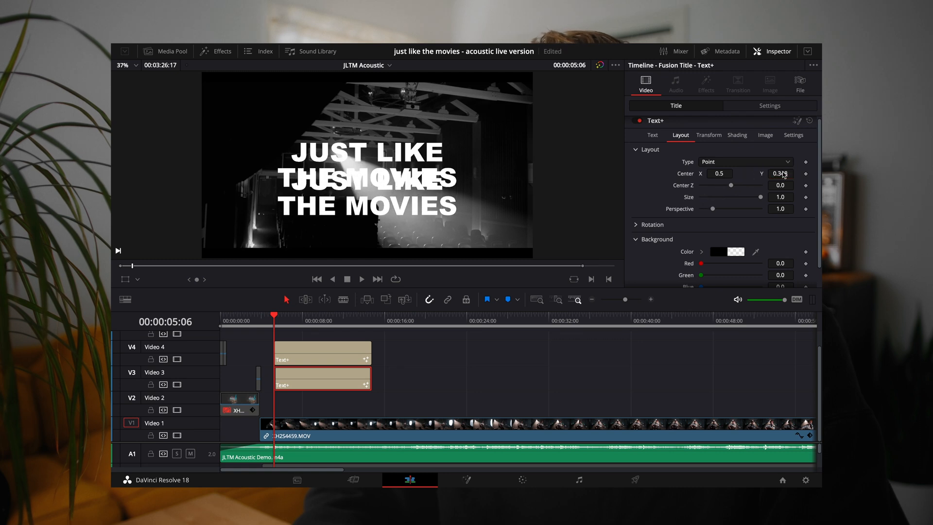
{"action": "left_click", "coordinate": [652, 137]}
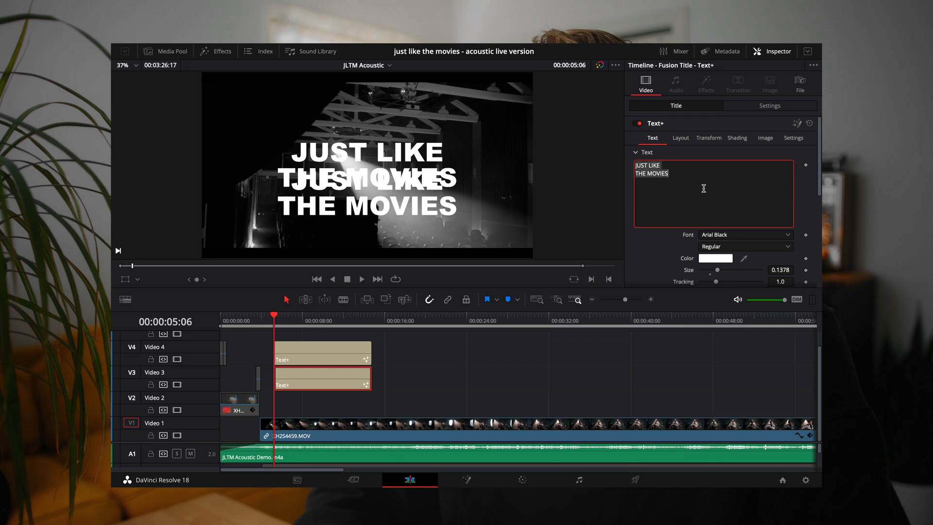
Start the subtitle text with CARS and change its font to Arial Bold
{"action": "type", "text": "CARS IN DRIVE"}
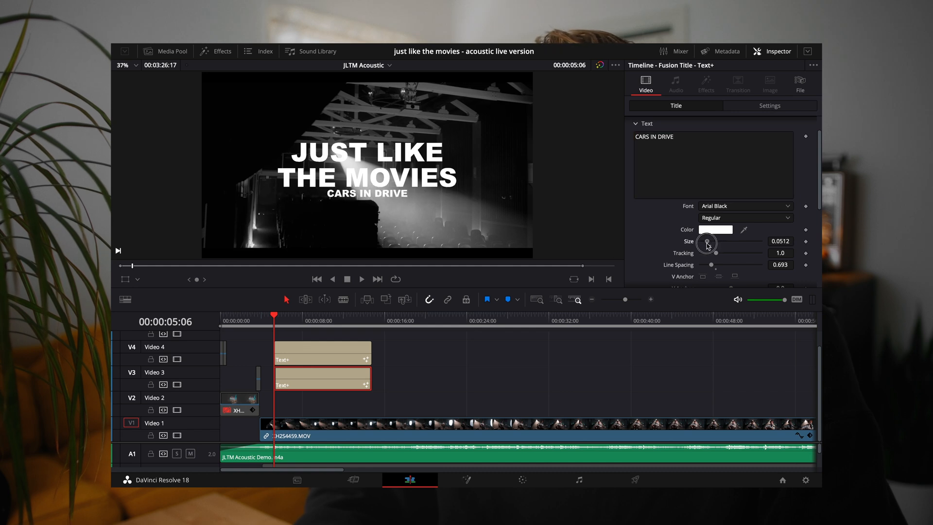
{"action": "left_click", "coordinate": [680, 137]}
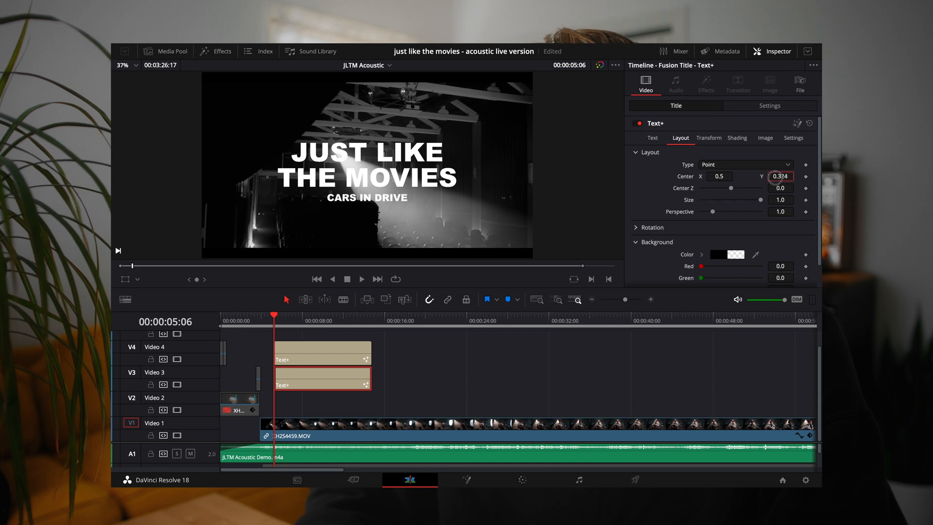
{"action": "left_click", "coordinate": [652, 137]}
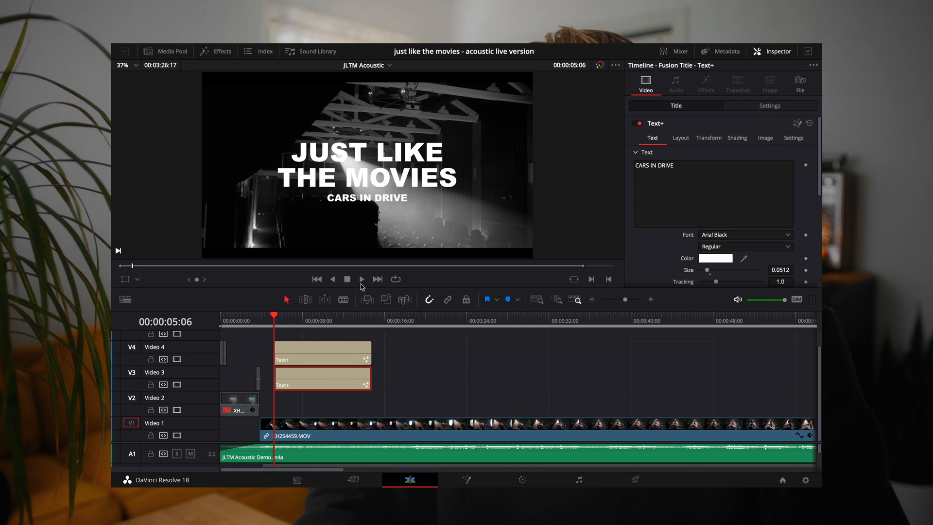
{"action": "left_click", "coordinate": [745, 234]}
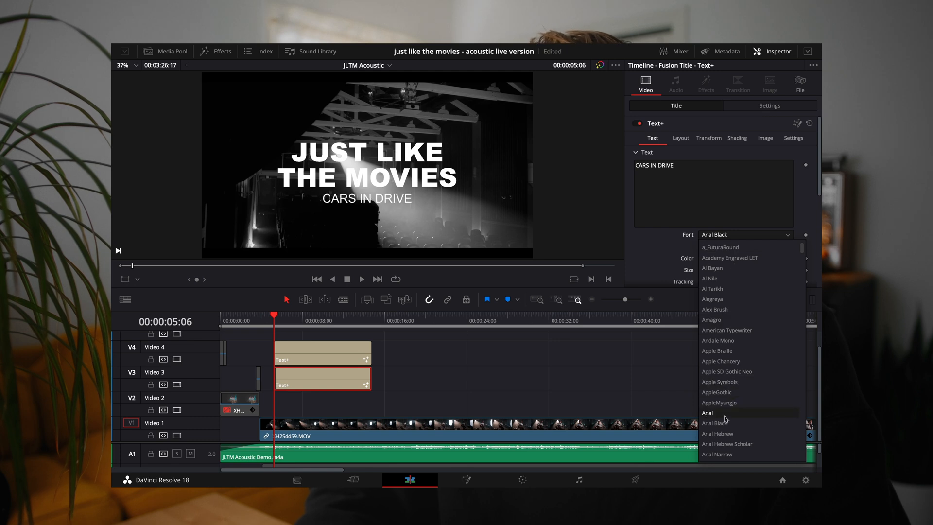
{"action": "left_click", "coordinate": [708, 412]}
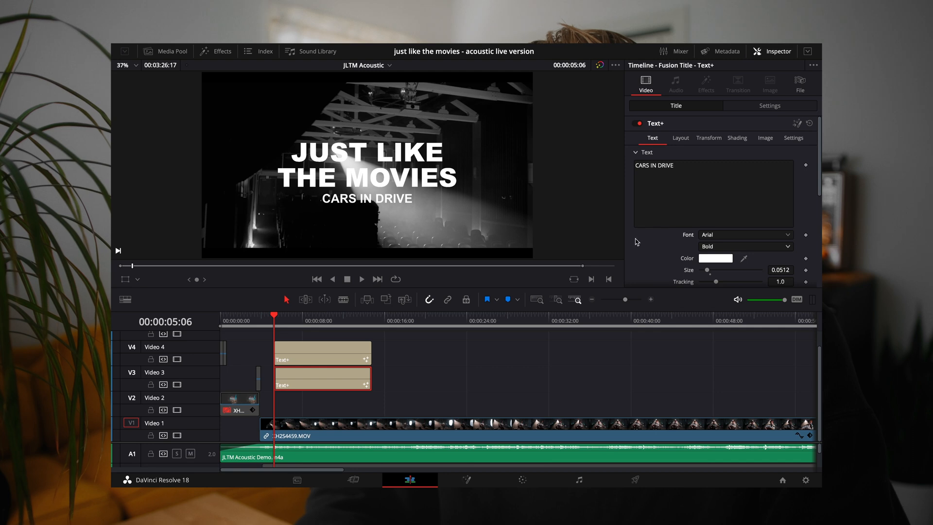
Widen the subtitle's tracking, shrink its size and set Center Y to 0.33
{"action": "scroll", "scroll_direction": "down", "scroll_amount": 3}
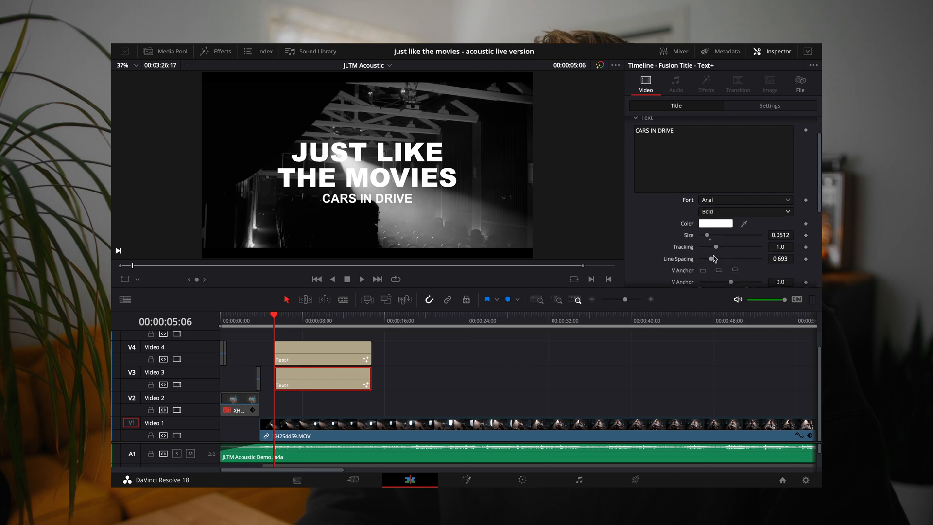
{"action": "left_click_drag", "start_coordinate": [717, 246], "coordinate": [722, 245]}
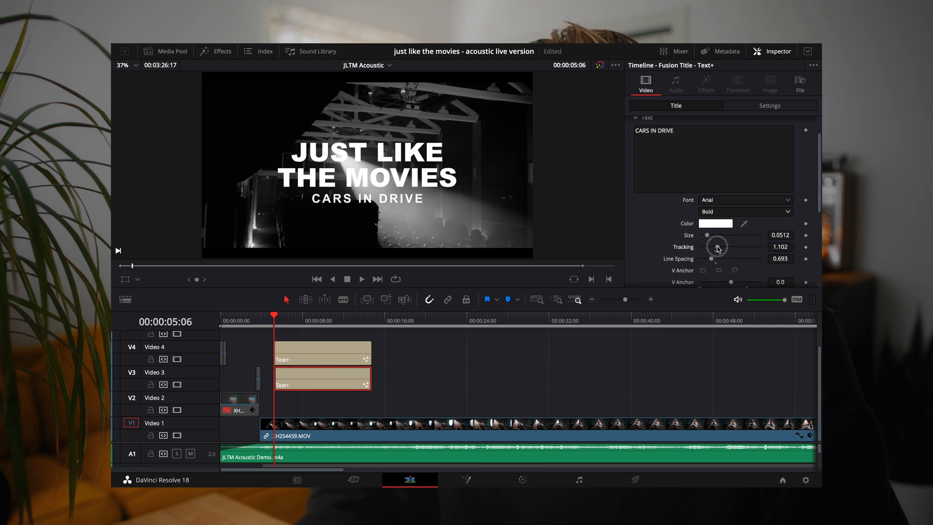
{"action": "left_click_drag", "start_coordinate": [717, 246], "coordinate": [712, 246]}
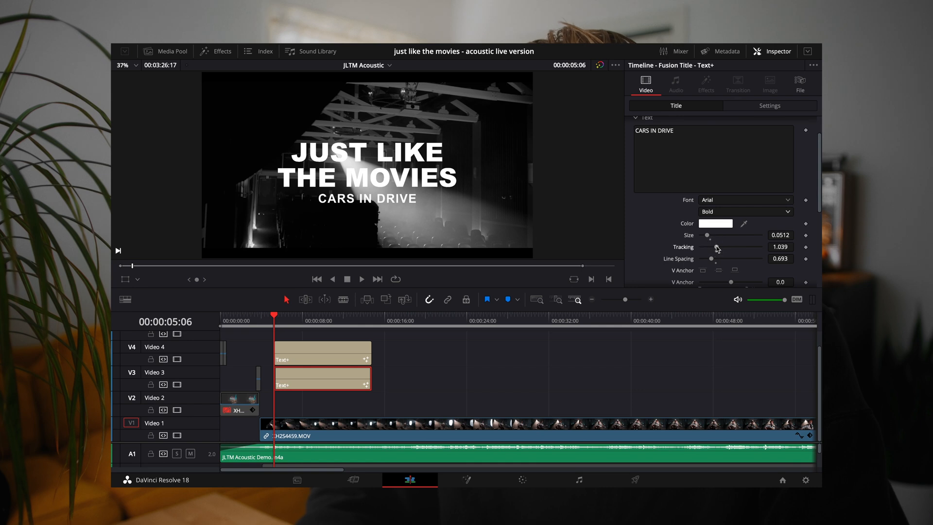
{"action": "left_click_drag", "start_coordinate": [714, 235], "coordinate": [706, 235]}
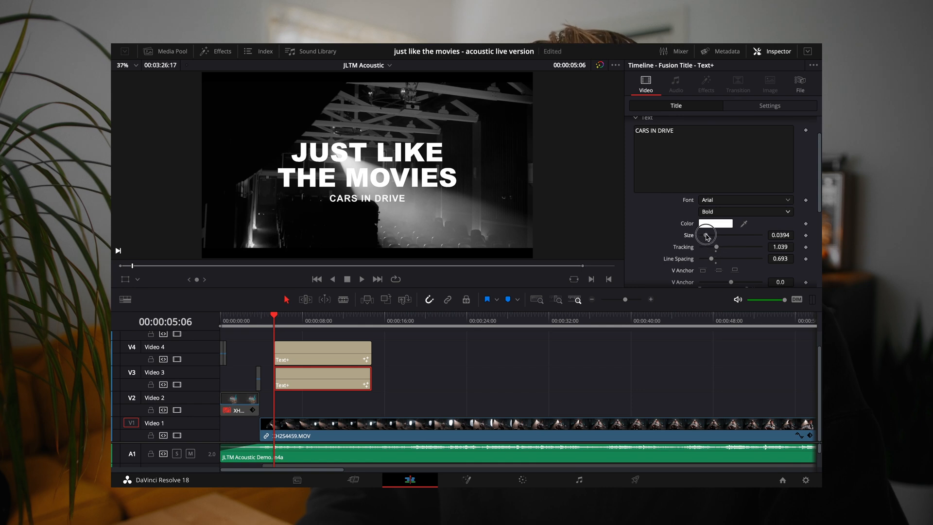
{"action": "left_click_drag", "start_coordinate": [717, 235], "coordinate": [706, 235]}
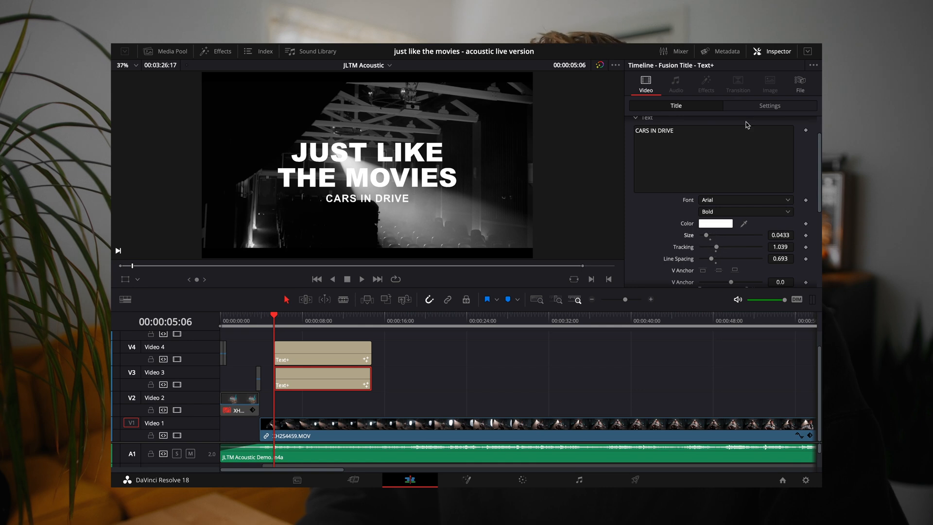
{"action": "left_click", "coordinate": [680, 137]}
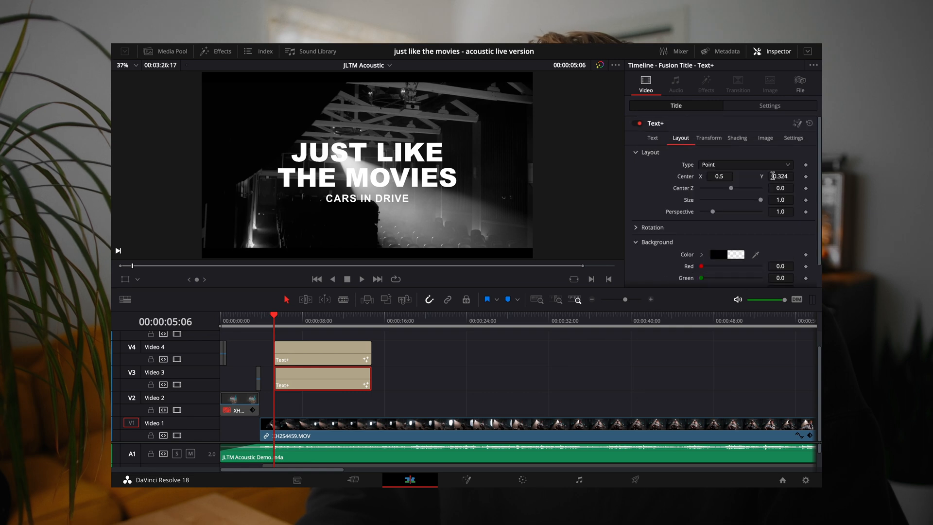
{"action": "type", "text": "0.33"}
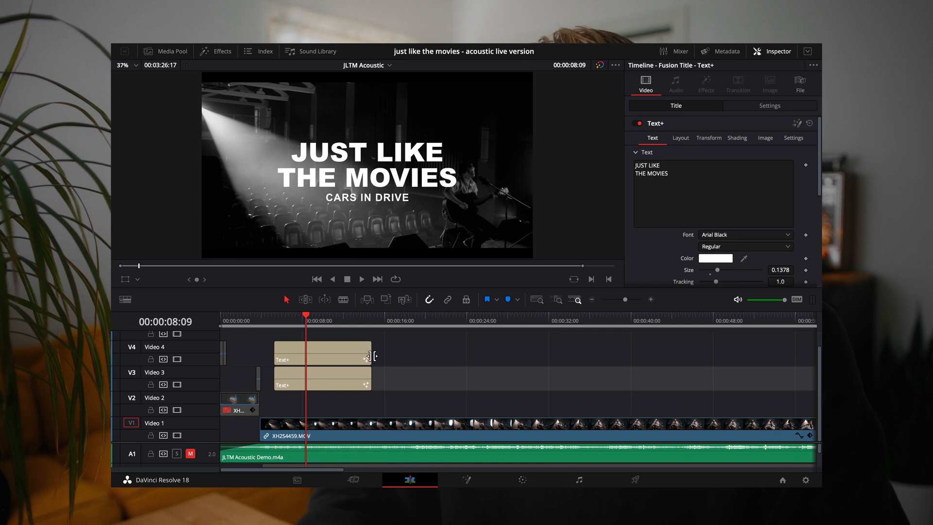
Try the main title as 'Just Like / The Movies', then restore it to uppercase THE MOVIES
{"action": "left_click", "coordinate": [322, 354]}
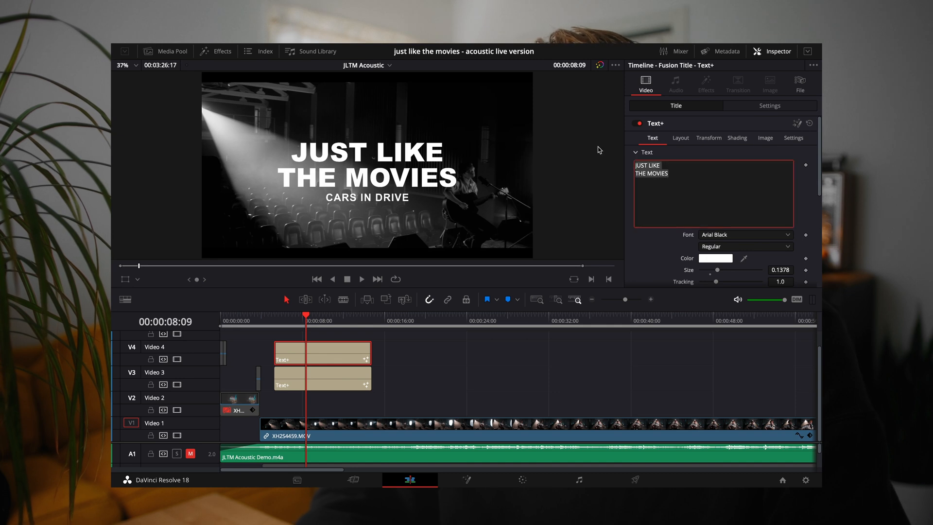
{"action": "type", "text": "Just Luke T"}
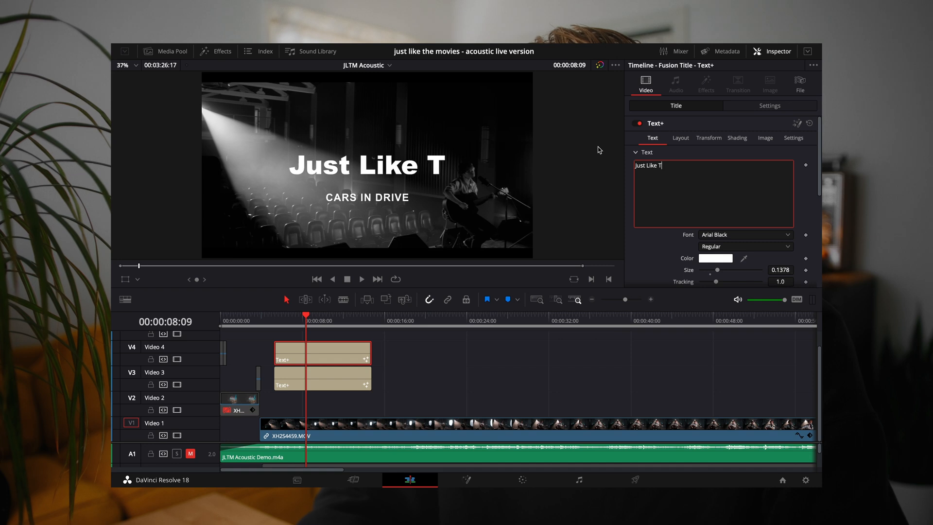
{"action": "key", "text": "backspace"}
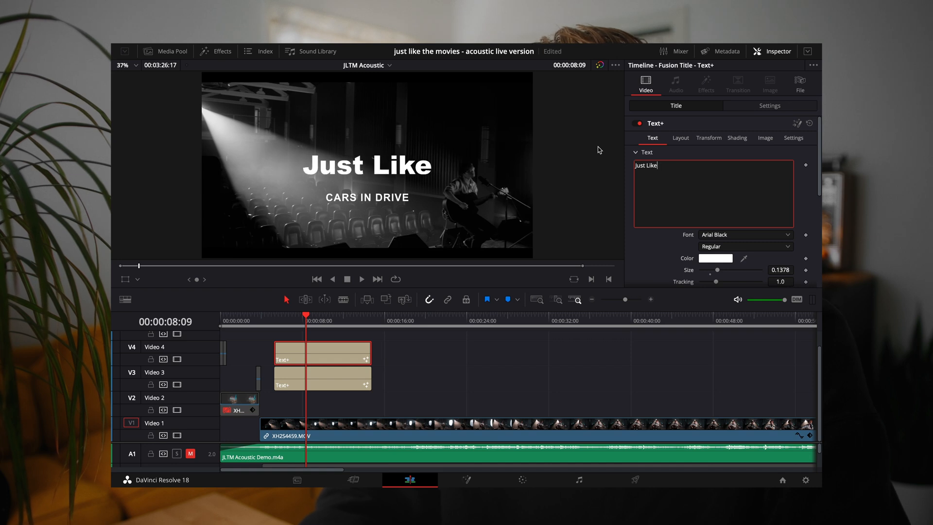
{"action": "type", "text": "The Movies"}
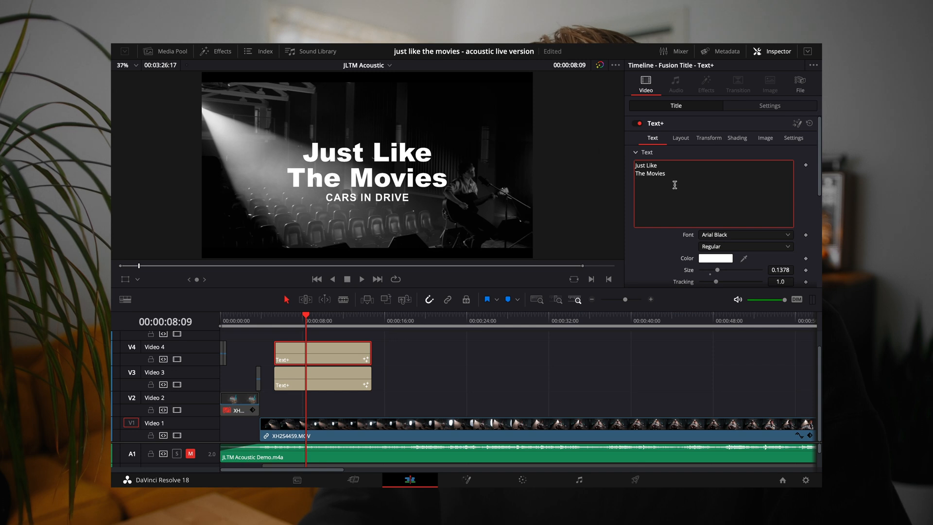
{"action": "triple_click", "coordinate": [648, 169]}
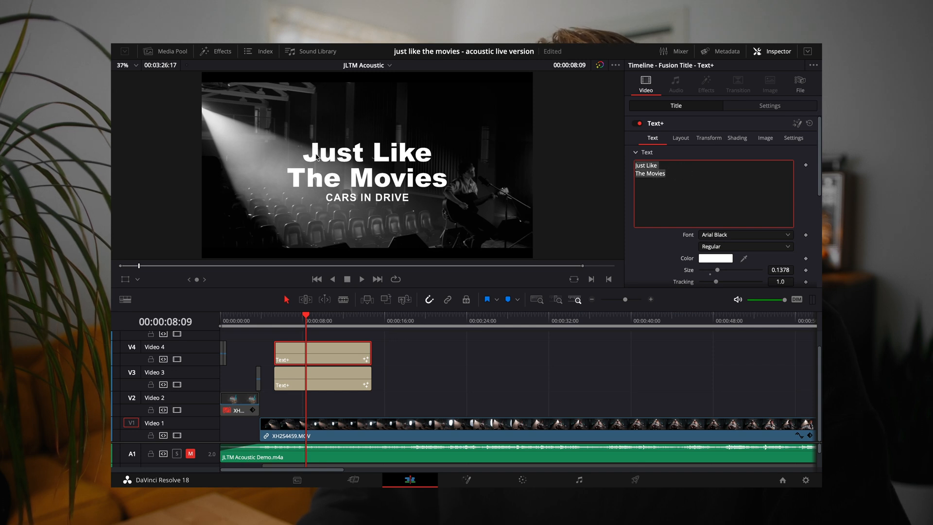
{"action": "mouse_move", "coordinate": [606, 150]}
{"action": "type", "text": "JUST LIKE"}
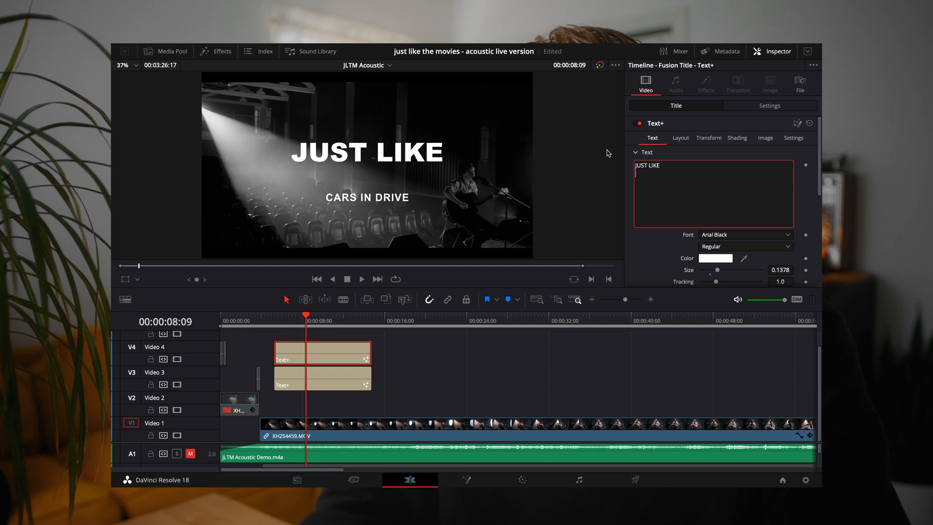
{"action": "type", "text": "THE MOVIES"}
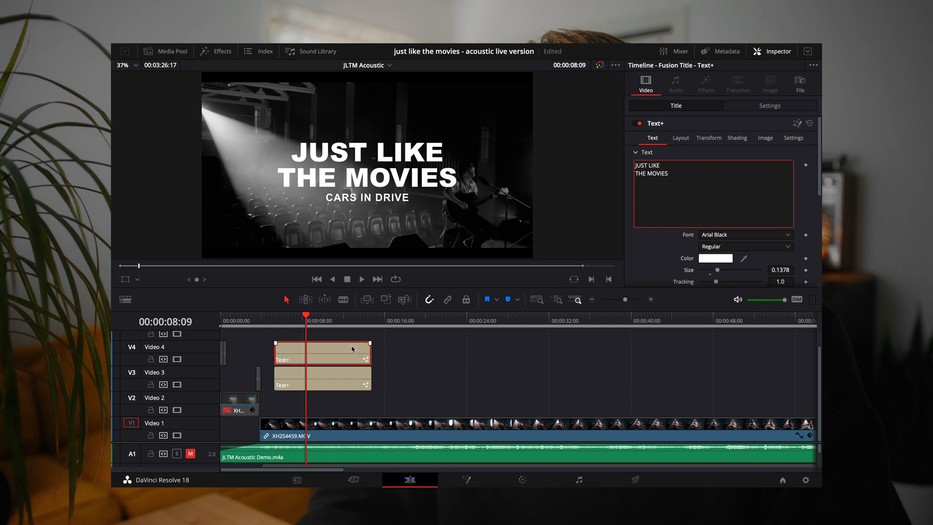
Try the subtitle in lowercase and title case, settle on 'CARS IN DRIVE' and lower it to Center Y 0.322
{"action": "left_click", "coordinate": [321, 377]}
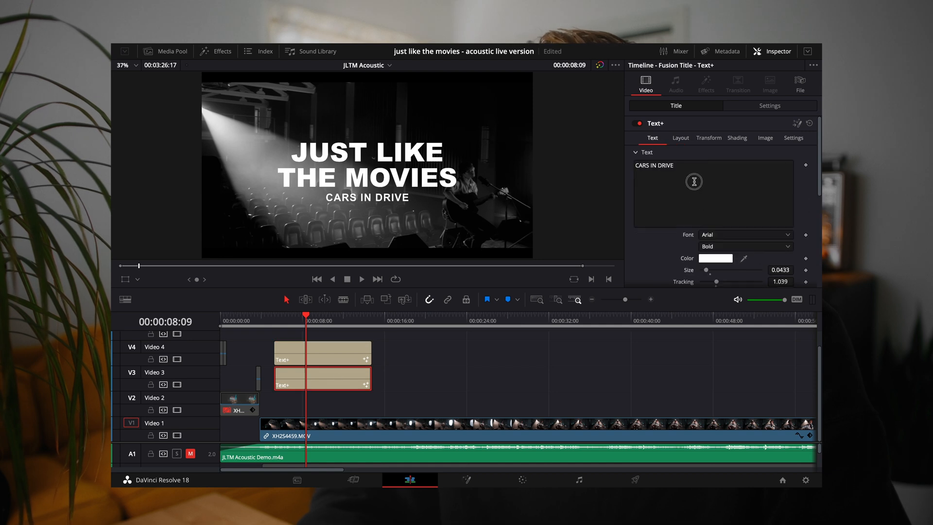
{"action": "type", "text": "cars in d"}
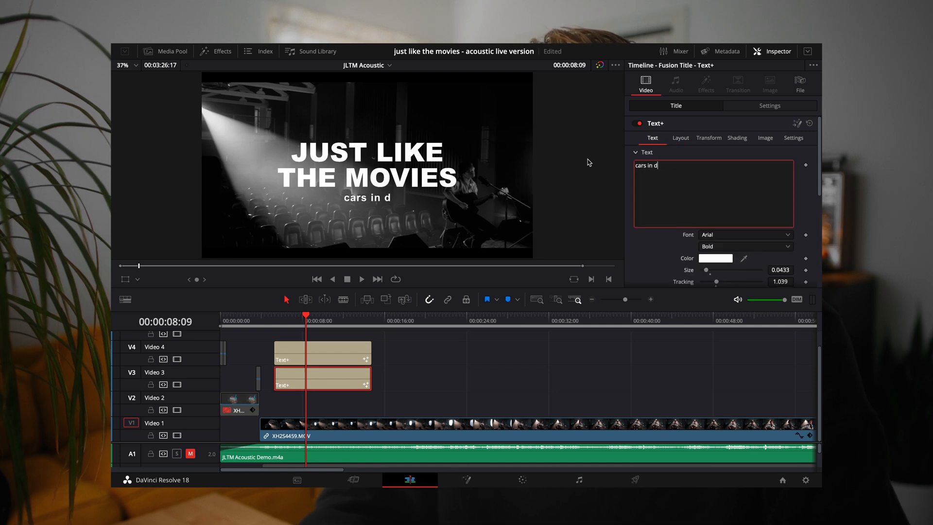
{"action": "type", "text": "rive"}
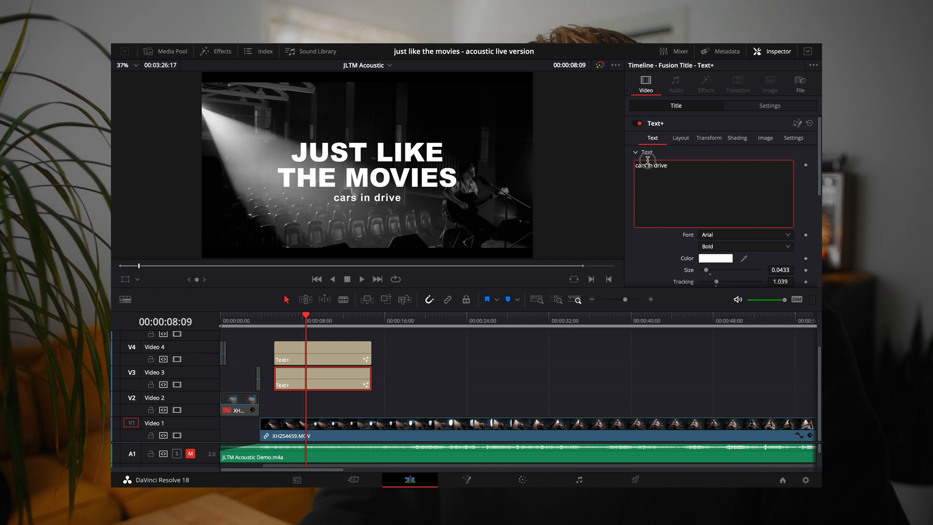
{"action": "type", "text": "Cars in"}
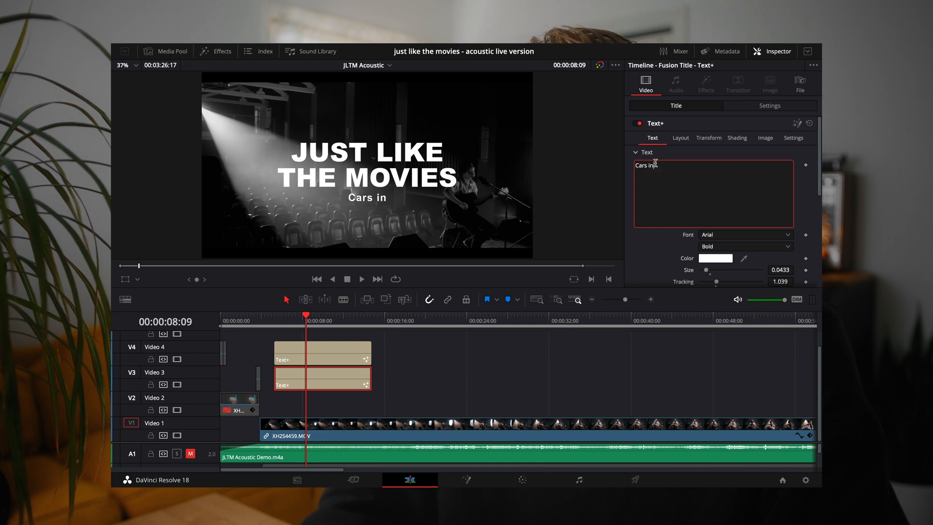
{"action": "type", "text": "Drive"}
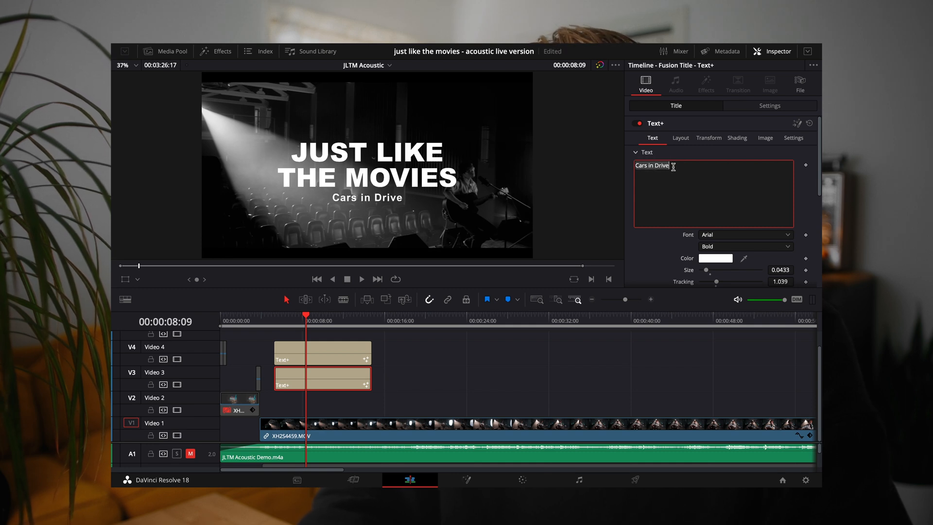
{"action": "type", "text": "CARS IN"}
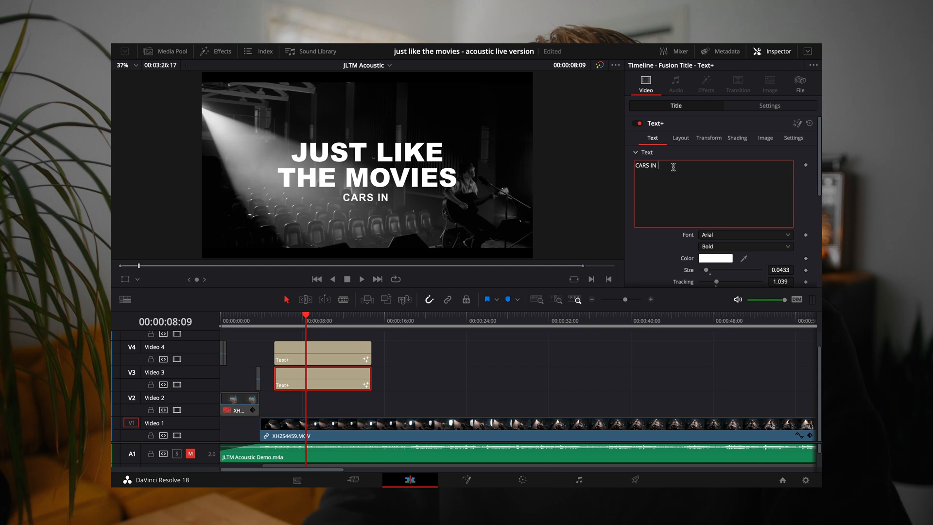
{"action": "type", "text": "DRIVE"}
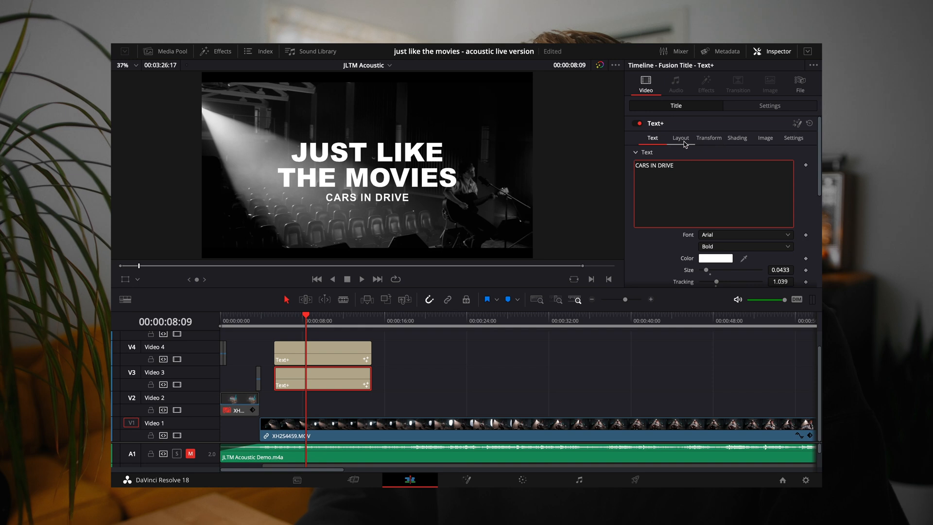
{"action": "left_click", "coordinate": [680, 137]}
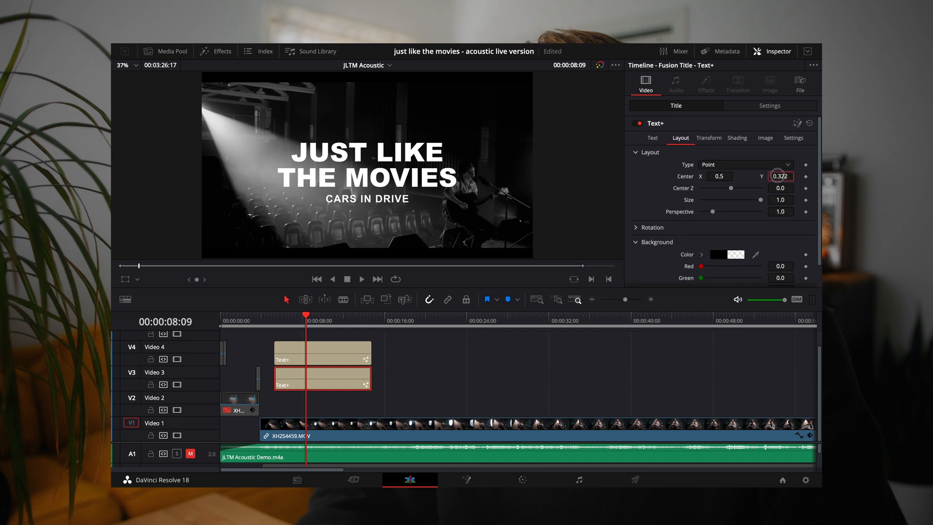
{"action": "left_click", "coordinate": [652, 137]}
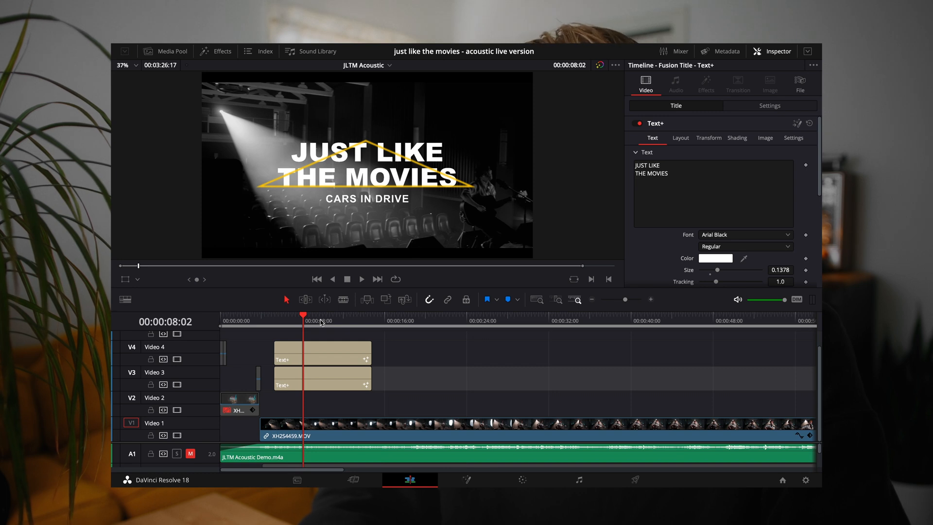
{"action": "left_click", "coordinate": [321, 350]}
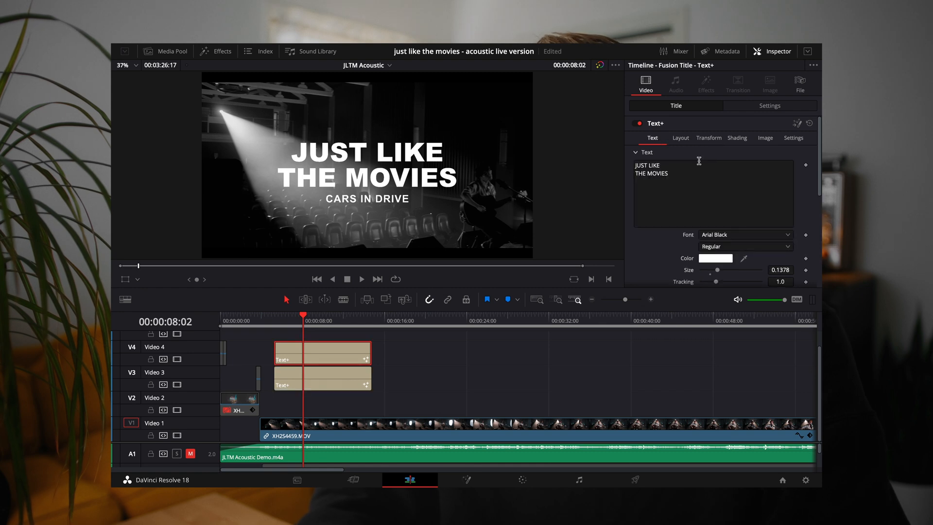
{"action": "left_click", "coordinate": [651, 173]}
{"action": "type", "text": " T"}
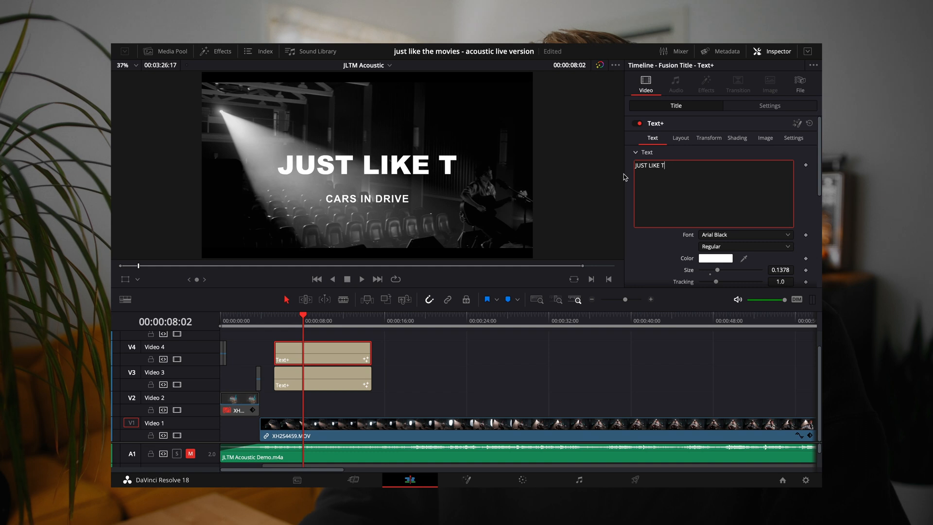
{"action": "type", "text": "HE MOVIE"}
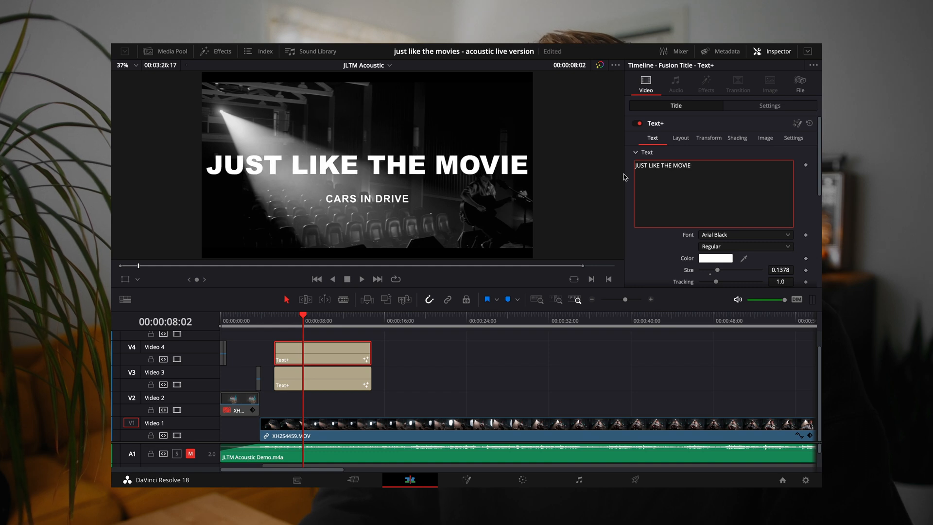
{"action": "left_click_drag", "start_coordinate": [718, 274], "coordinate": [705, 274]}
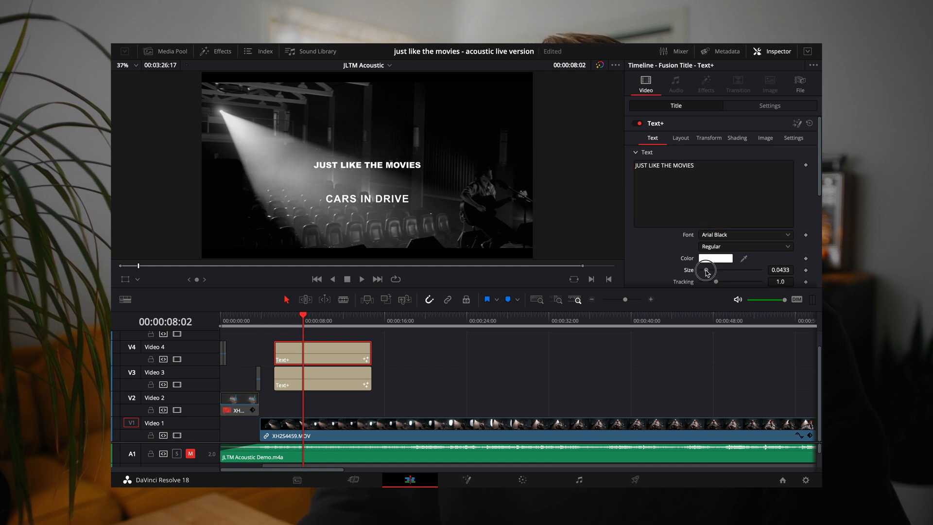
{"action": "left_click_drag", "start_coordinate": [706, 269], "coordinate": [712, 269]}
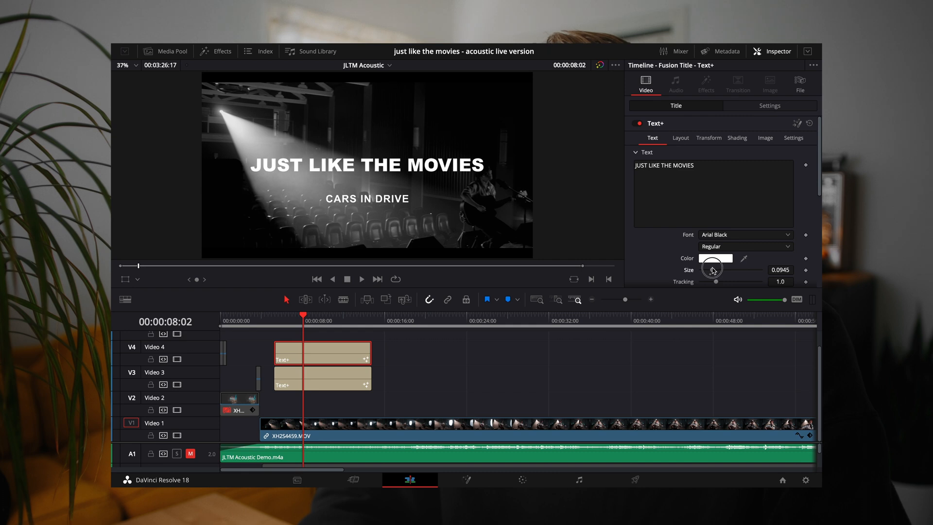
{"action": "left_click", "coordinate": [680, 137]}
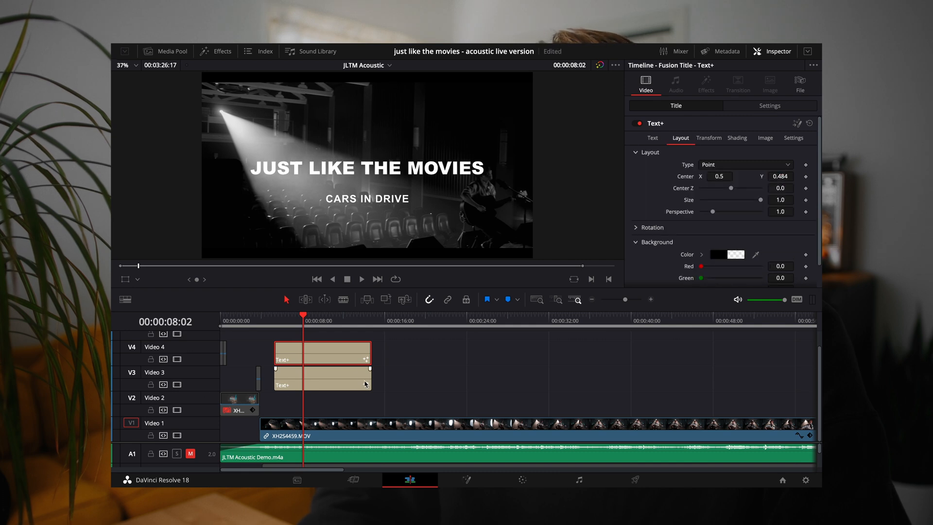
{"action": "left_click", "coordinate": [321, 379]}
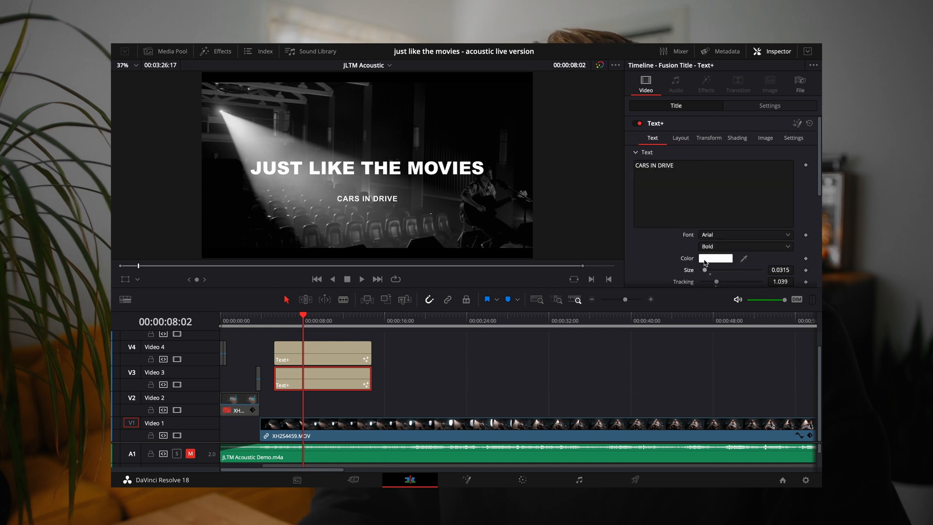
{"action": "left_click", "coordinate": [680, 137]}
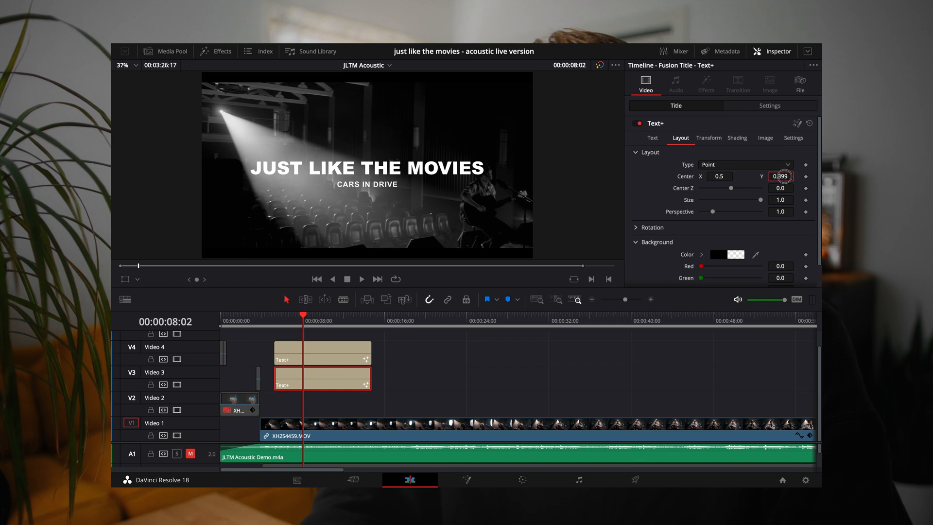
{"action": "left_click", "coordinate": [780, 176]}
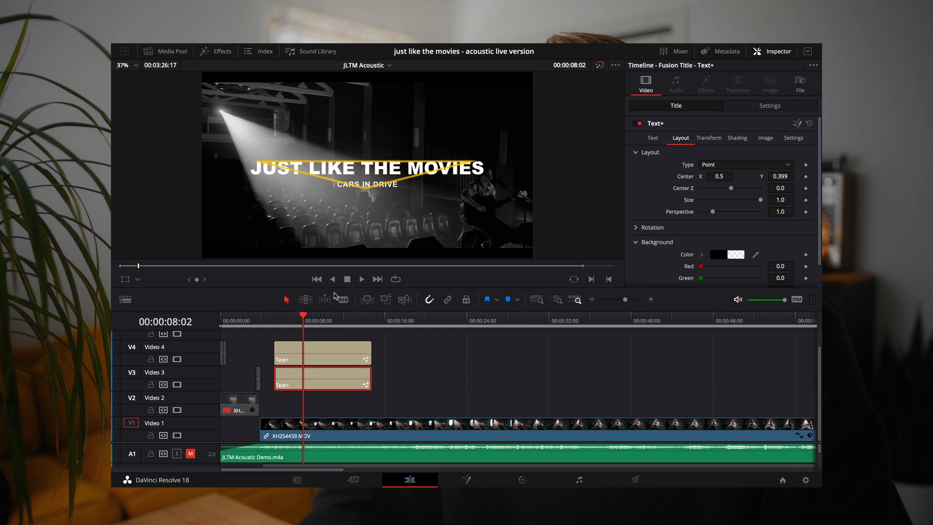
{"action": "left_click", "coordinate": [780, 175]}
{"action": "type", "text": "0.329"}
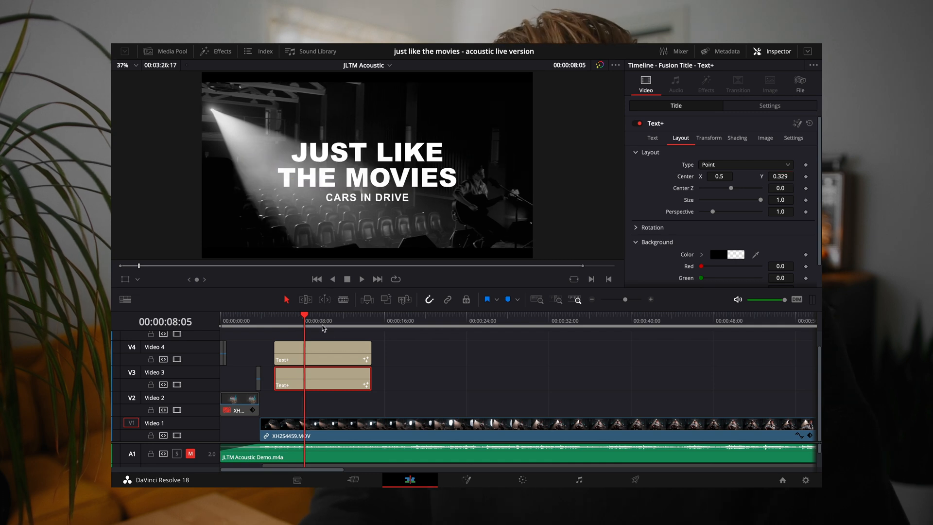
Give the main title a Shading softness of 1.3 on both X and Y
{"action": "left_click", "coordinate": [322, 353]}
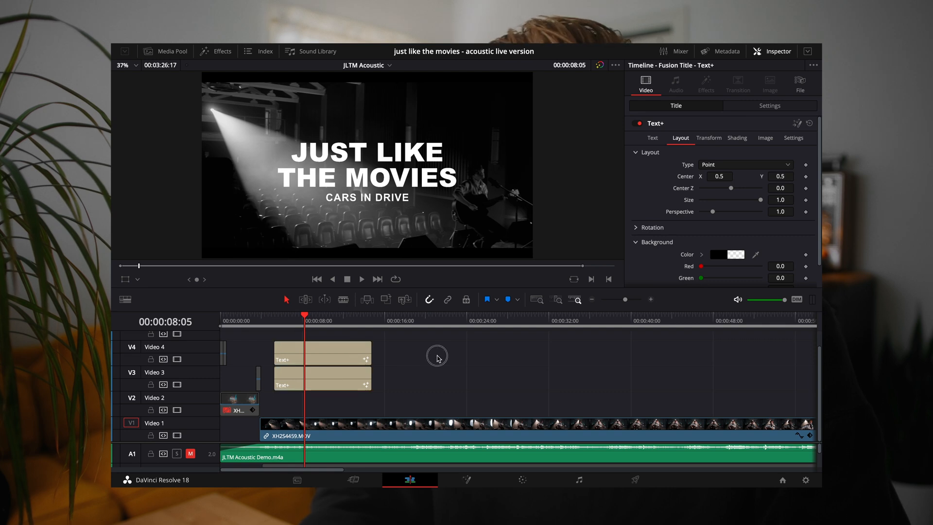
{"action": "left_click", "coordinate": [322, 352]}
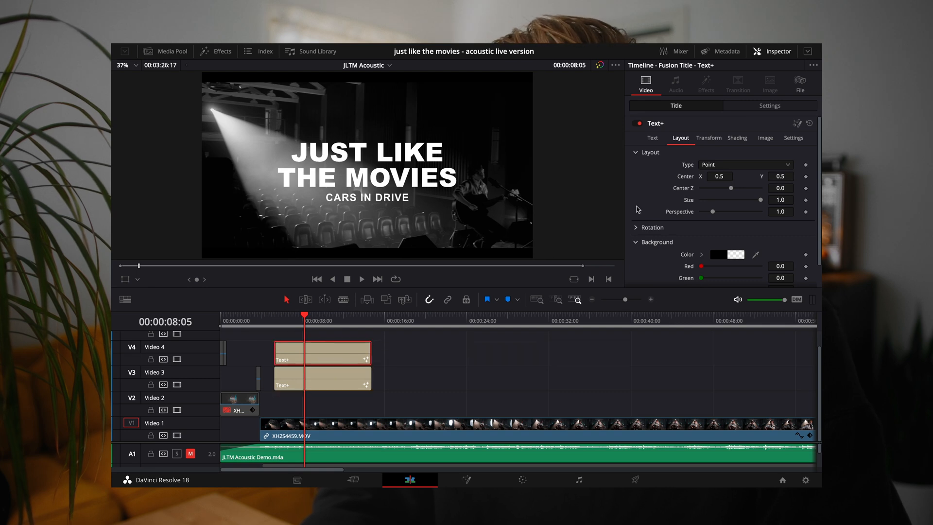
{"action": "left_click", "coordinate": [652, 137]}
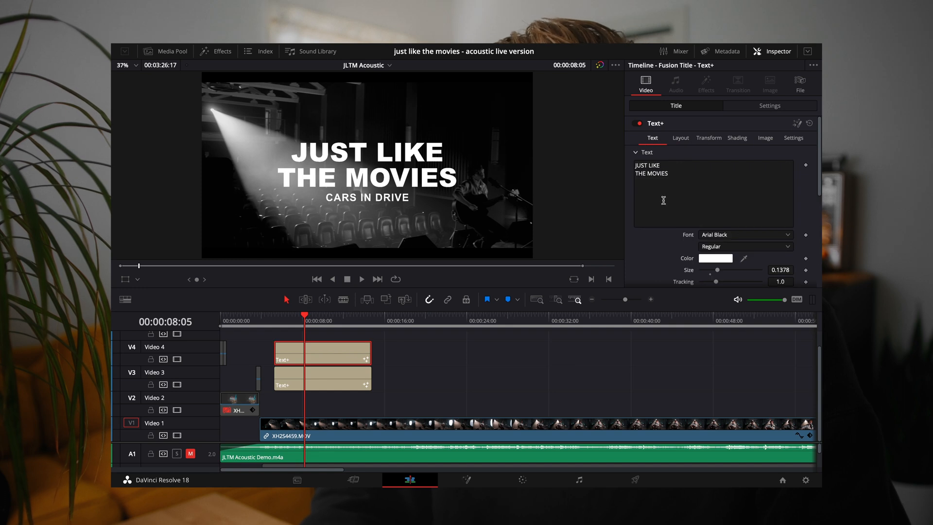
{"action": "left_click", "coordinate": [708, 137]}
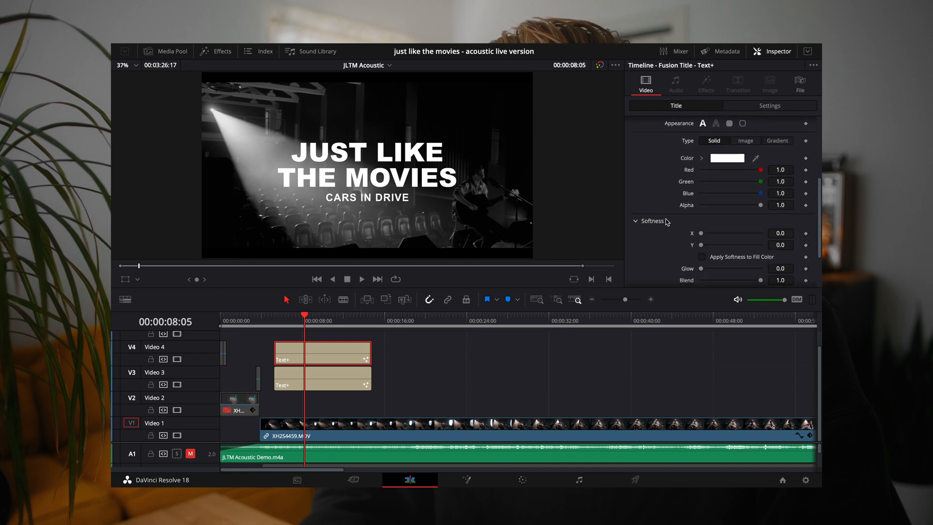
{"action": "left_click_drag", "start_coordinate": [701, 232], "coordinate": [705, 221]}
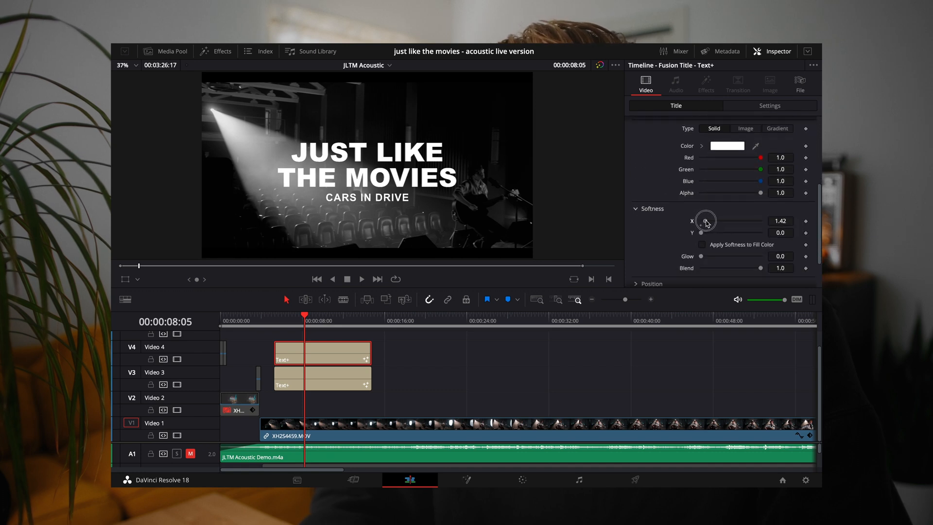
{"action": "left_click_drag", "start_coordinate": [711, 220], "coordinate": [700, 221]}
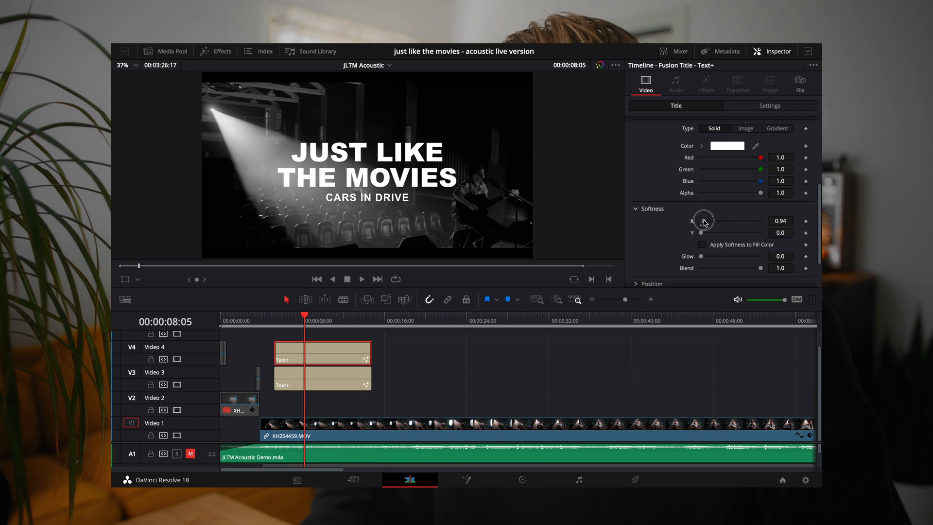
{"action": "left_click_drag", "start_coordinate": [711, 219], "coordinate": [703, 218]}
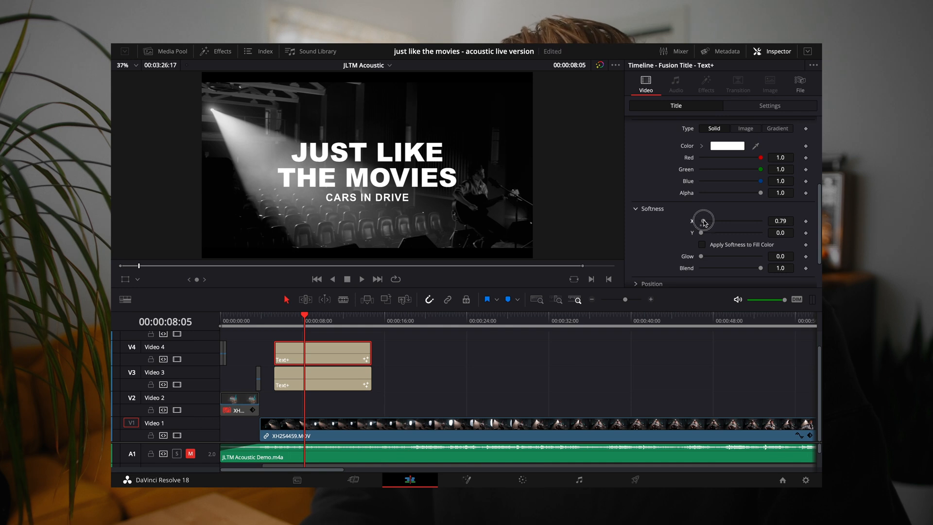
{"action": "left_click", "coordinate": [780, 220]}
{"action": "type", "text": "1.3"}
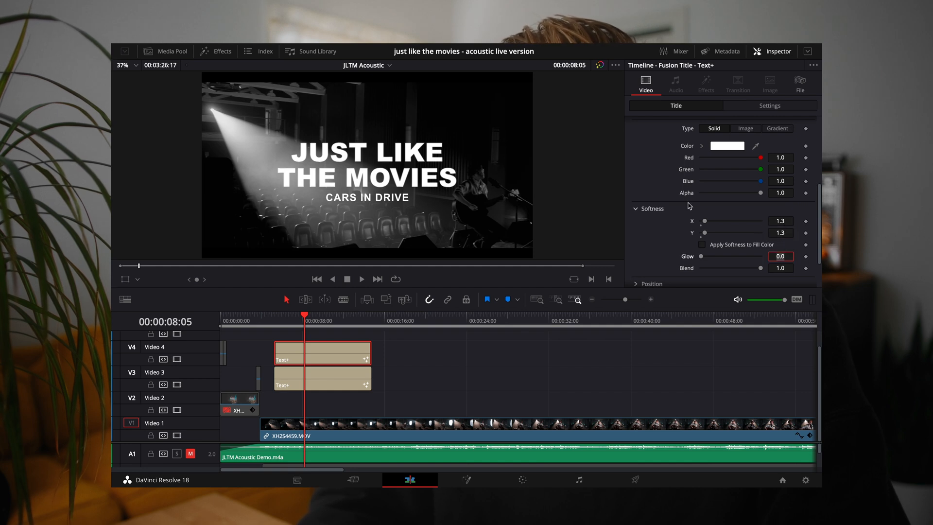
{"action": "mouse_move", "coordinate": [385, 166]}
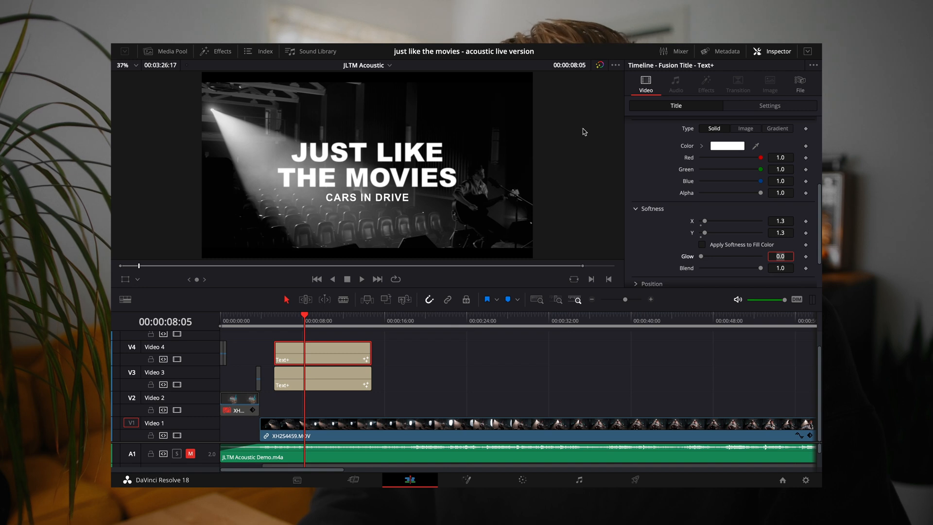
{"action": "mouse_move", "coordinate": [720, 219]}
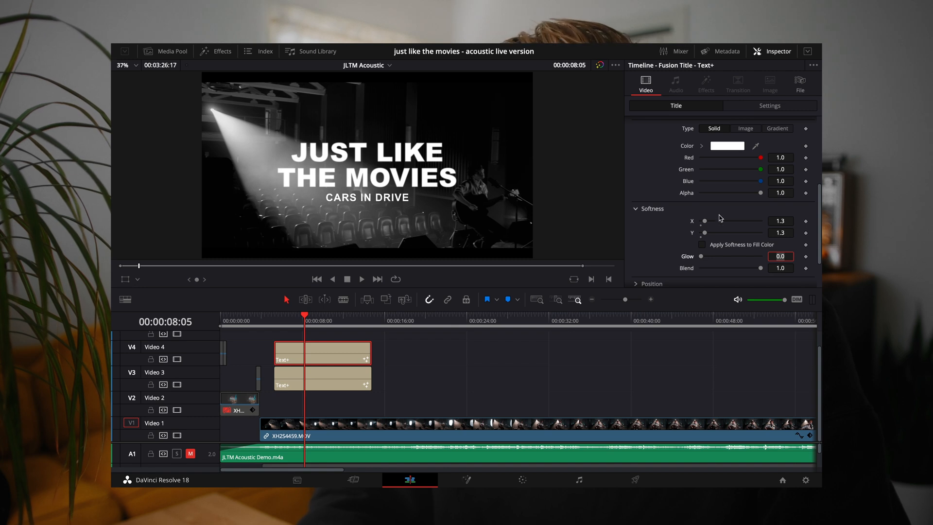
{"action": "left_click", "coordinate": [321, 379]}
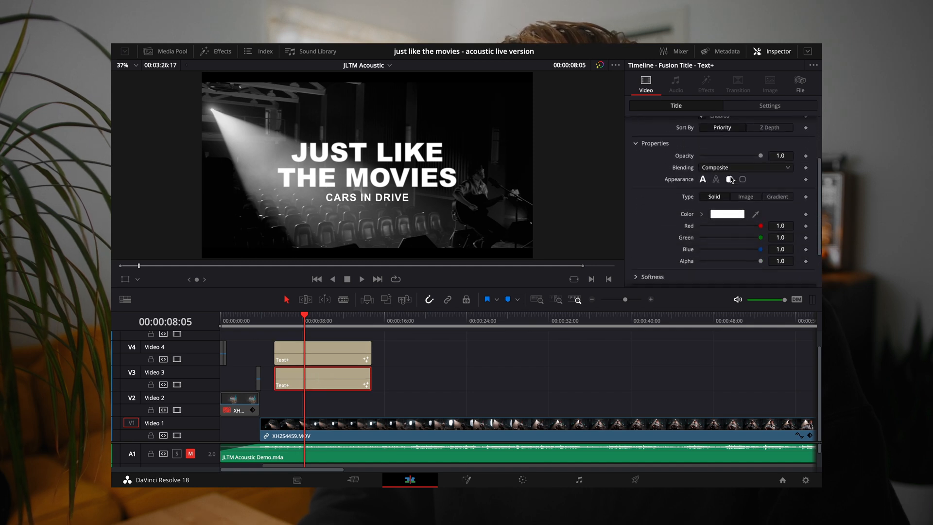
Match the subtitle's softness at 1.3 both ways and bring up Effects > Toolbox > Titles
{"action": "scroll", "scroll_direction": "down", "scroll_amount": 3}
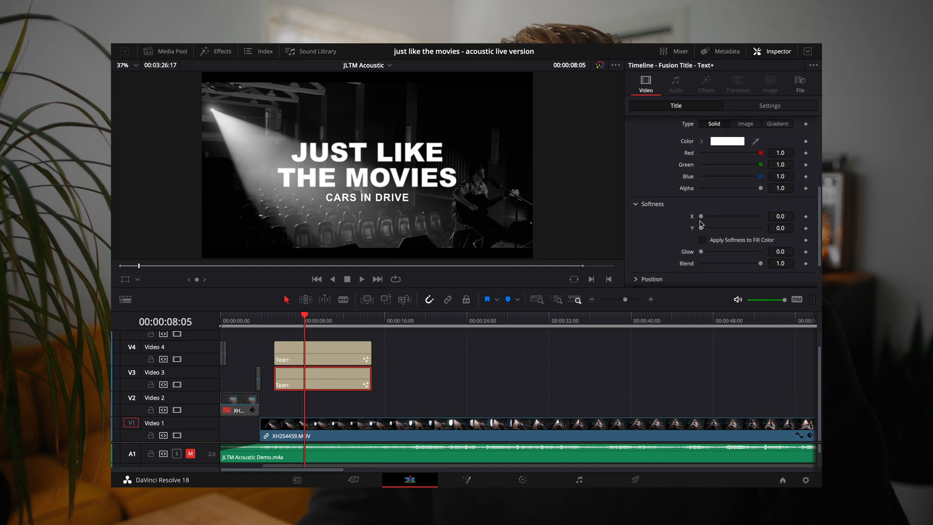
{"action": "mouse_move", "coordinate": [629, 219]}
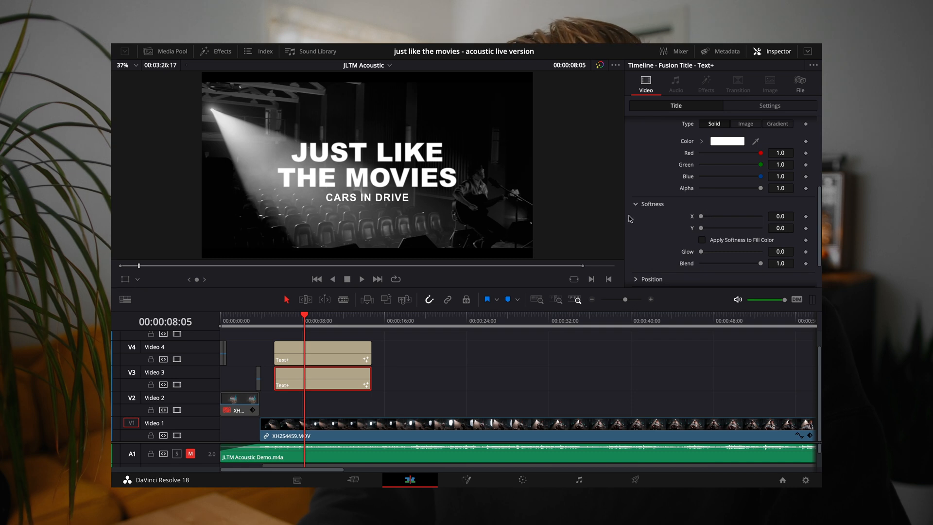
{"action": "left_click", "coordinate": [780, 216]}
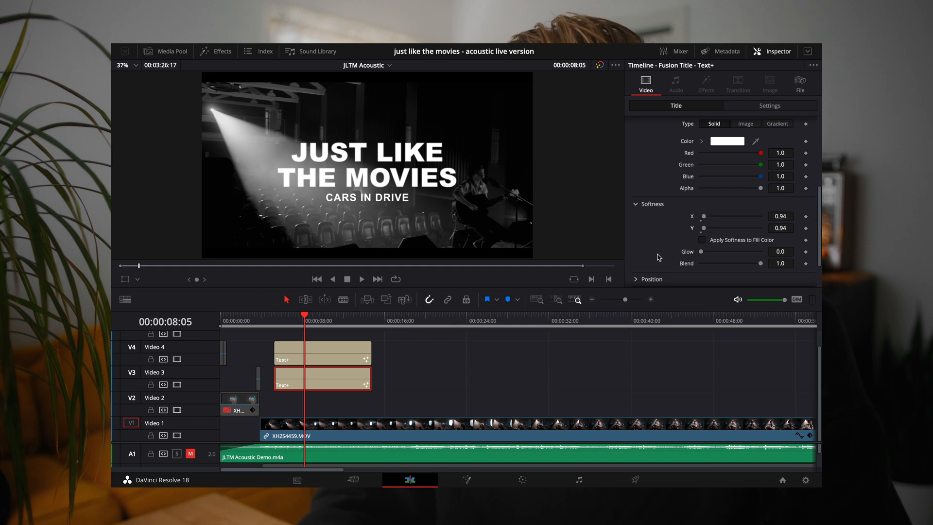
{"action": "mouse_move", "coordinate": [685, 240]}
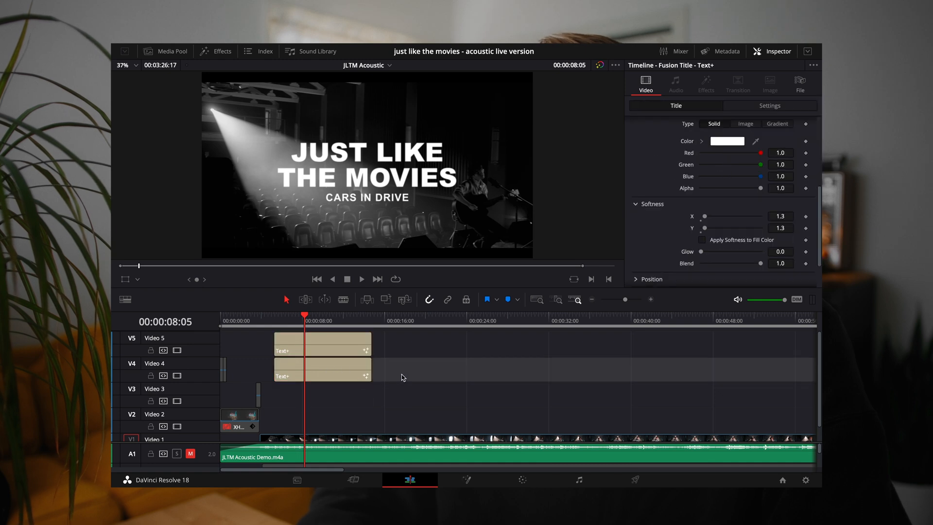
{"action": "left_click", "coordinate": [215, 52]}
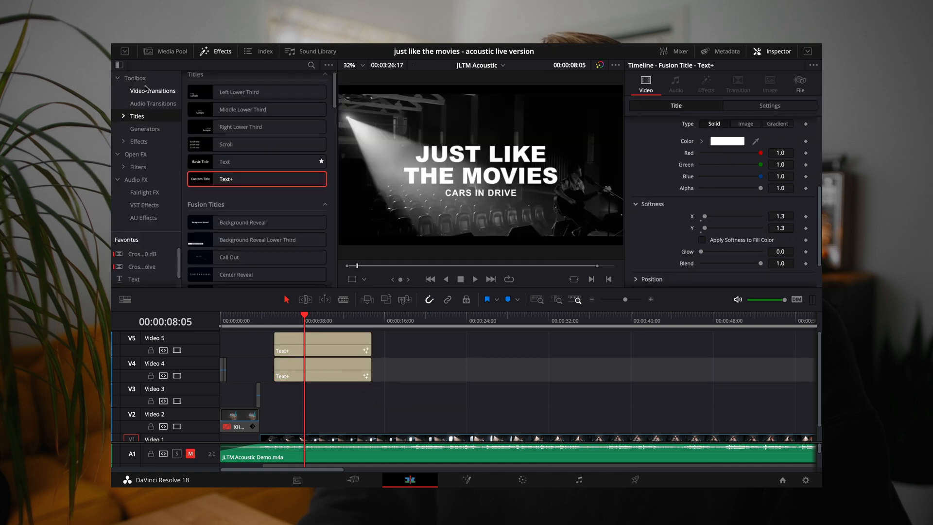
{"action": "left_click", "coordinate": [157, 90]}
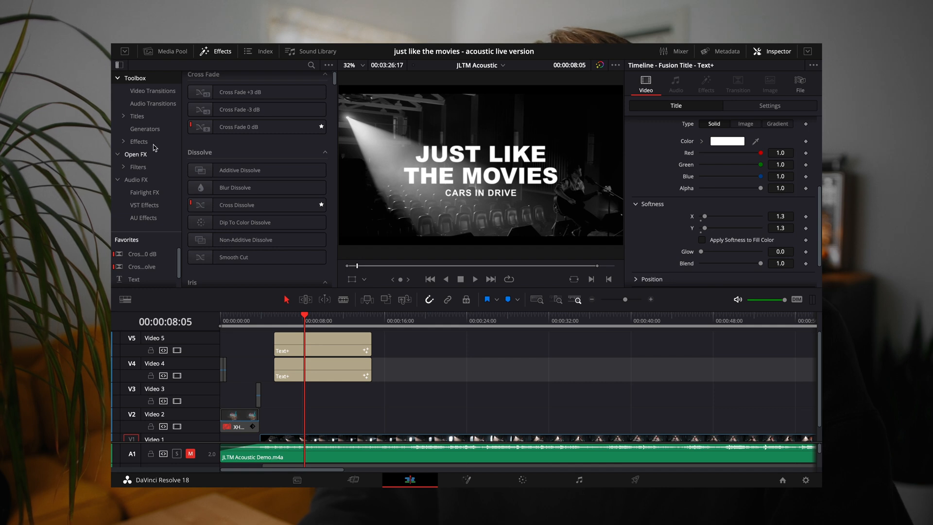
Place a Solid Color generator on V3 beneath the title clips
{"action": "left_click", "coordinate": [144, 129]}
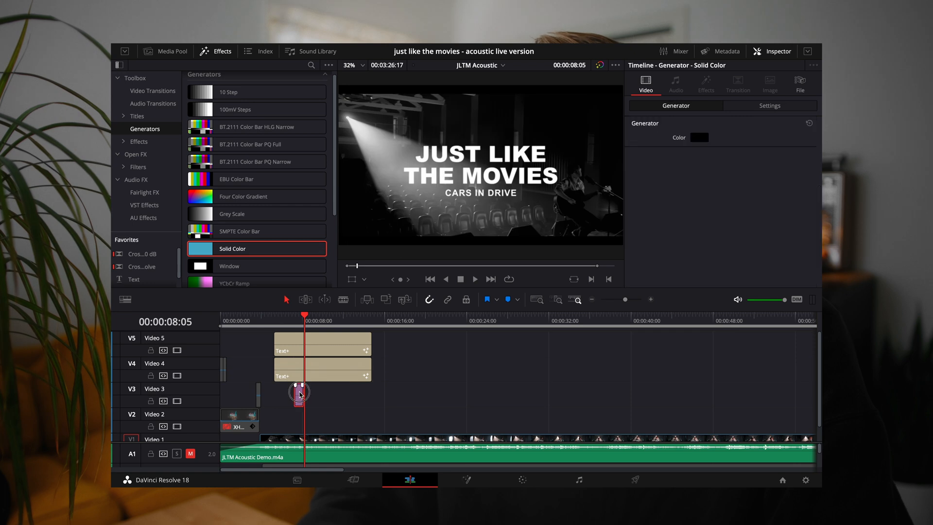
{"action": "left_click_drag", "start_coordinate": [300, 393], "coordinate": [367, 392]}
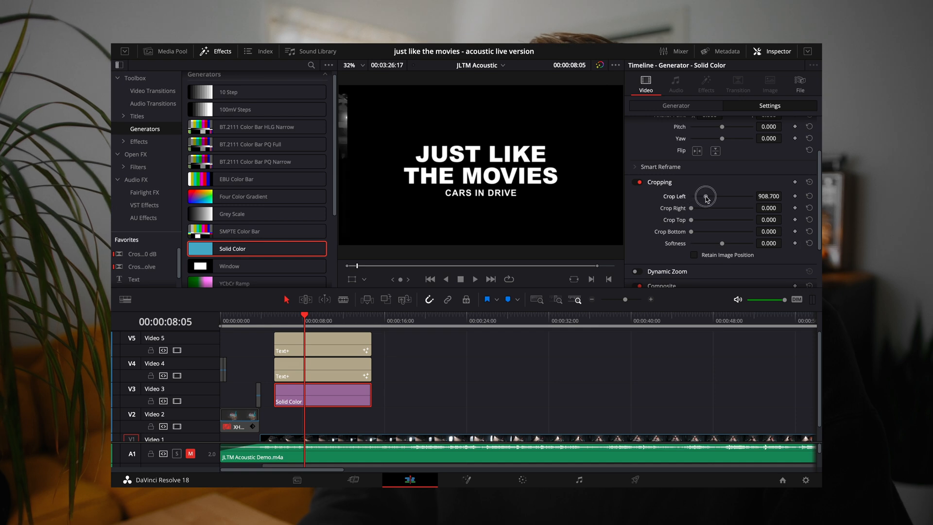
Crop the solid colour left, right, top and bottom into a box with softened edges
{"action": "left_click_drag", "start_coordinate": [706, 195], "coordinate": [695, 210]}
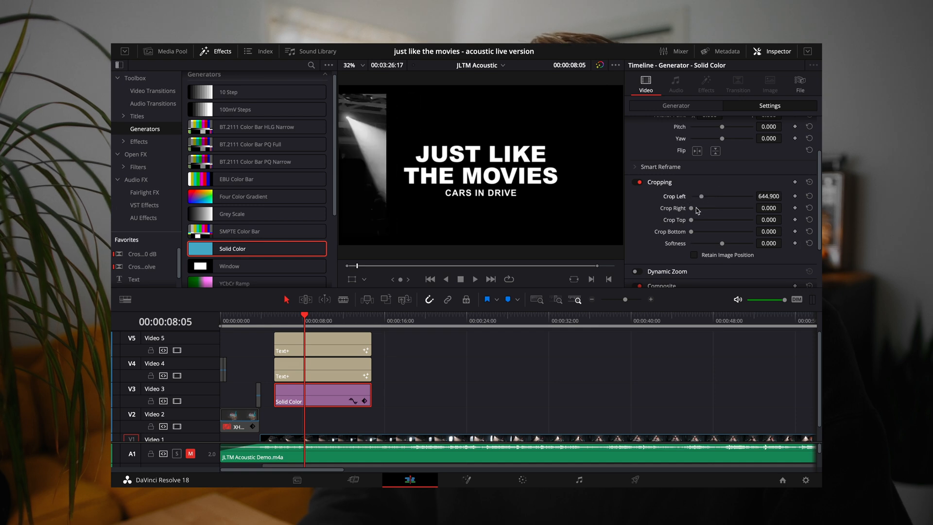
{"action": "left_click_drag", "start_coordinate": [690, 208], "coordinate": [705, 208]}
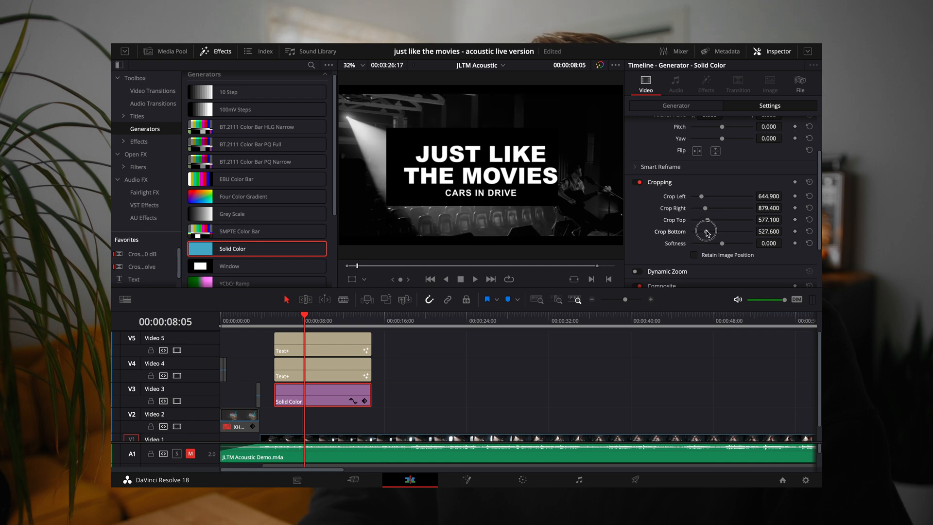
{"action": "left_click_drag", "start_coordinate": [705, 231], "coordinate": [705, 244]}
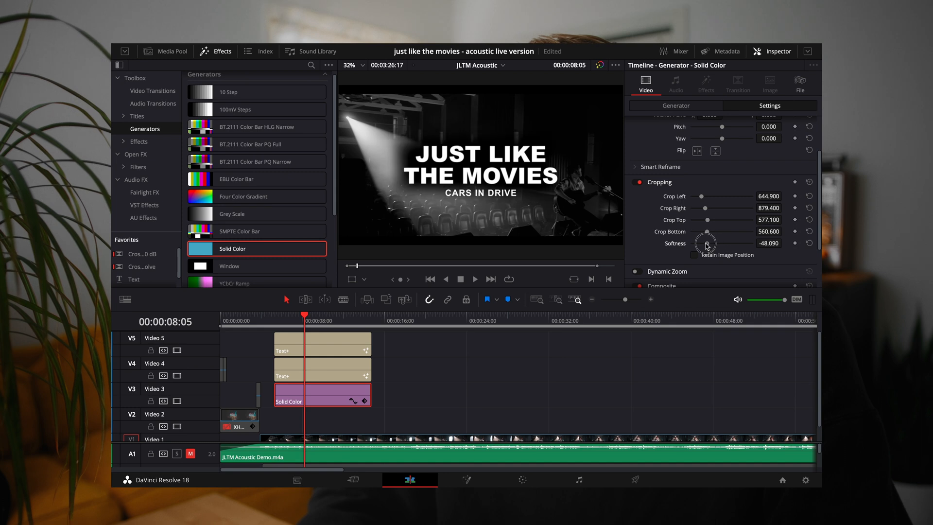
{"action": "left_click_drag", "start_coordinate": [705, 243], "coordinate": [711, 243]}
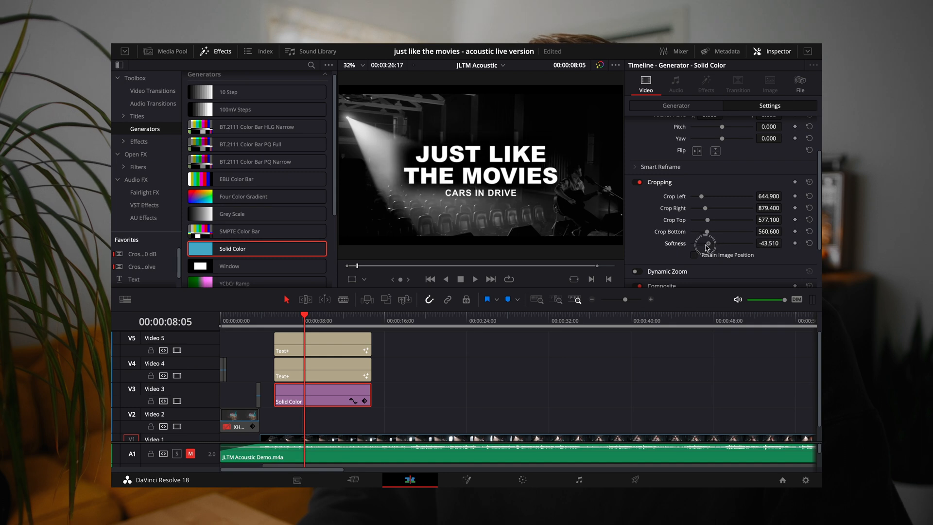
{"action": "left_click_drag", "start_coordinate": [720, 243], "coordinate": [706, 243]}
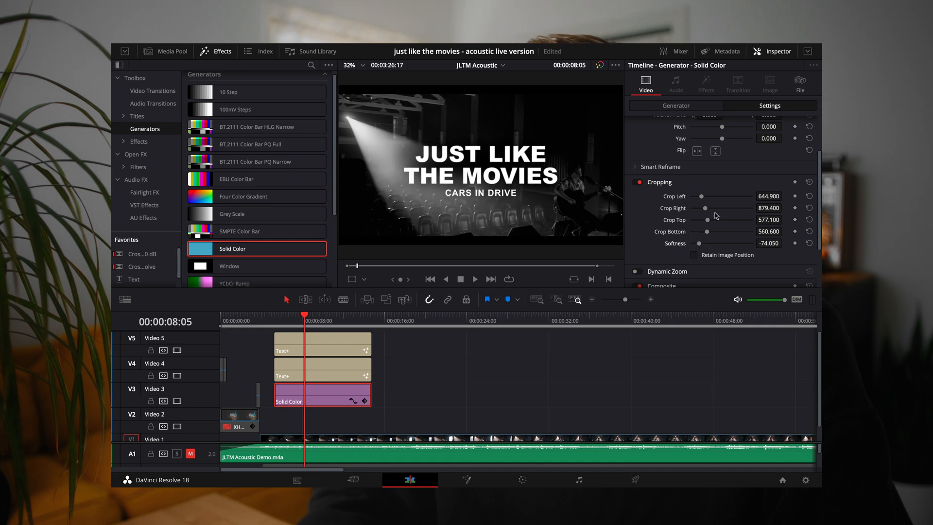
{"action": "scroll", "scroll_direction": "down", "scroll_amount": 3}
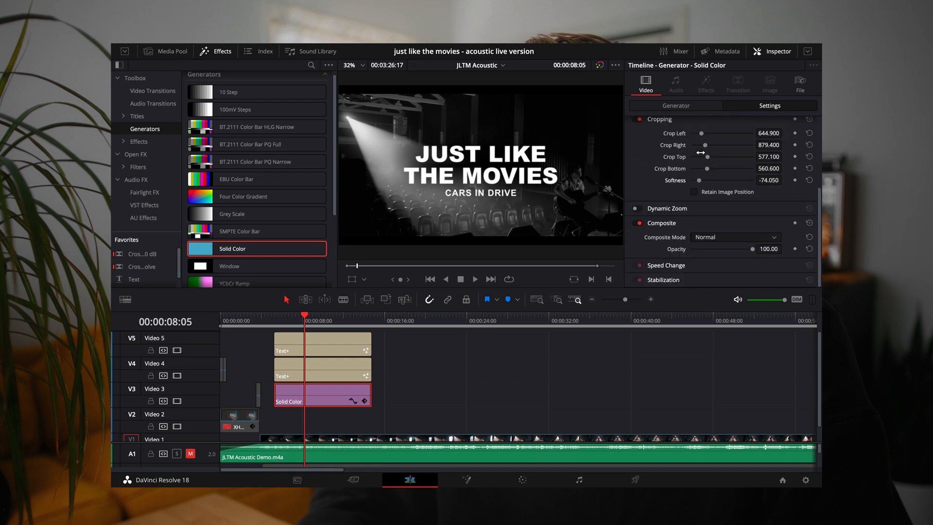
Set the box's composite mode to Softlight and drop its opacity to a faint level
{"action": "left_click", "coordinate": [735, 237]}
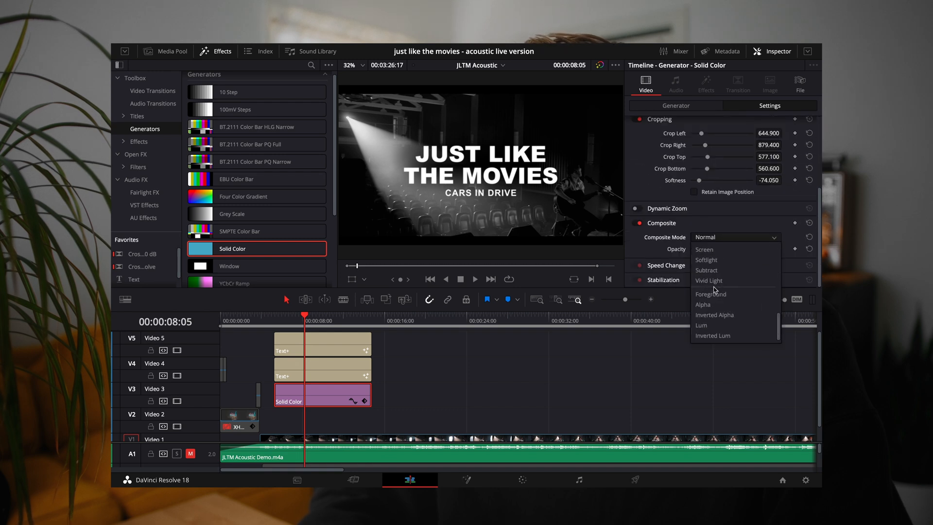
{"action": "left_click", "coordinate": [706, 260]}
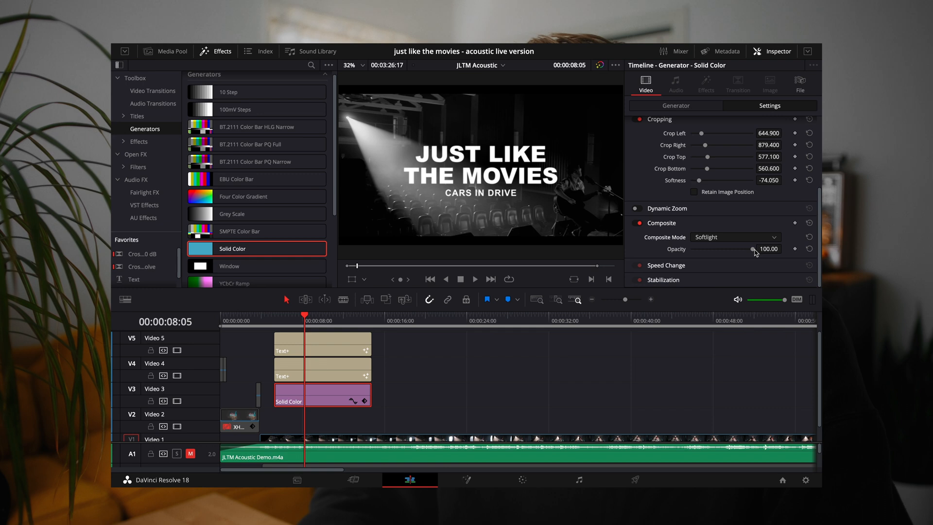
{"action": "left_click_drag", "start_coordinate": [754, 248], "coordinate": [700, 249]}
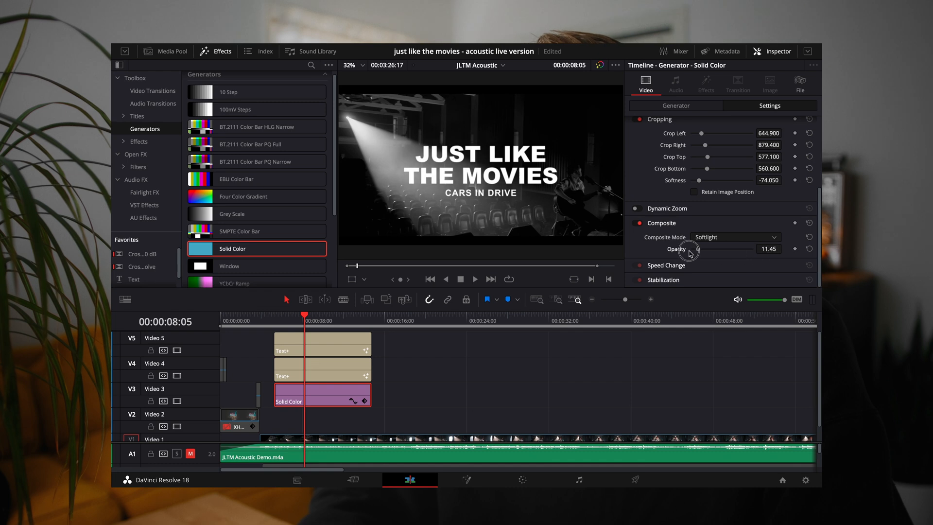
Fine-tune the box opacity to about 26 while checking an earlier frame
{"action": "left_click_drag", "start_coordinate": [695, 249], "coordinate": [709, 249]}
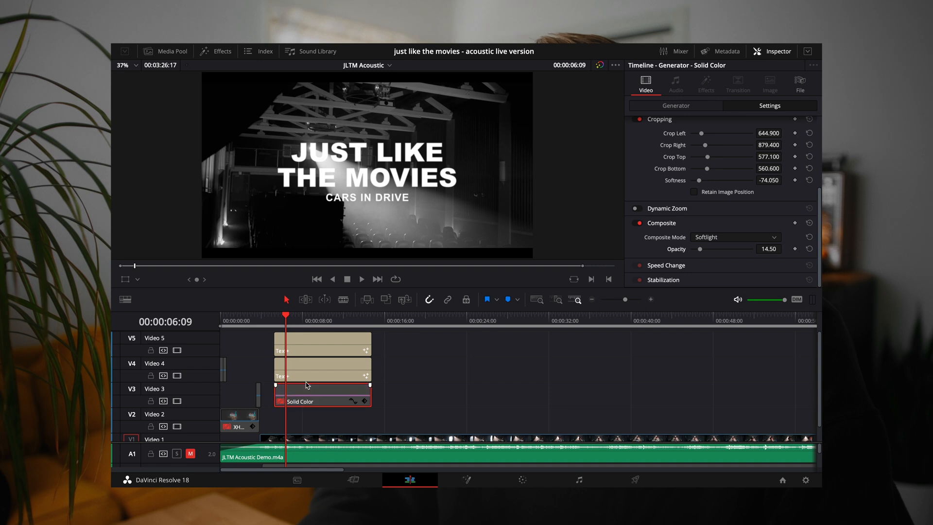
{"action": "left_click", "coordinate": [322, 392]}
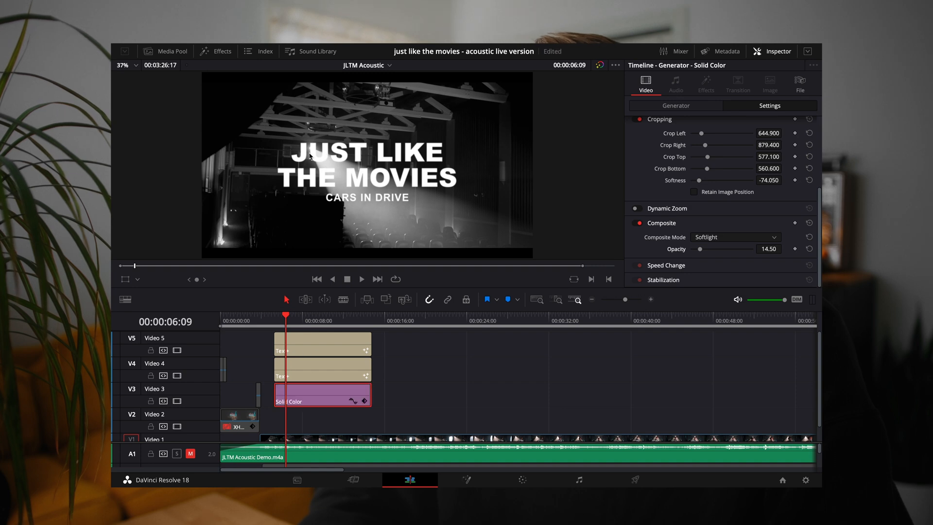
{"action": "left_click_drag", "start_coordinate": [700, 249], "coordinate": [706, 248]}
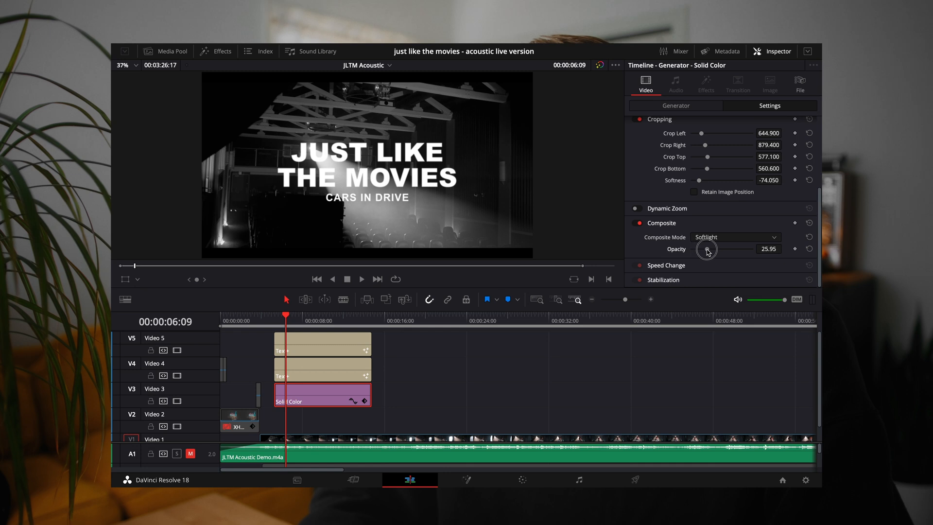
{"action": "left_click_drag", "start_coordinate": [706, 249], "coordinate": [713, 249]}
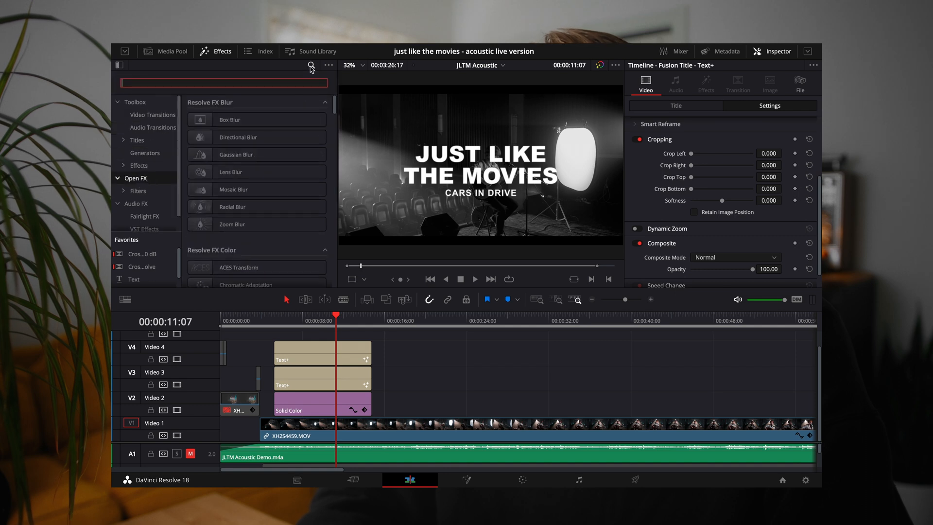
Apply Camera Shake to the main title, disable the subtitle clip, and show the title's effect settings
{"action": "type", "text": "cam"}
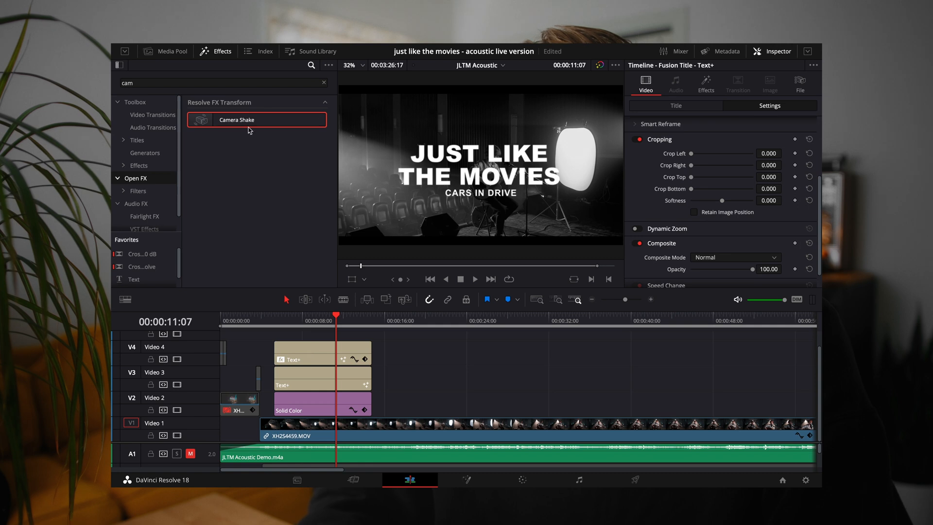
{"action": "left_click", "coordinate": [304, 351]}
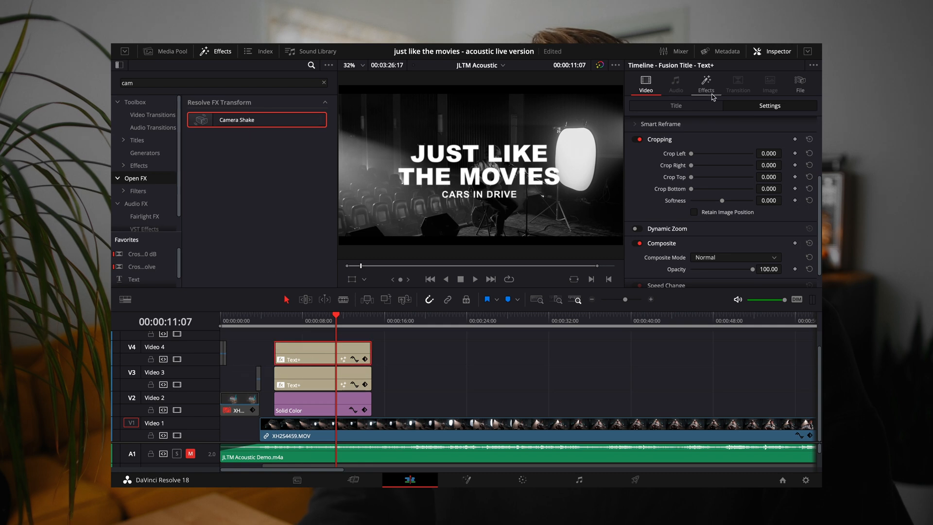
{"action": "left_click", "coordinate": [675, 105]}
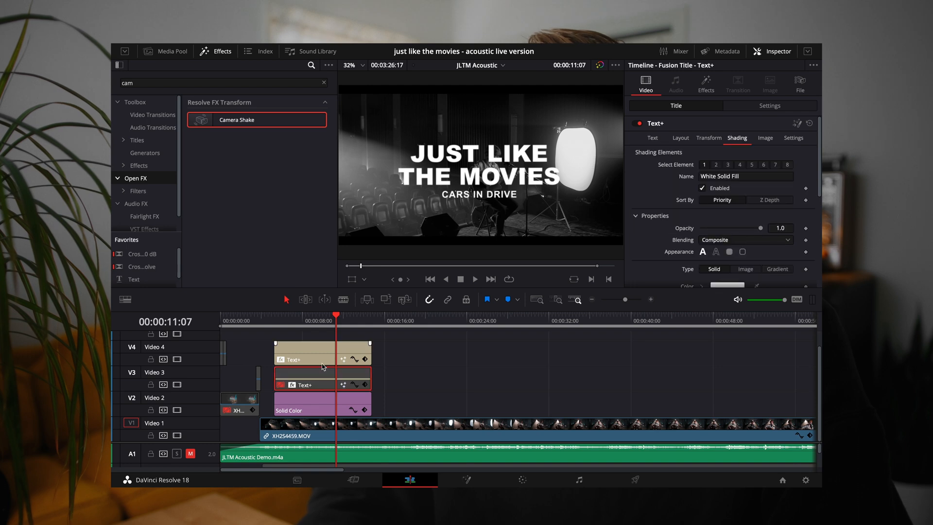
{"action": "left_click", "coordinate": [322, 351]}
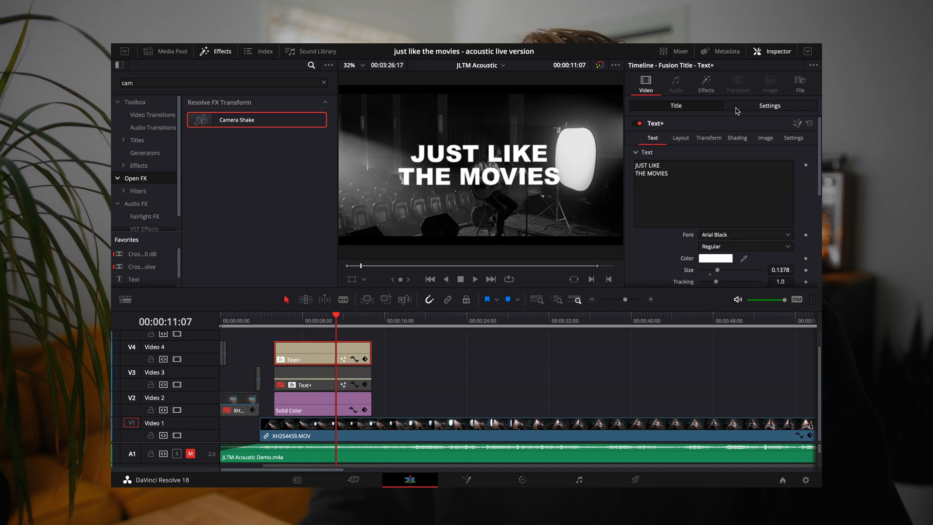
{"action": "left_click", "coordinate": [705, 84]}
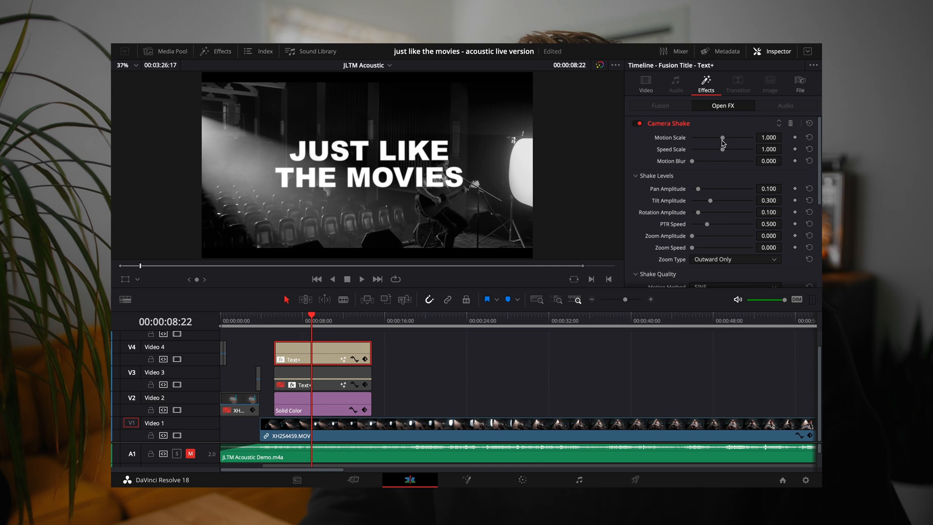
Reduce the Camera Shake motion amount while raising its Speed Scale and PTR Speed
{"action": "left_click_drag", "start_coordinate": [722, 137], "coordinate": [699, 137]}
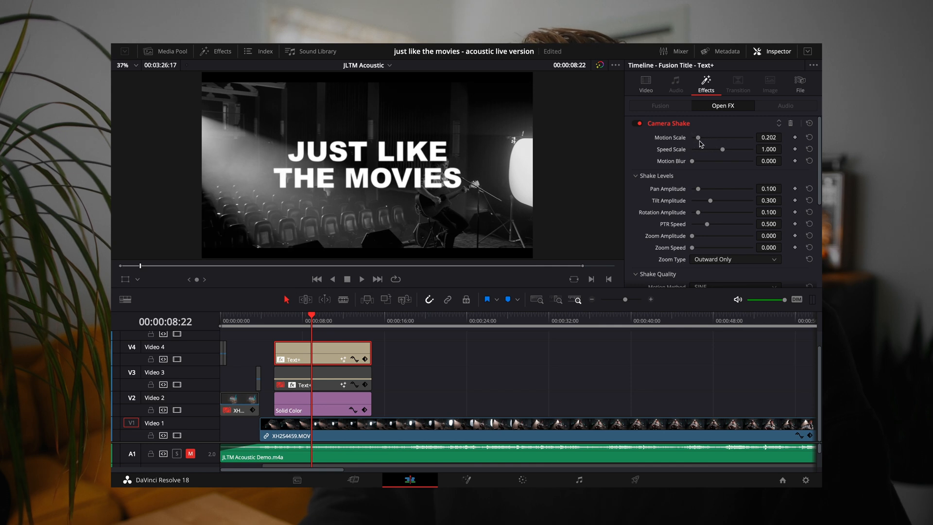
{"action": "left_click_drag", "start_coordinate": [723, 149], "coordinate": [734, 149]}
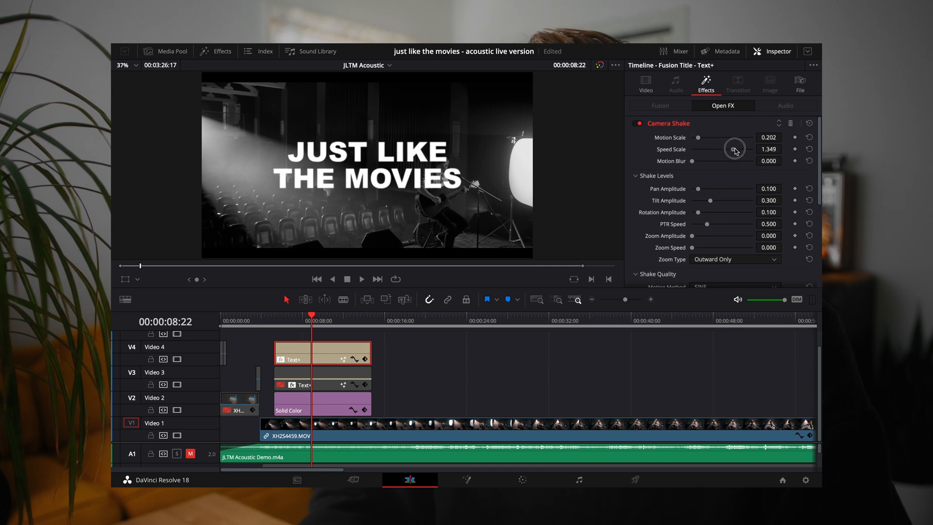
{"action": "left_click_drag", "start_coordinate": [734, 148], "coordinate": [696, 137]}
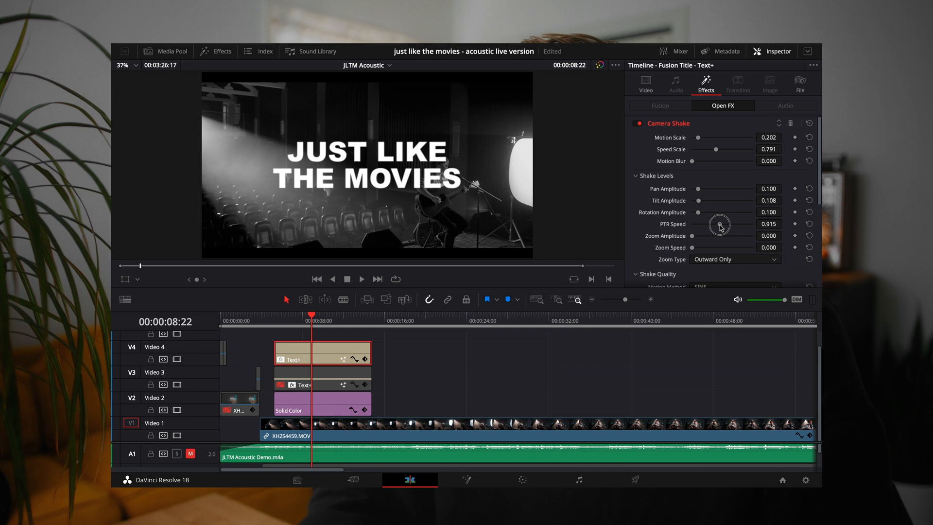
{"action": "left_click_drag", "start_coordinate": [719, 224], "coordinate": [722, 224]}
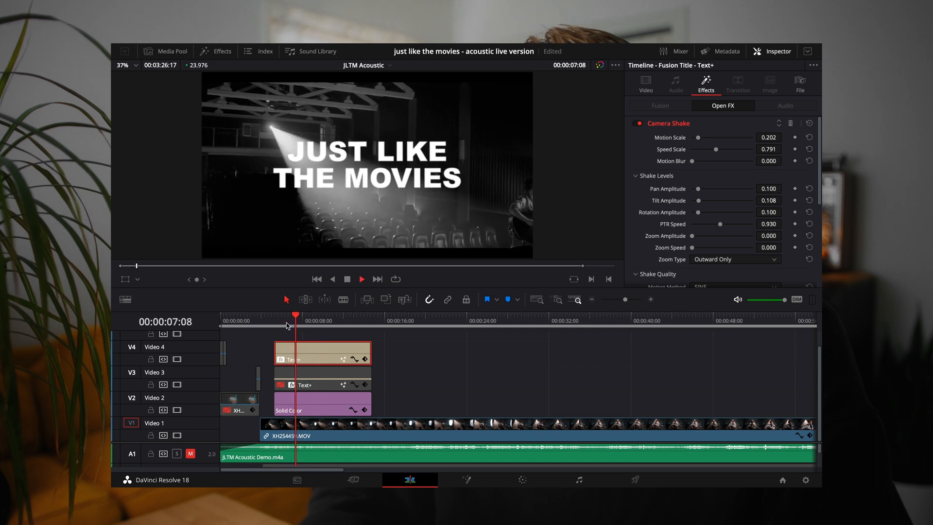
{"action": "left_click_drag", "start_coordinate": [719, 150], "coordinate": [736, 150]}
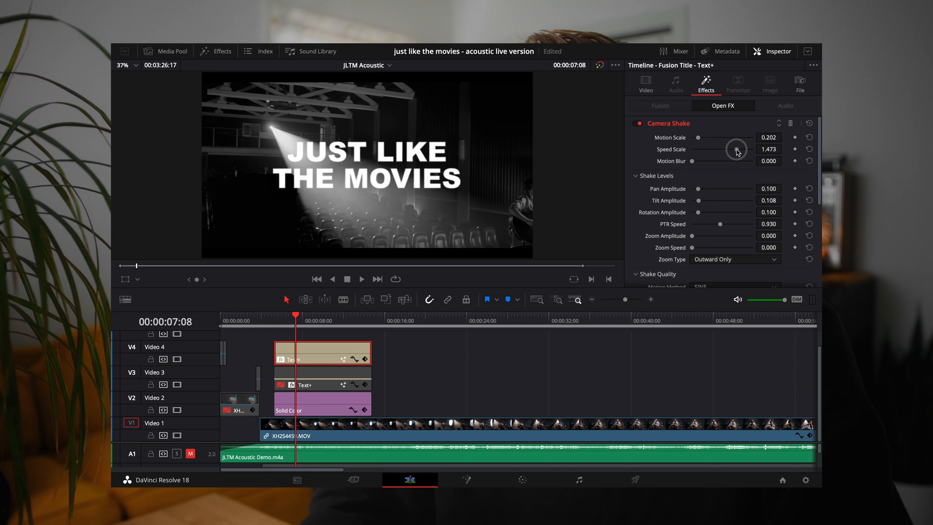
{"action": "left_click_drag", "start_coordinate": [732, 137], "coordinate": [698, 137]}
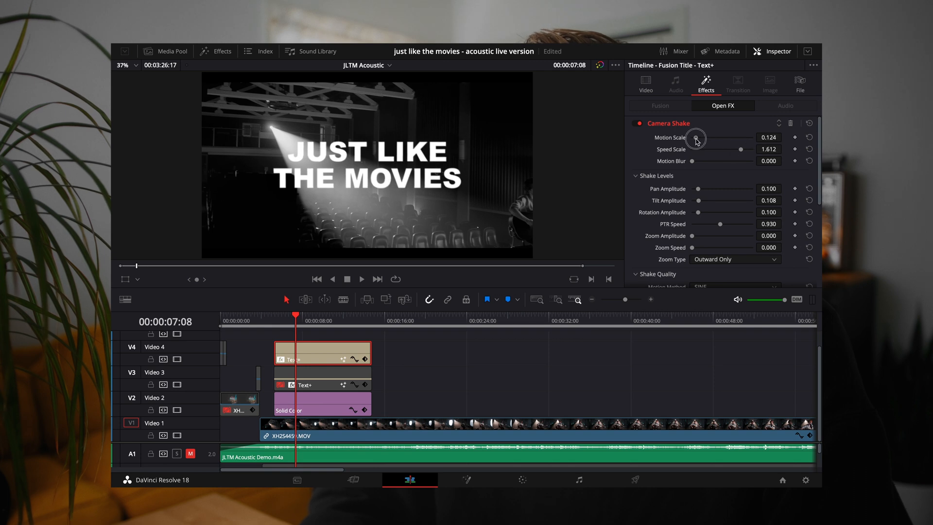
Shrink the shake movement further, raise PTR speed slightly and preview the title
{"action": "left_click", "coordinate": [361, 279]}
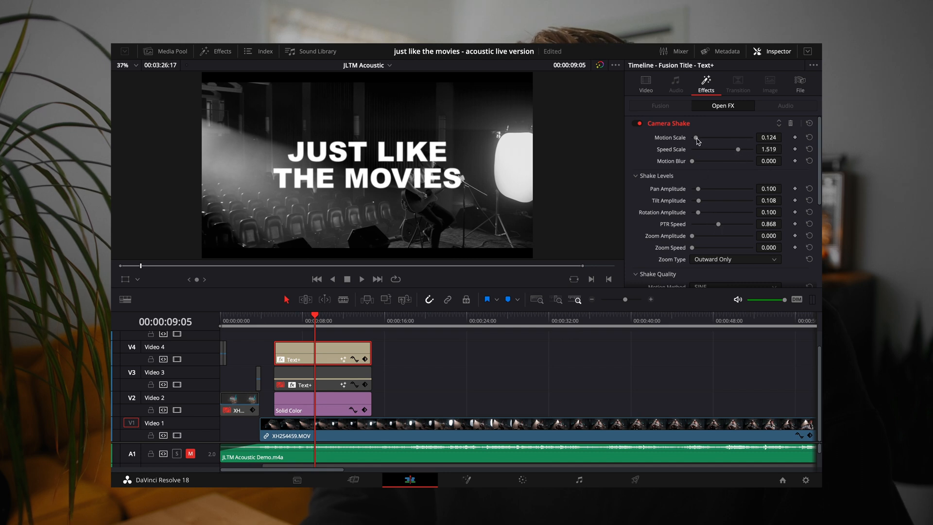
{"action": "left_click_drag", "start_coordinate": [697, 137], "coordinate": [694, 137]}
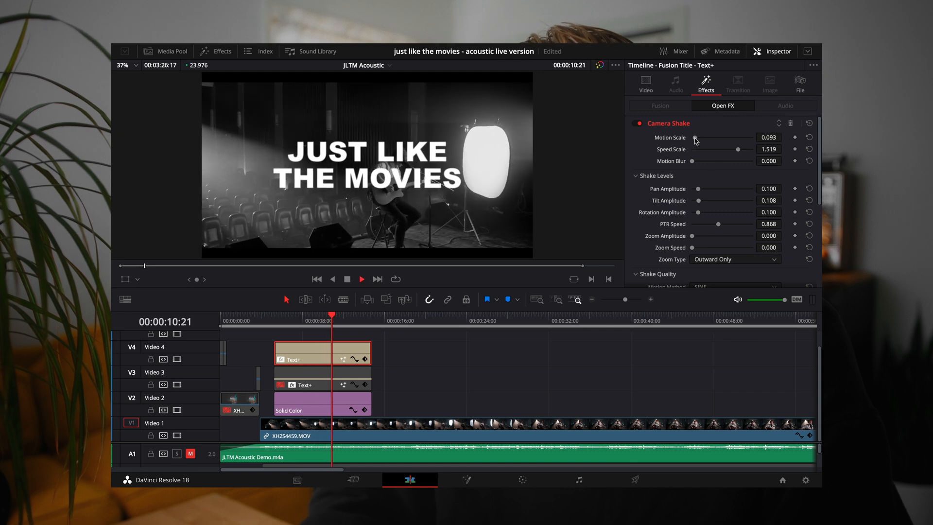
{"action": "left_click", "coordinate": [305, 320]}
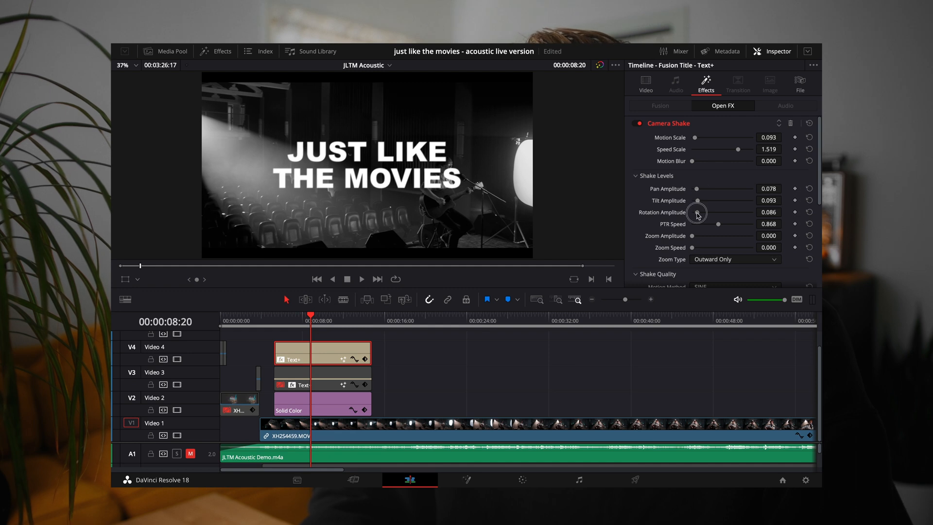
{"action": "left_click", "coordinate": [360, 279]}
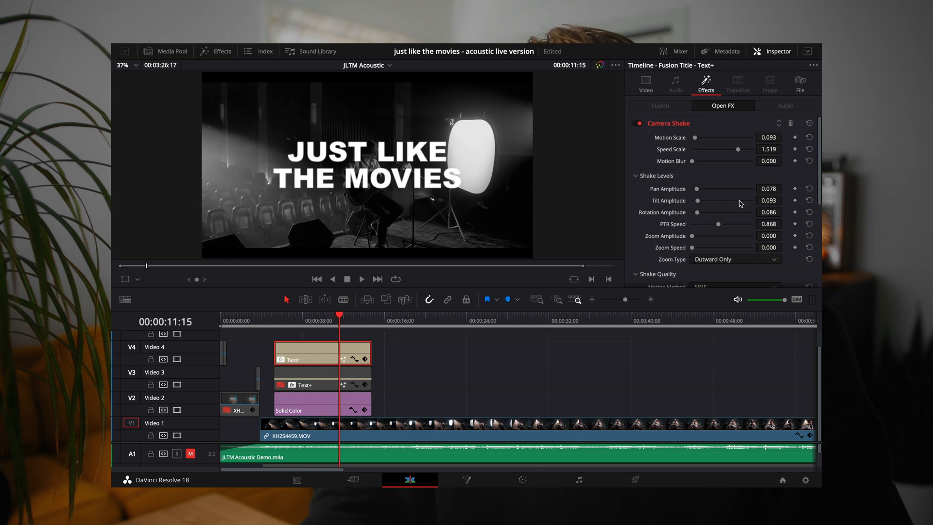
{"action": "left_click_drag", "start_coordinate": [717, 223], "coordinate": [723, 224]}
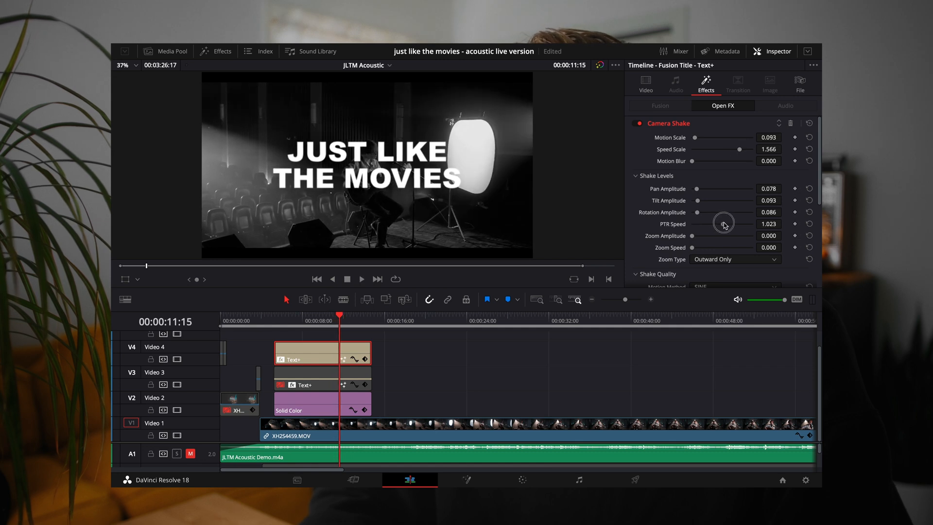
{"action": "left_click", "coordinate": [361, 279]}
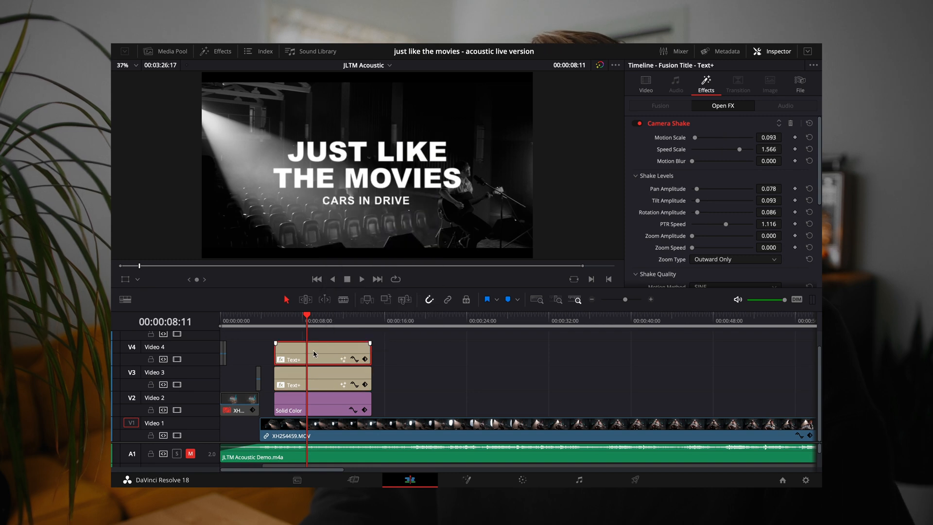
Paste only the Fusion Effects attributes from the main title onto the subtitle clip
{"action": "left_click", "coordinate": [322, 383]}
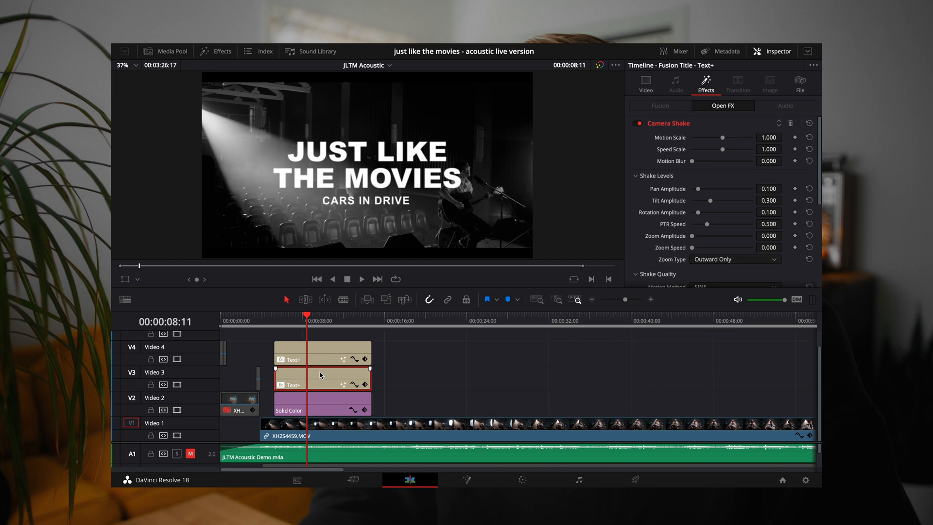
{"action": "left_click", "coordinate": [791, 123]}
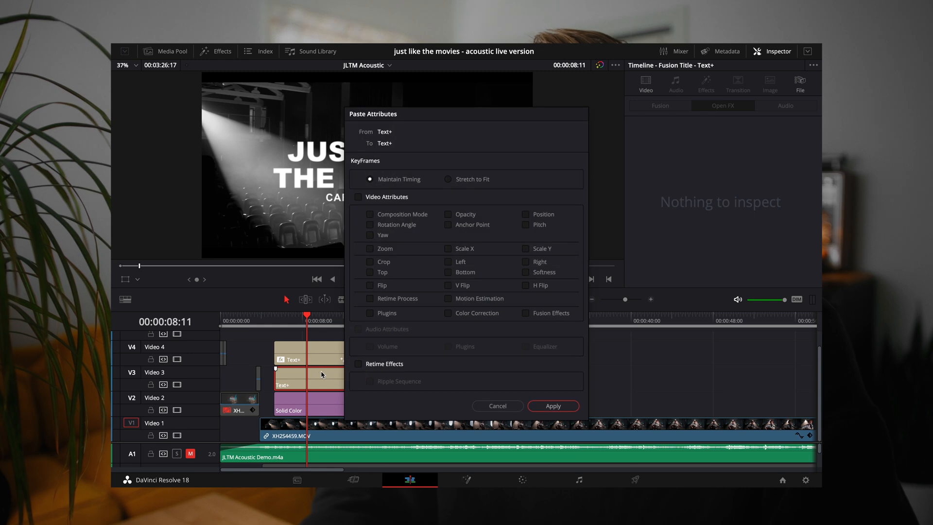
{"action": "mouse_move", "coordinate": [482, 321]}
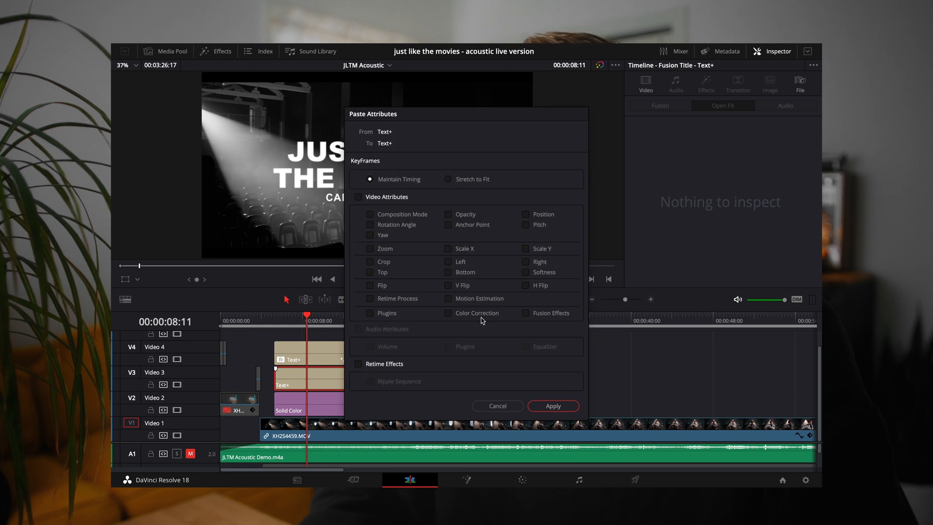
{"action": "left_click", "coordinate": [526, 312]}
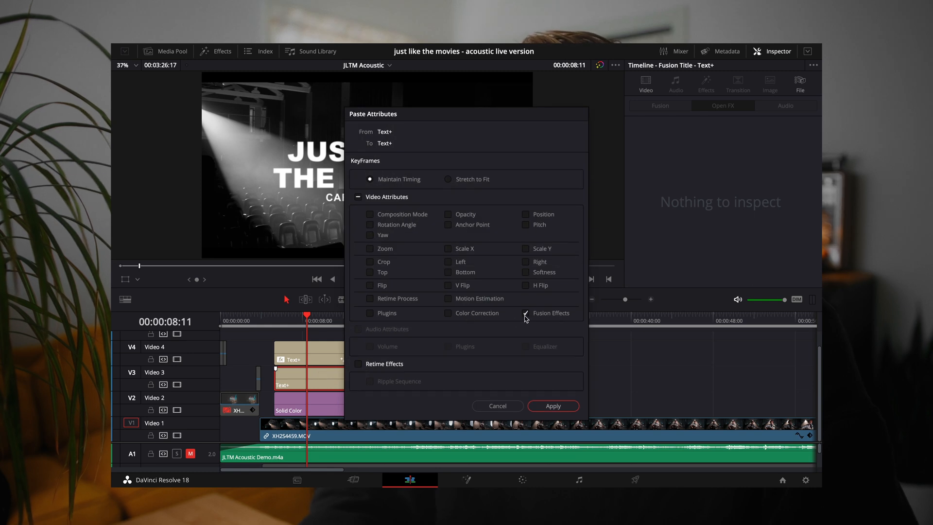
{"action": "left_click", "coordinate": [552, 406]}
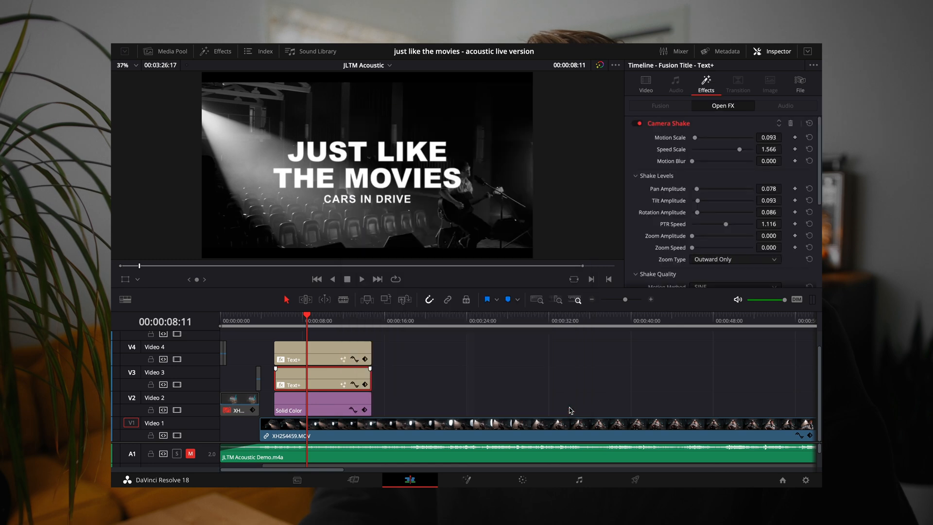
{"action": "left_click", "coordinate": [362, 279]}
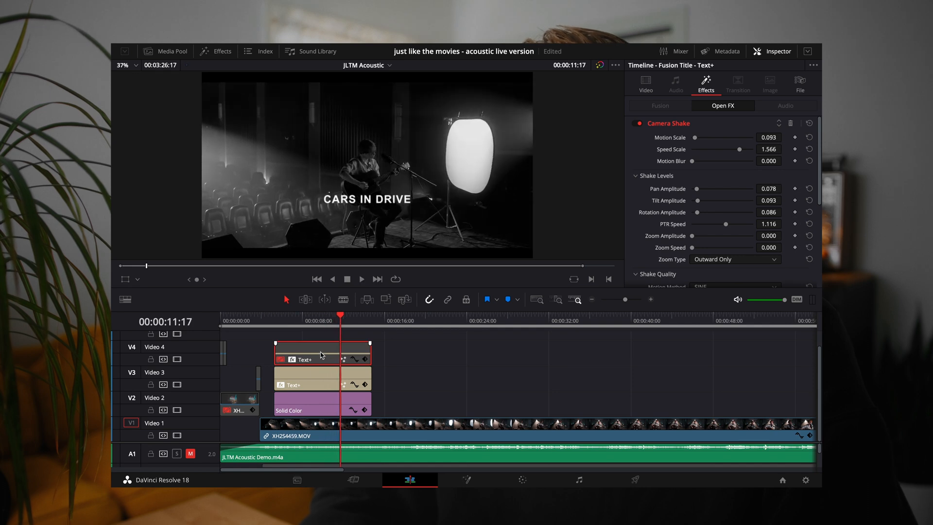
Raise the subtitle's Speed Scale and Tilt Amplitude slightly, then play back both shaking titles
{"action": "left_click_drag", "start_coordinate": [737, 149], "coordinate": [740, 148]}
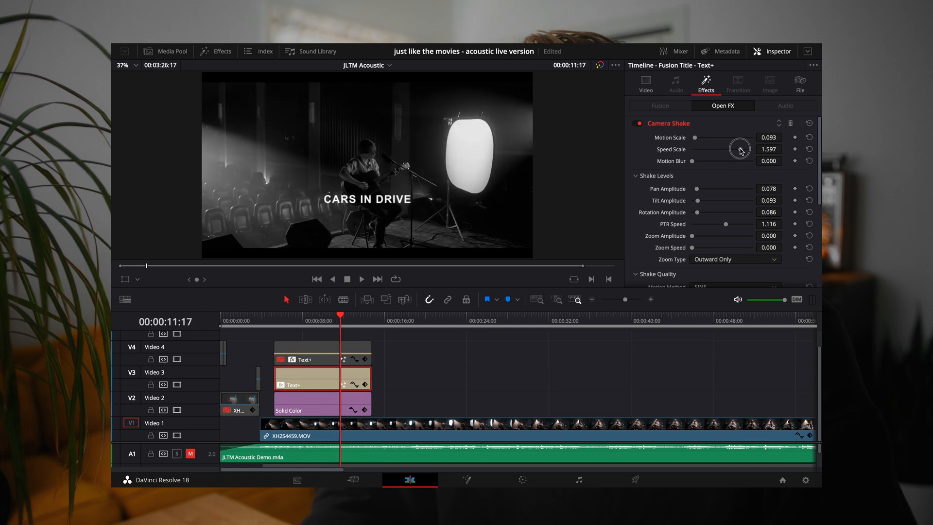
{"action": "left_click_drag", "start_coordinate": [740, 149], "coordinate": [746, 148]}
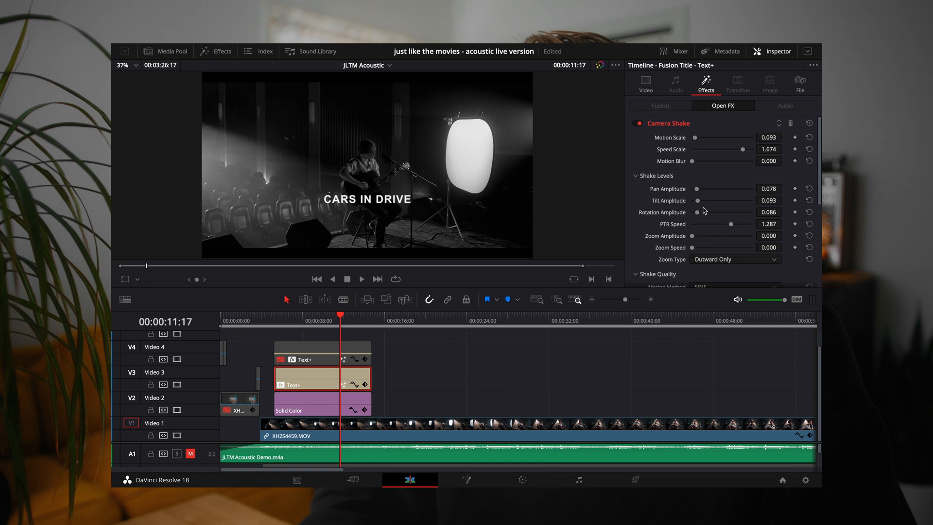
{"action": "left_click_drag", "start_coordinate": [697, 201], "coordinate": [700, 200]}
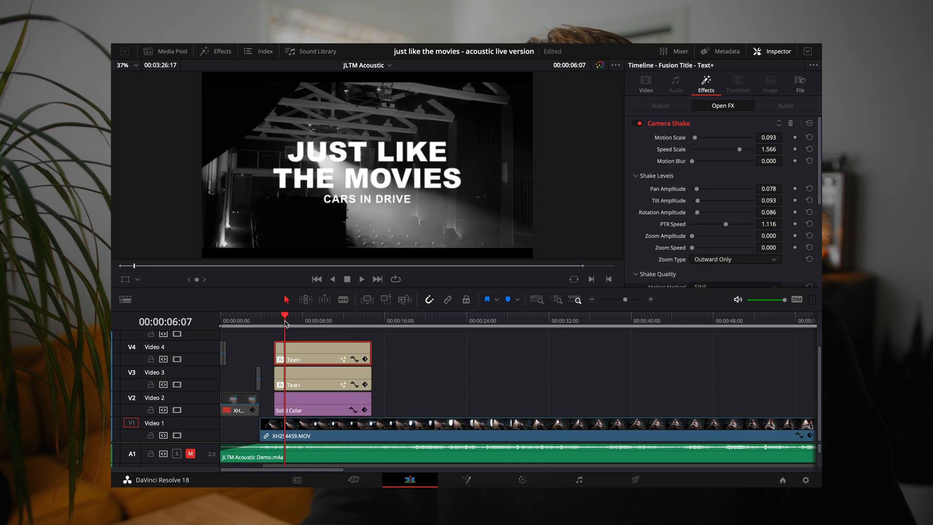
{"action": "left_click", "coordinate": [362, 279]}
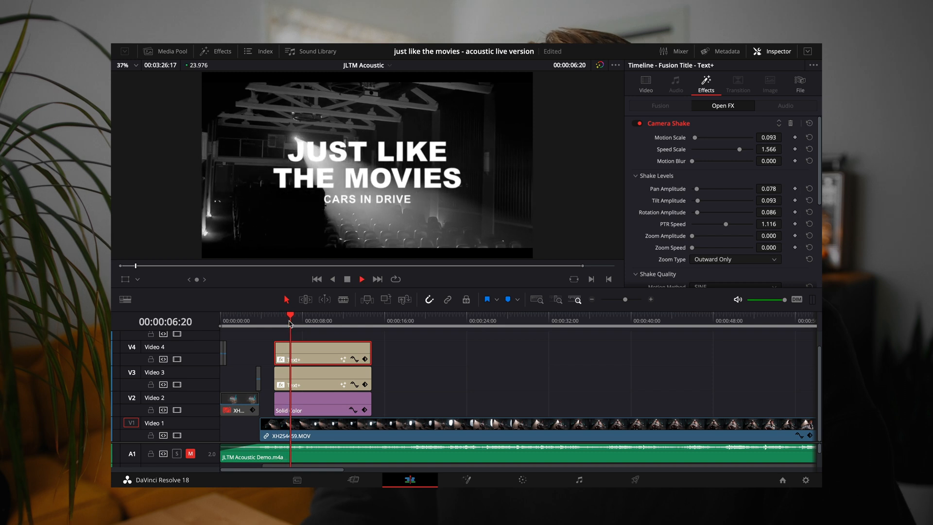
{"action": "left_click", "coordinate": [324, 320]}
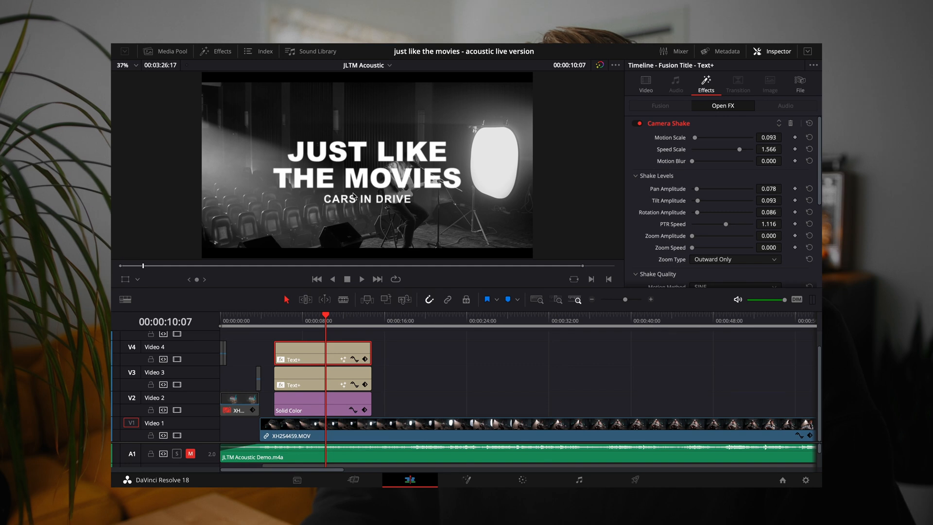
{"action": "mouse_move", "coordinate": [370, 160]}
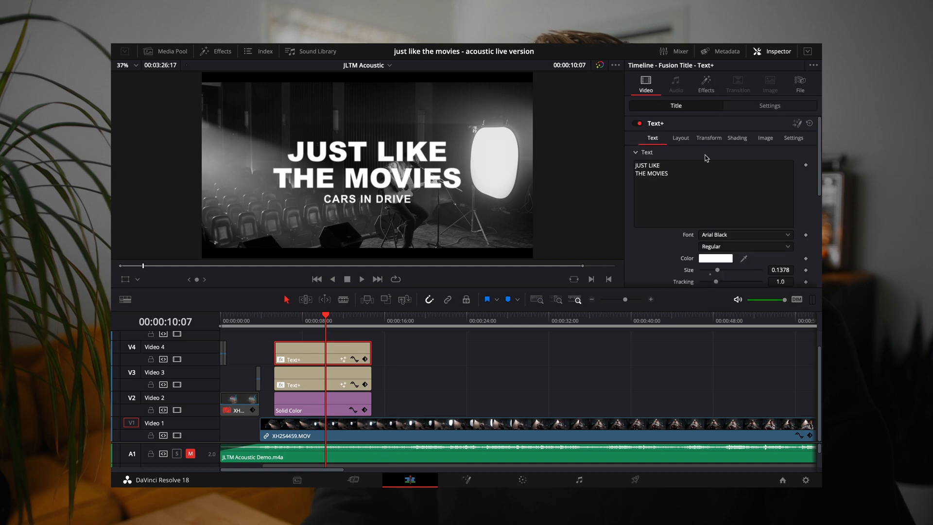
Reduce the CARS IN DRIVE subtitle's text Size to about 0.035
{"action": "left_click", "coordinate": [679, 136]}
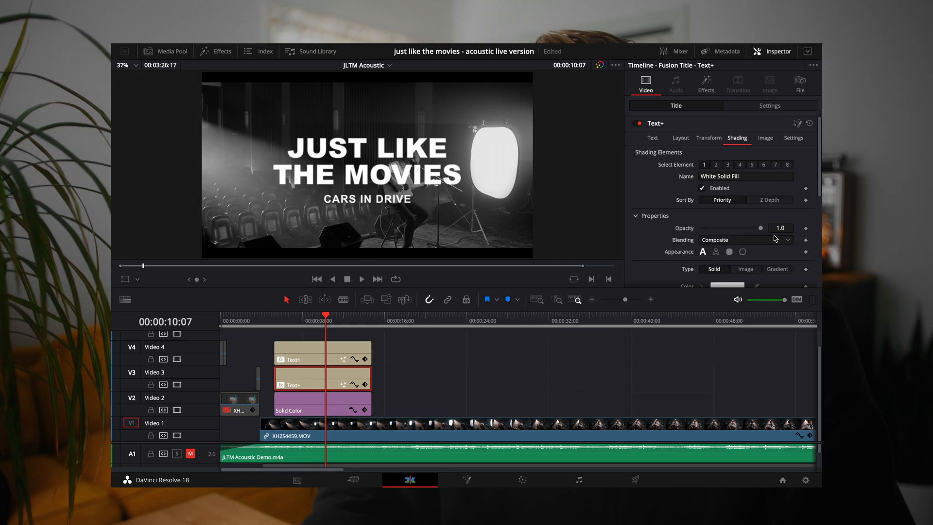
{"action": "left_click", "coordinate": [680, 137]}
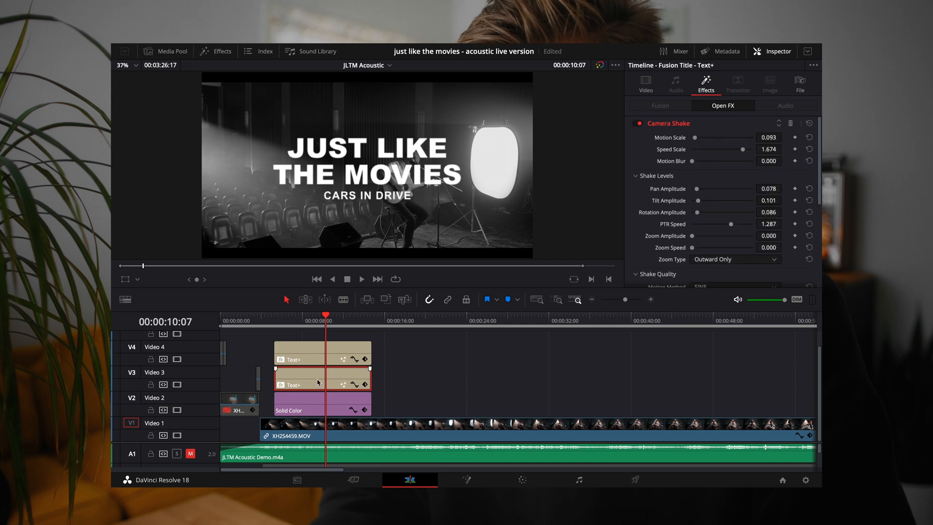
{"action": "left_click", "coordinate": [645, 84]}
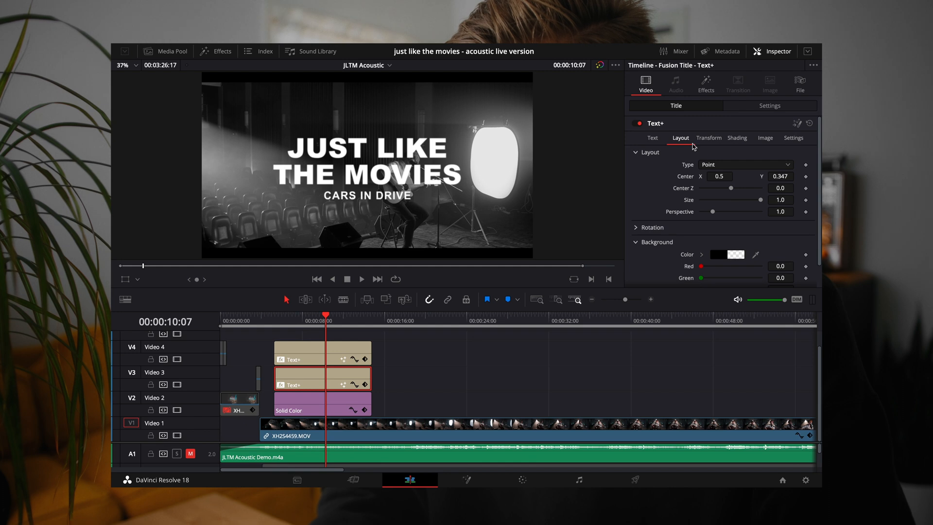
{"action": "left_click", "coordinate": [653, 137]}
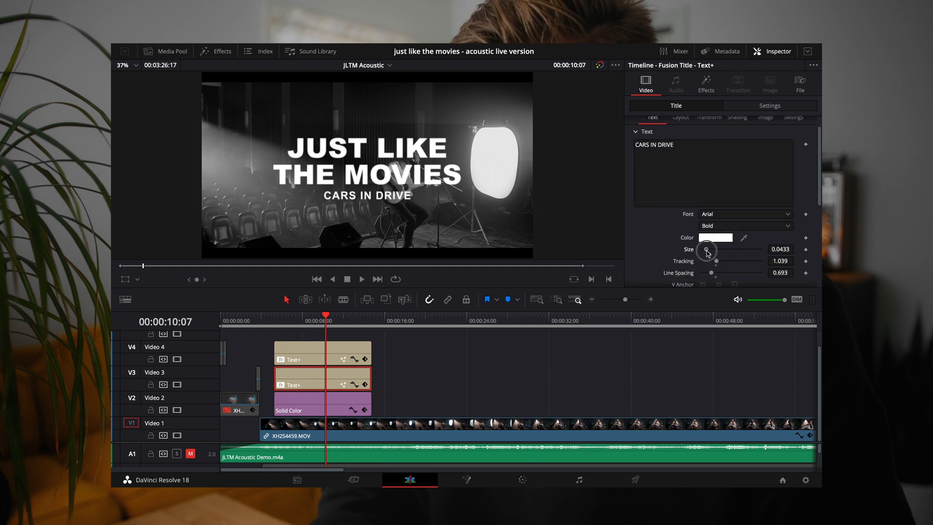
{"action": "left_click_drag", "start_coordinate": [709, 249], "coordinate": [705, 249]}
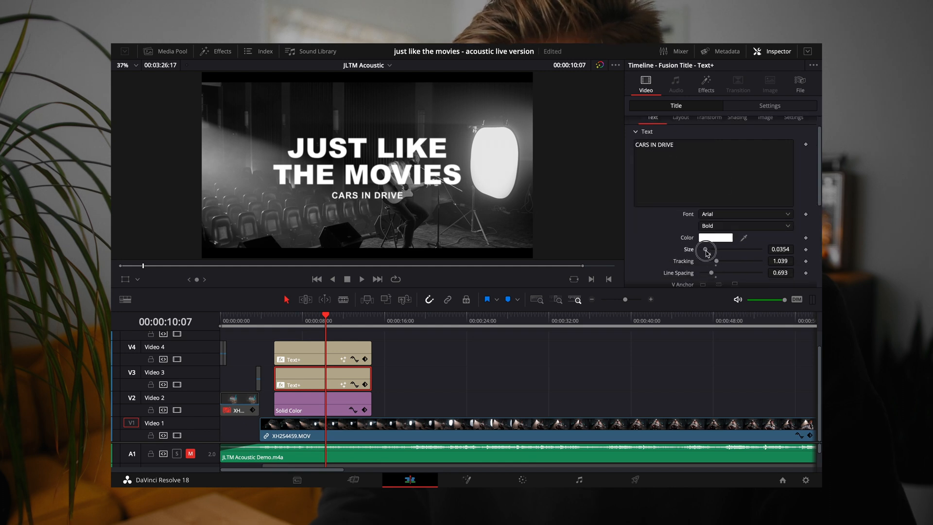
{"action": "left_click", "coordinate": [297, 321]}
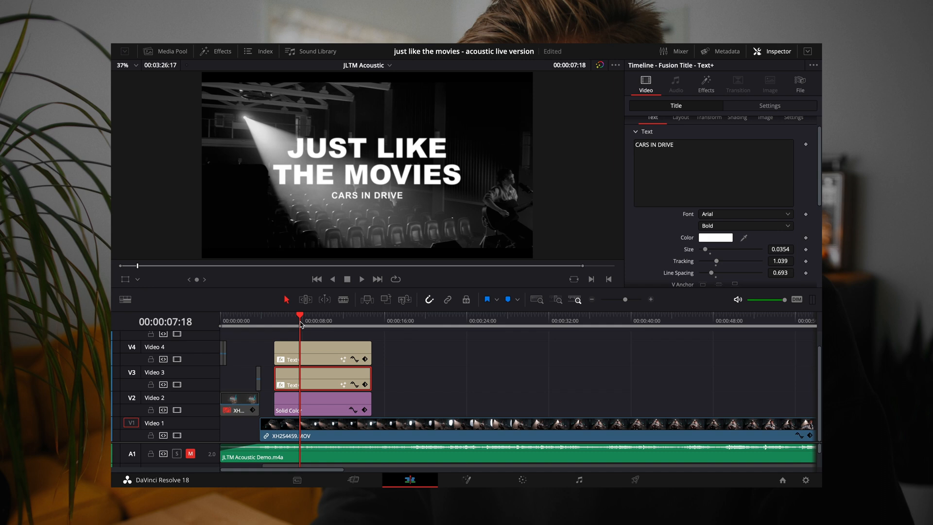
Switch to the Color page and make the Film Grain size much finer
{"action": "left_click", "coordinate": [680, 117]}
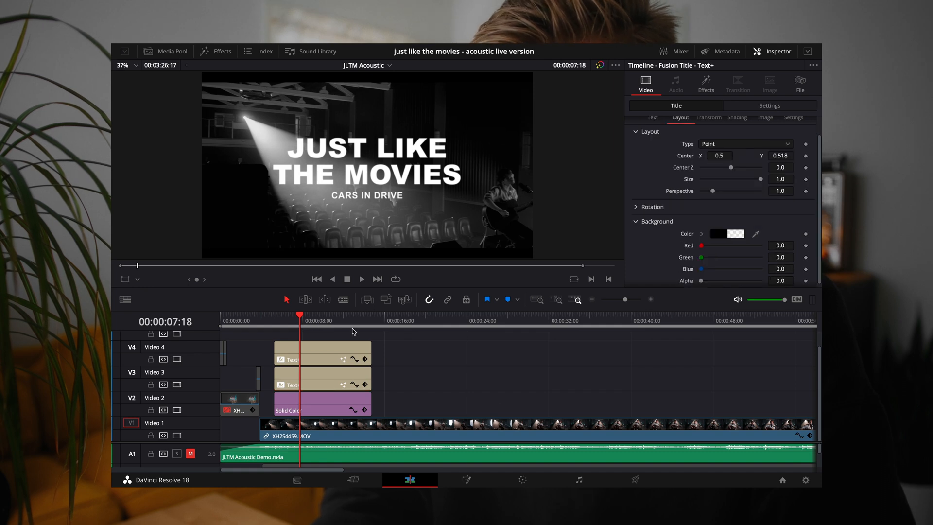
{"action": "mouse_move", "coordinate": [383, 149]}
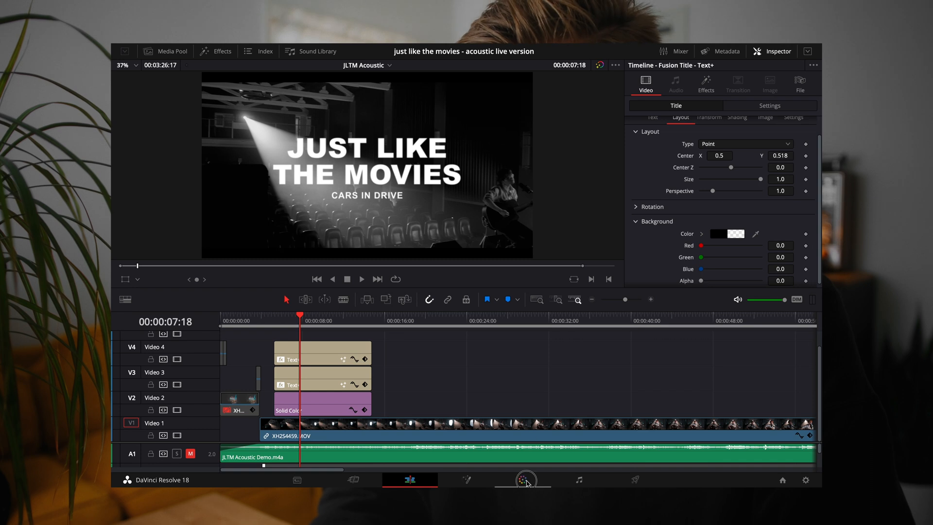
{"action": "left_click", "coordinate": [521, 479]}
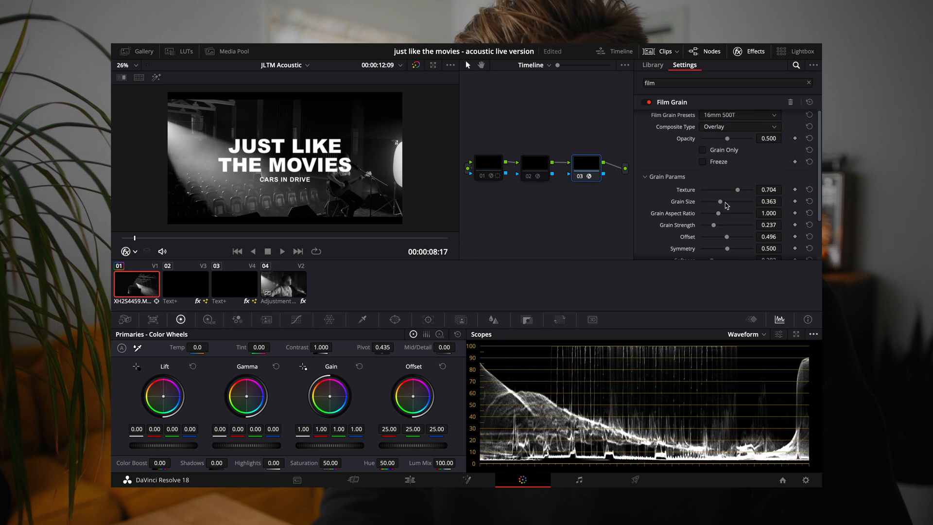
{"action": "left_click_drag", "start_coordinate": [719, 201], "coordinate": [706, 201]}
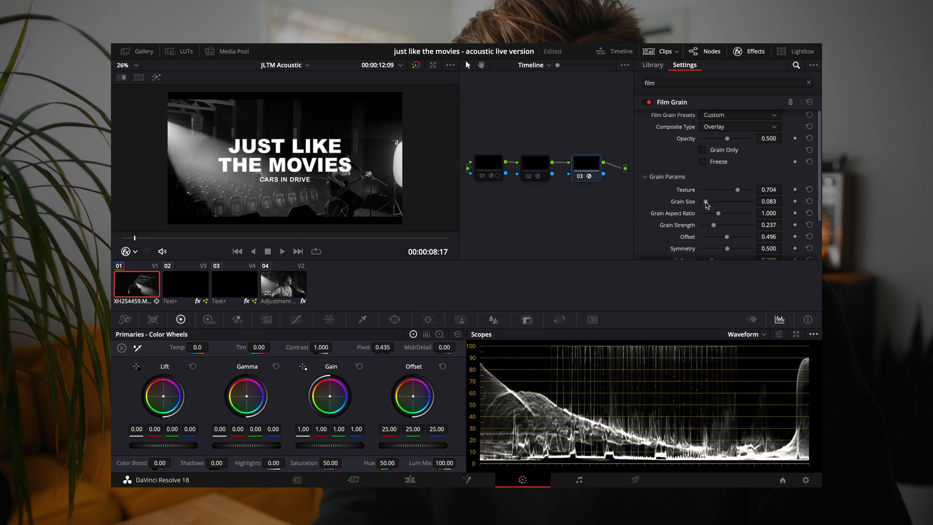
Raise Grain Strength and lower the grain's opacity to about 0.35
{"action": "left_click_drag", "start_coordinate": [726, 224], "coordinate": [740, 224]}
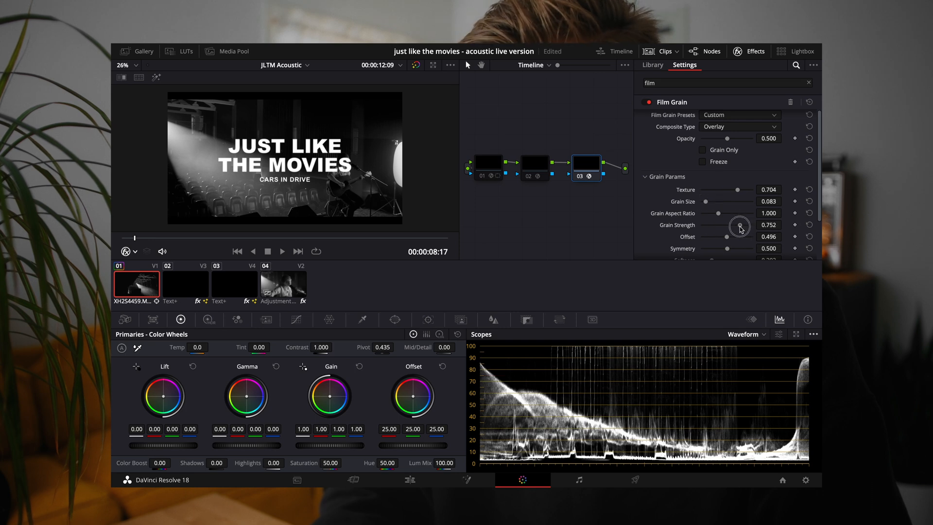
{"action": "left_click_drag", "start_coordinate": [730, 224], "coordinate": [745, 224]}
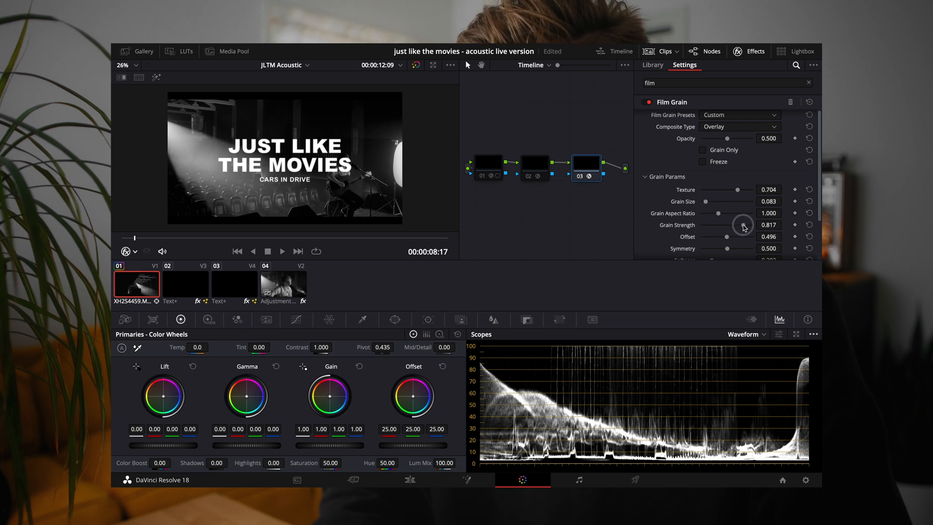
{"action": "left_click_drag", "start_coordinate": [740, 224], "coordinate": [745, 224]}
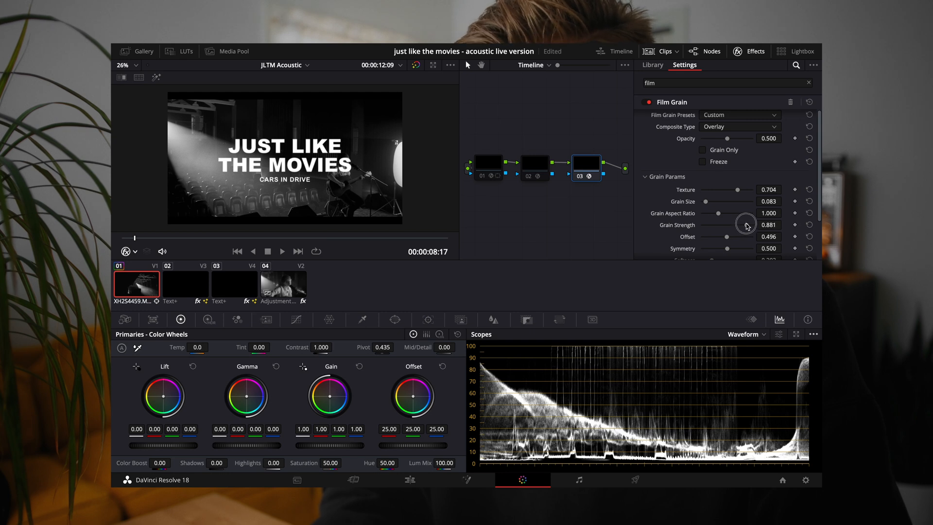
{"action": "left_click_drag", "start_coordinate": [746, 138], "coordinate": [723, 137]}
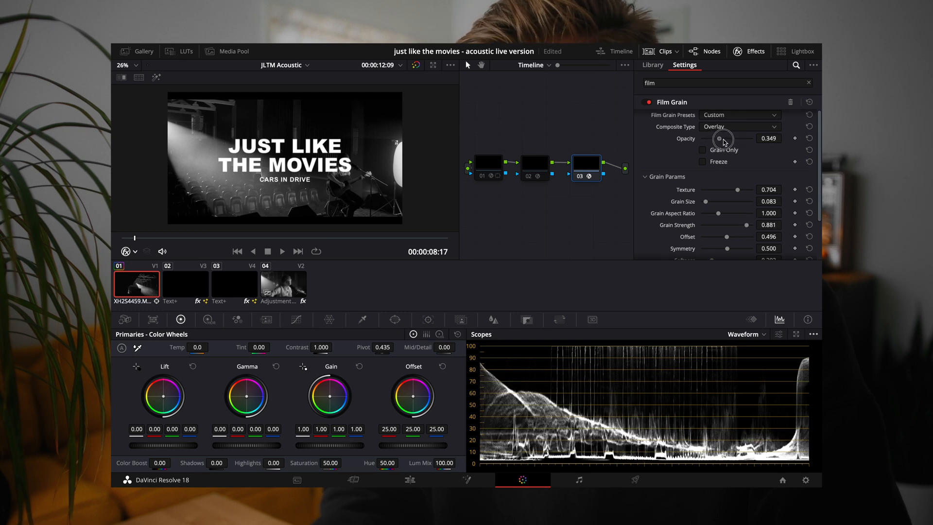
{"action": "left_click_drag", "start_coordinate": [720, 137], "coordinate": [732, 140]}
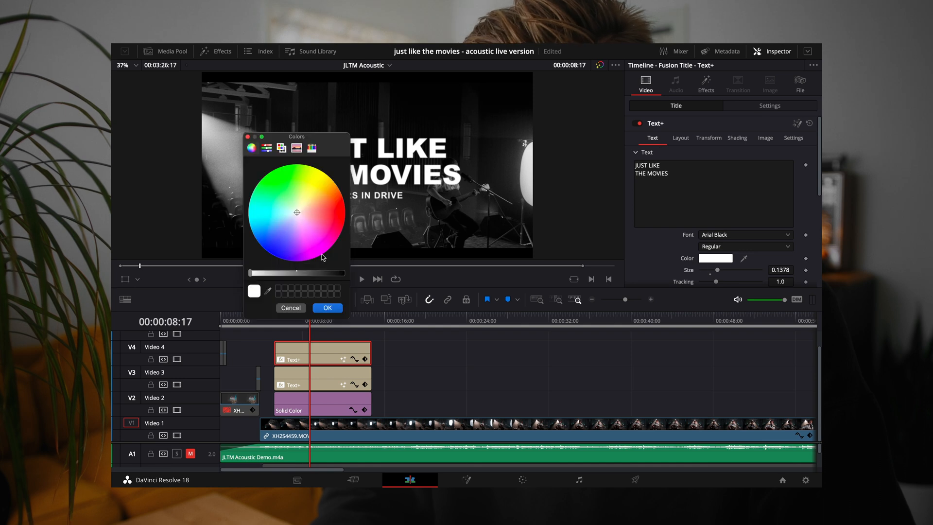
Set the main title colour to Snow white from the Crayons palette
{"action": "left_click", "coordinate": [320, 184]}
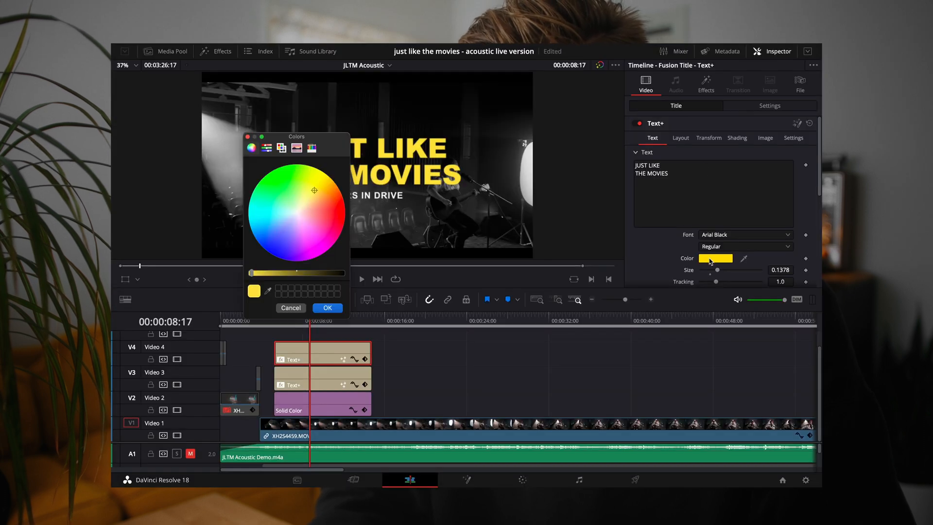
{"action": "left_click", "coordinate": [266, 148]}
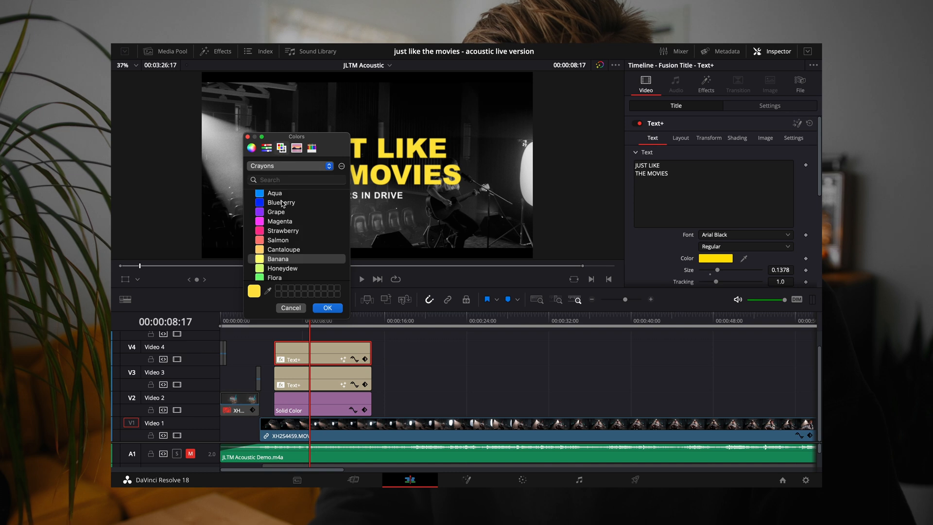
{"action": "scroll", "scroll_direction": "down", "scroll_amount": 3}
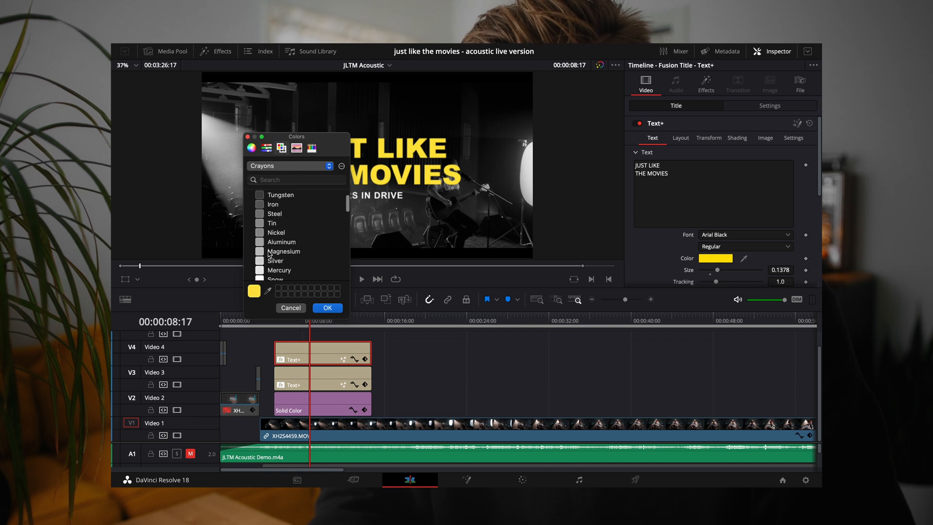
{"action": "left_click", "coordinate": [275, 272]}
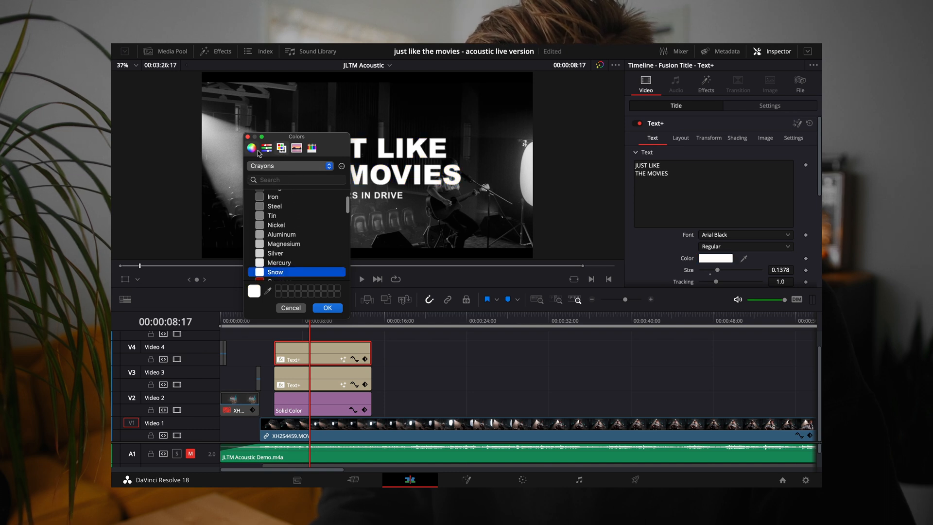
{"action": "left_click", "coordinate": [250, 148]}
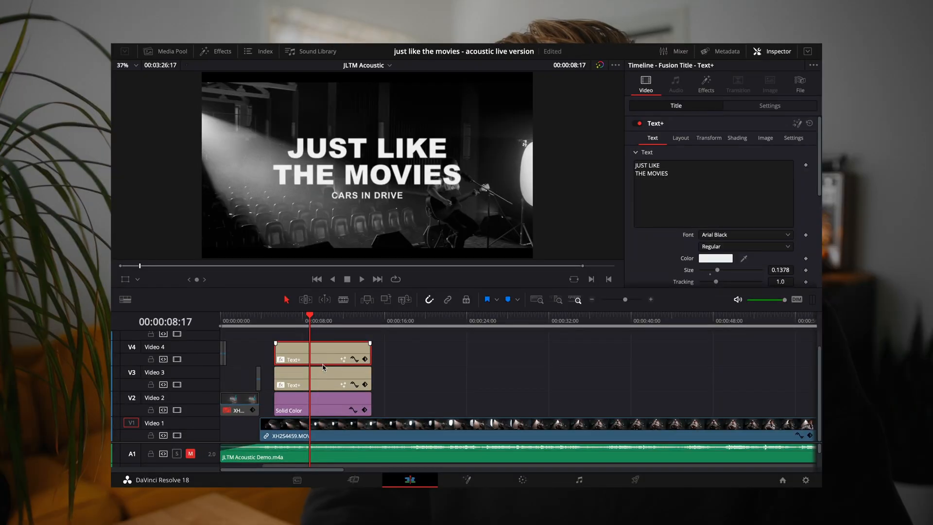
Open the V4 Text+ title clip in the Fusion page
{"action": "left_click", "coordinate": [321, 347]}
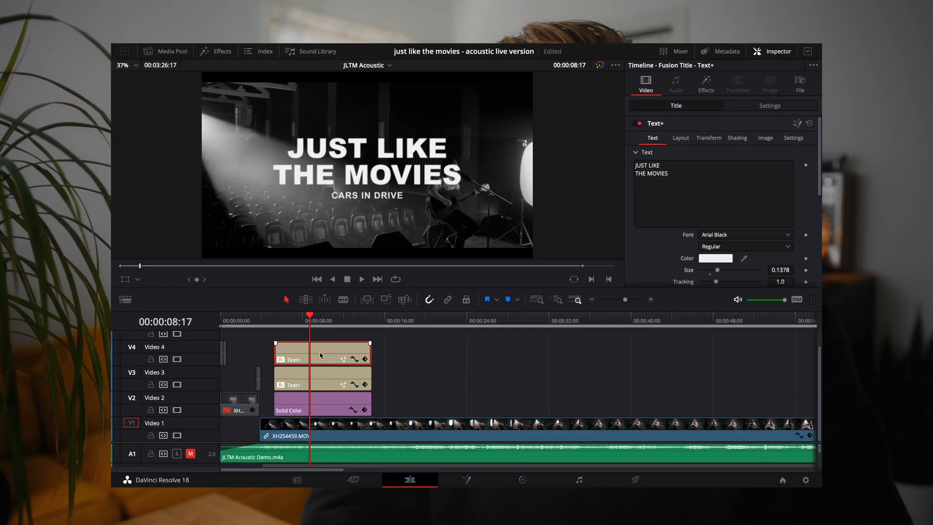
{"action": "right_click", "coordinate": [322, 355]}
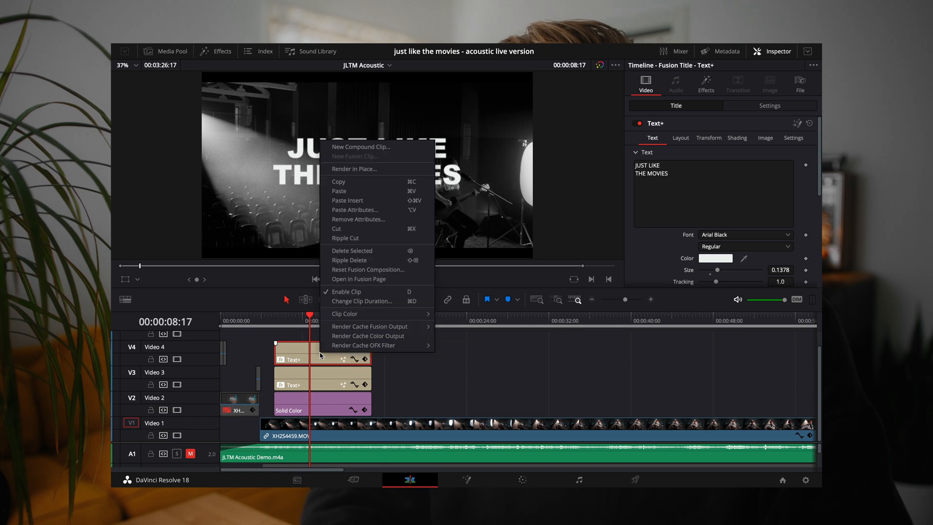
{"action": "mouse_move", "coordinate": [359, 279]}
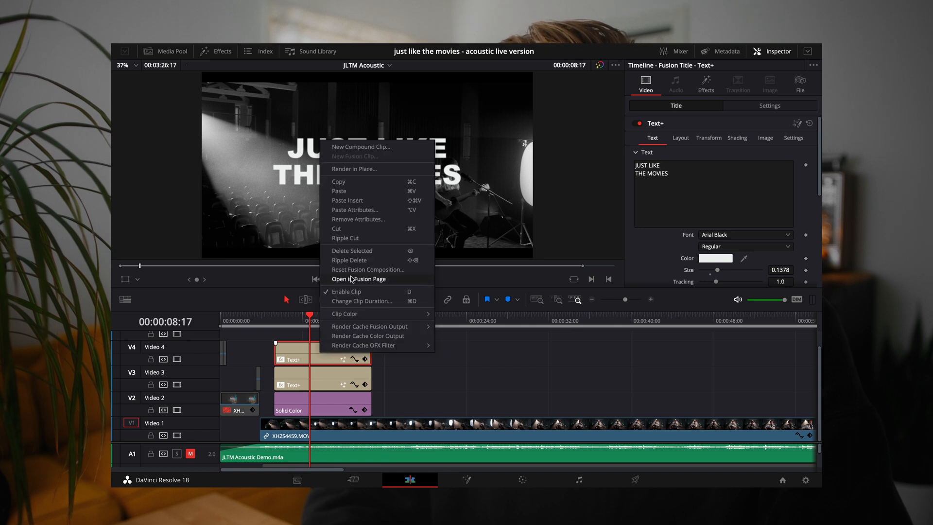
{"action": "left_click", "coordinate": [358, 279]}
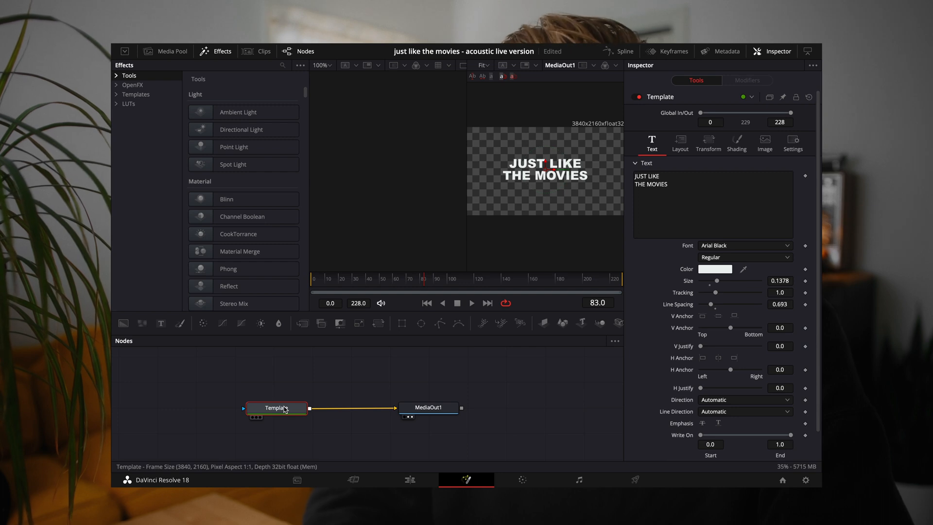
Save the Template node's settings to the Desktop as 'Main Text Preset 01.setting'
{"action": "left_click", "coordinate": [128, 74]}
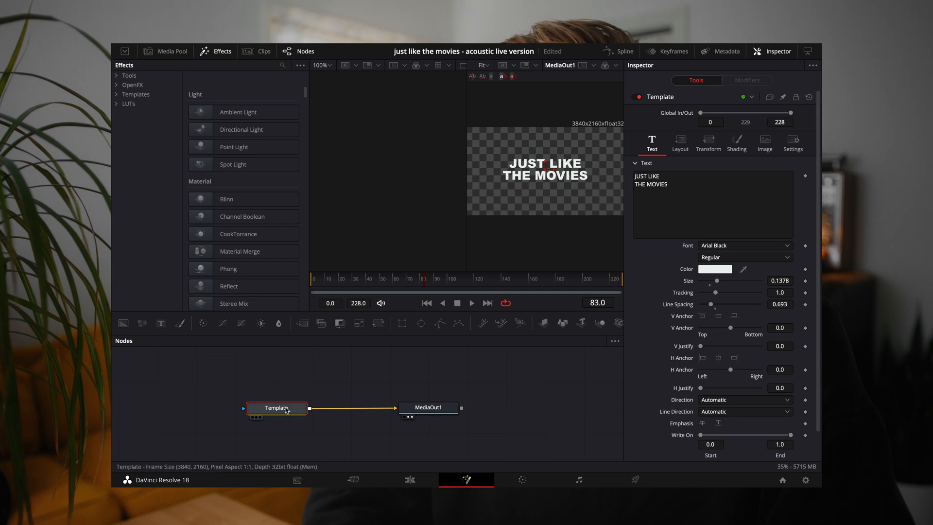
{"action": "right_click", "coordinate": [277, 407]}
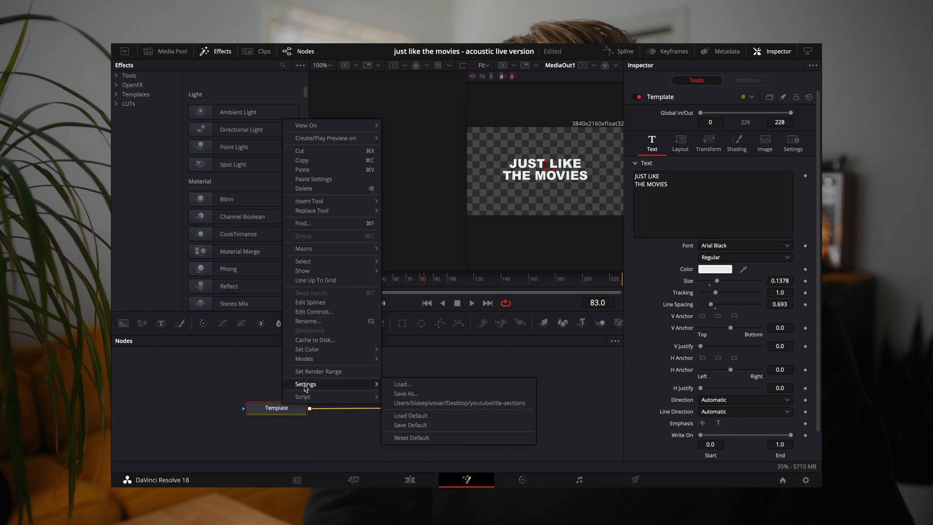
{"action": "left_click", "coordinate": [405, 393]}
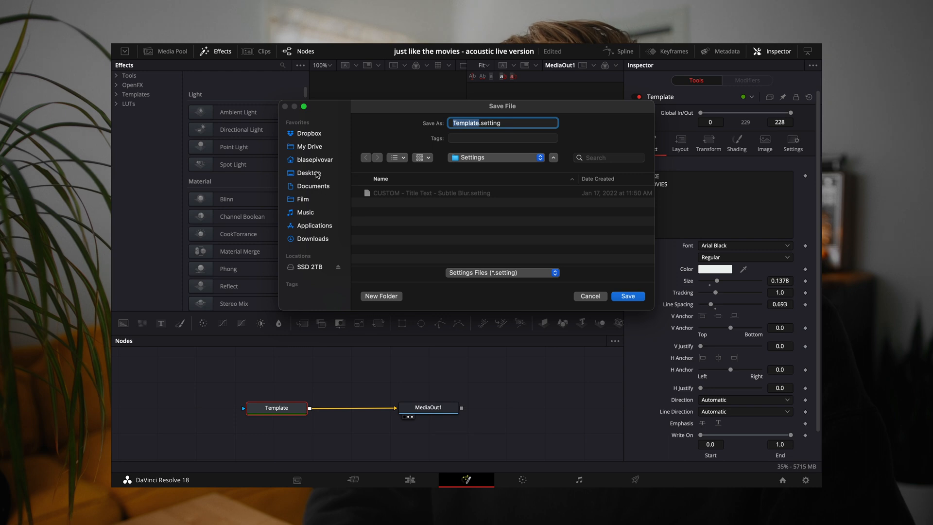
{"action": "left_click", "coordinate": [308, 173]}
{"action": "type", "text": "Main Tex"}
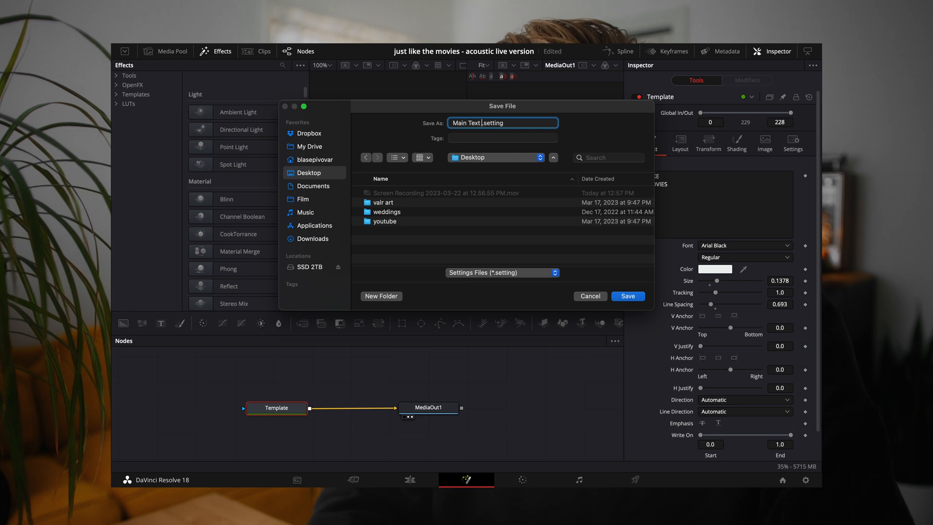
{"action": "type", "text": "Preset 01"}
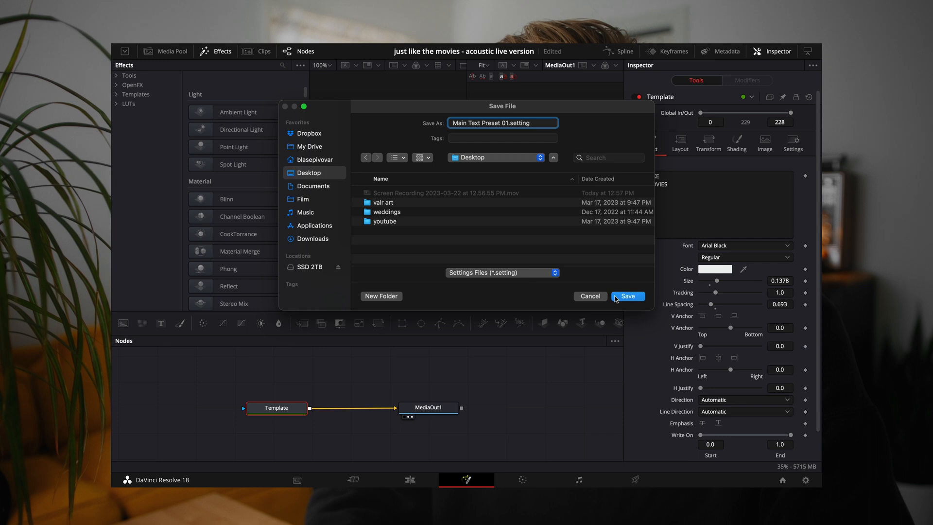
{"action": "left_click", "coordinate": [626, 295]}
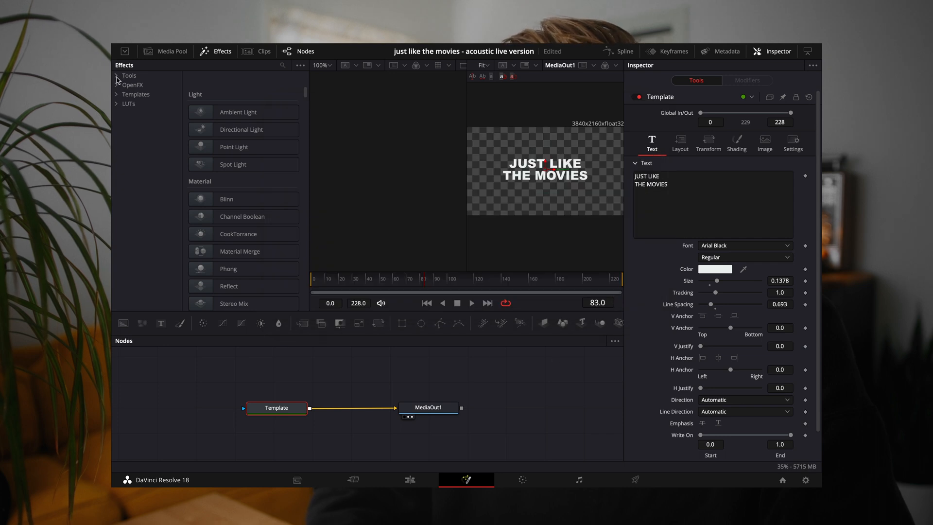
Expand Templates > Edit and go to where the title templates are stored
{"action": "left_click", "coordinate": [118, 94]}
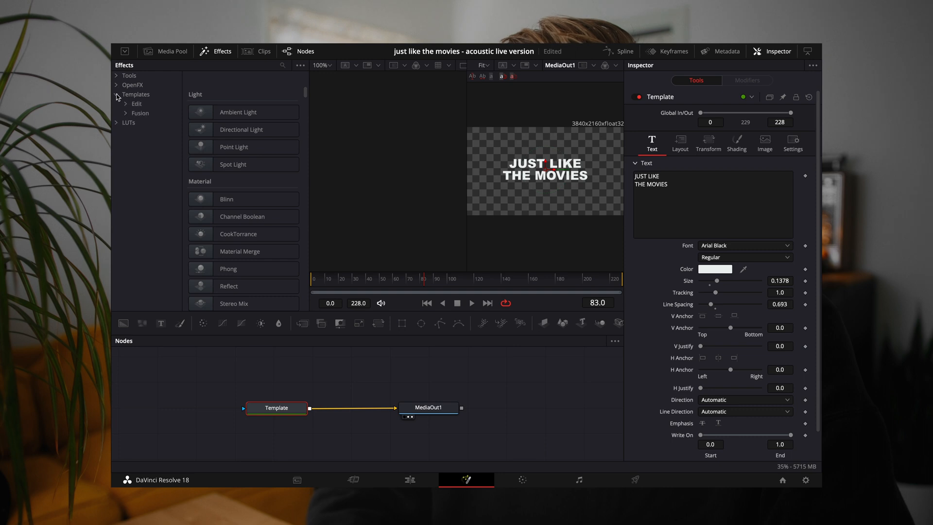
{"action": "left_click", "coordinate": [137, 104]}
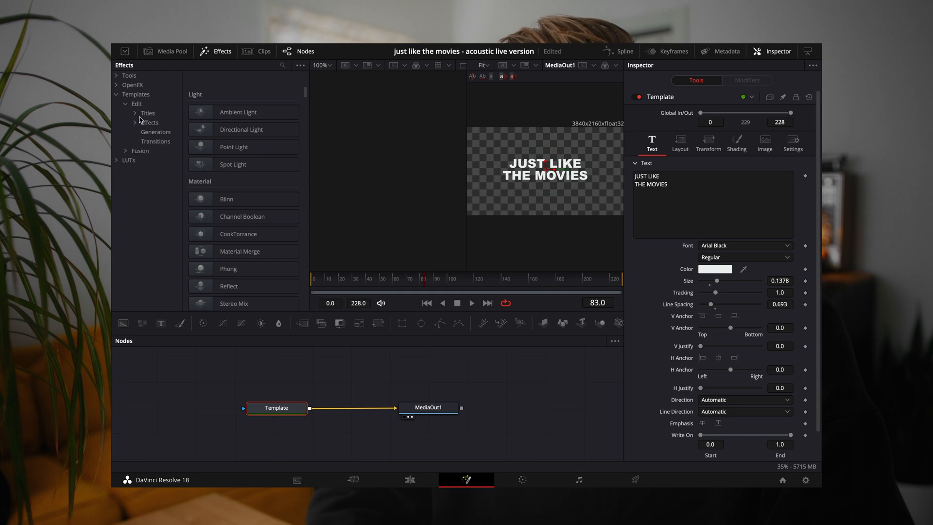
{"action": "left_click", "coordinate": [146, 113]}
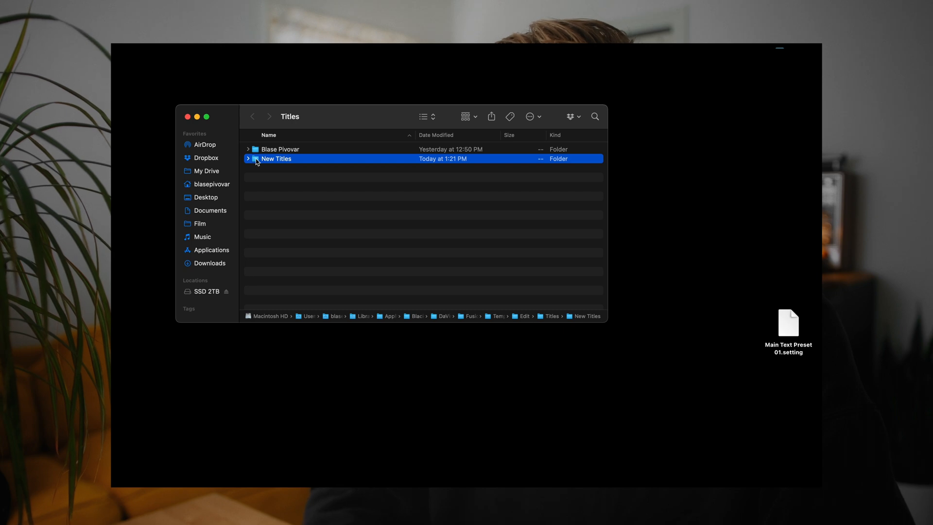
Move the preset file into the New Titles folder and close the Finder window
{"action": "double_click", "coordinate": [276, 158]}
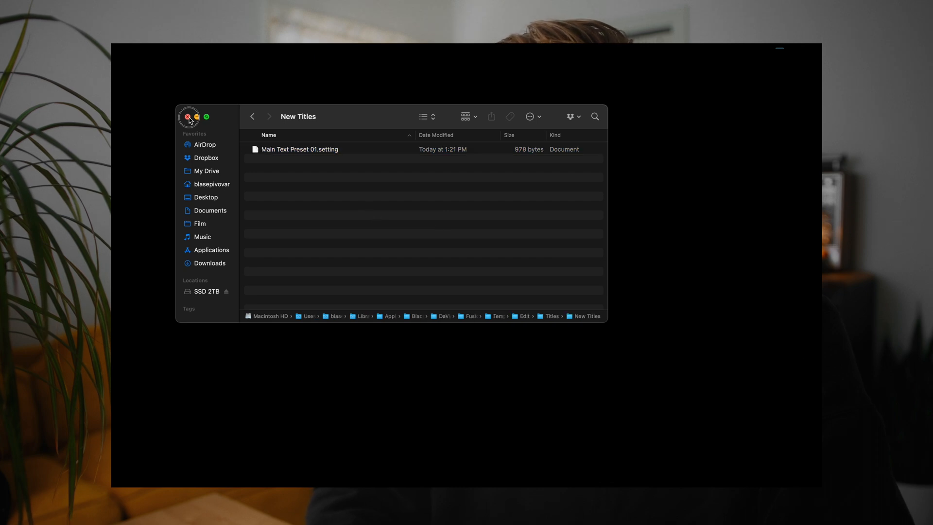
{"action": "left_click", "coordinate": [188, 117]}
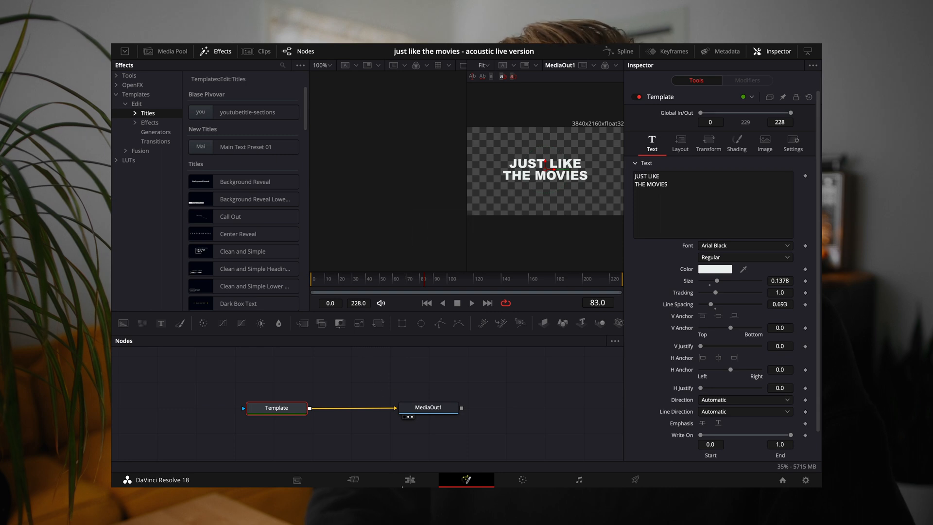
From Effects > Titles > New Titles, drop Main Text Preset 01 onto the timeline over the concert clip
{"action": "left_click", "coordinate": [409, 479]}
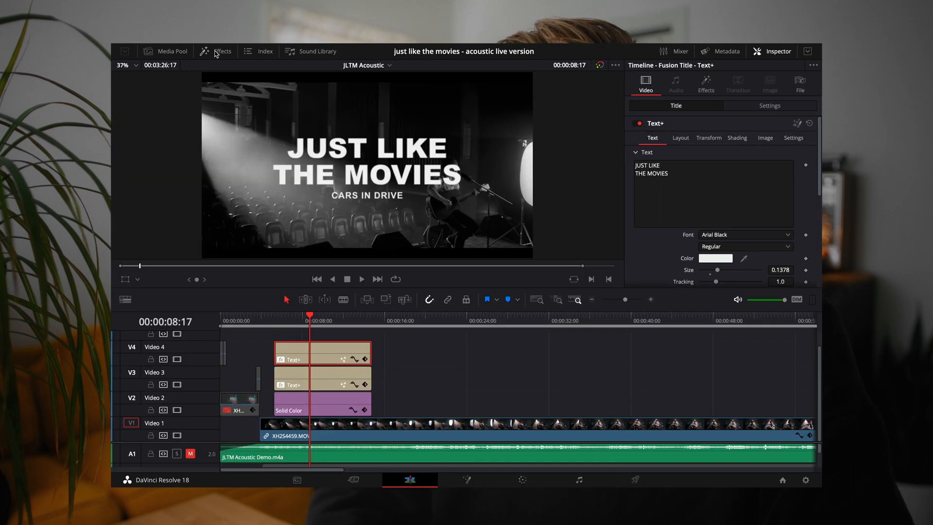
{"action": "left_click", "coordinate": [222, 52]}
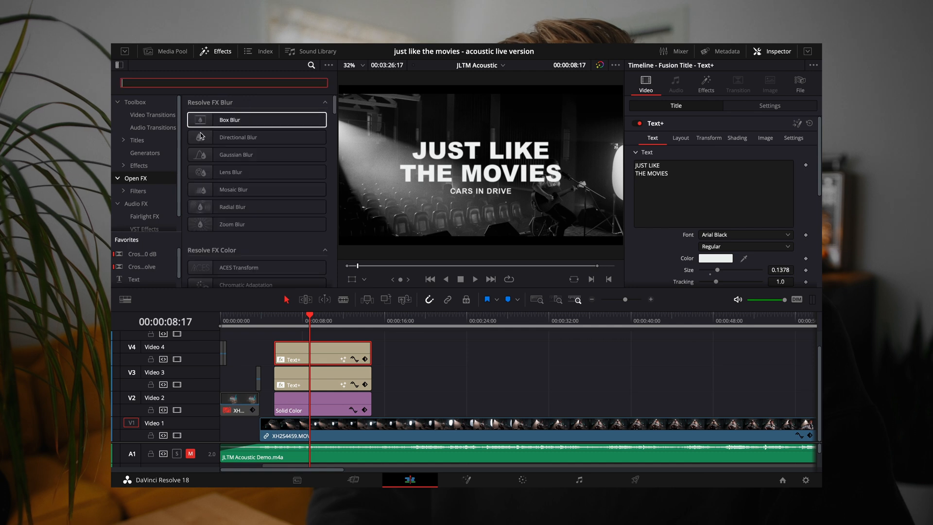
{"action": "left_click", "coordinate": [137, 140]}
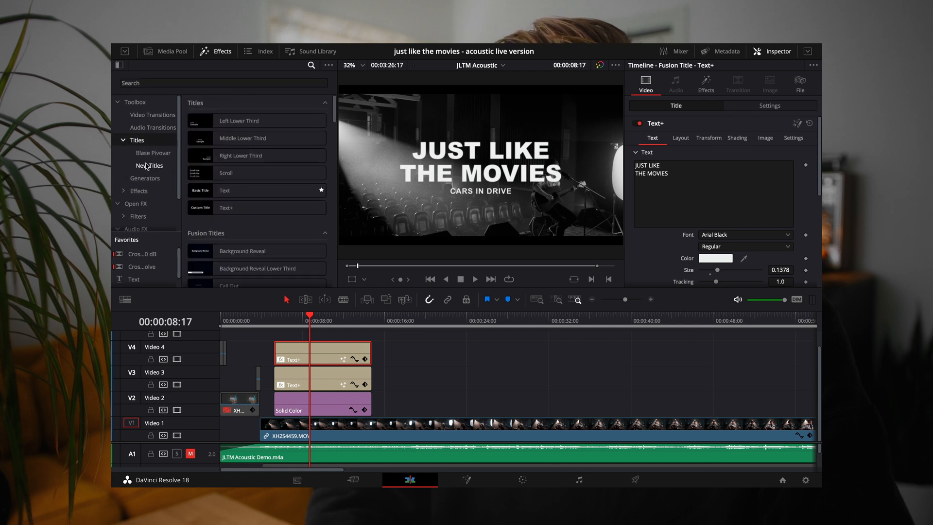
{"action": "left_click", "coordinate": [149, 165]}
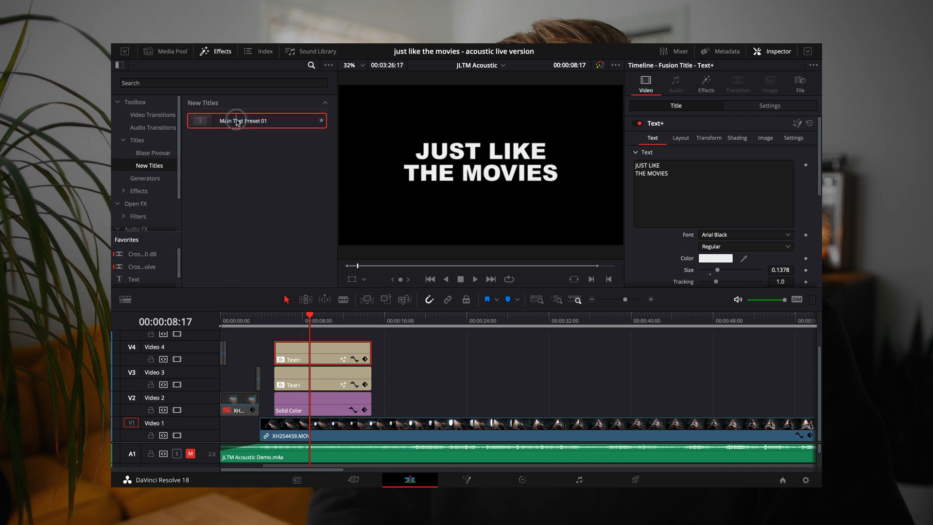
{"action": "left_click", "coordinate": [441, 313]}
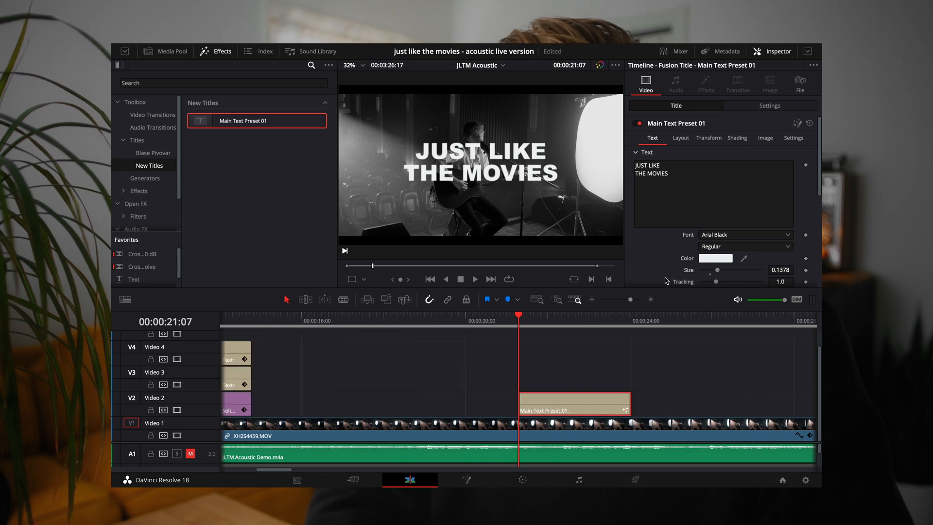
{"action": "mouse_move", "coordinate": [592, 321]}
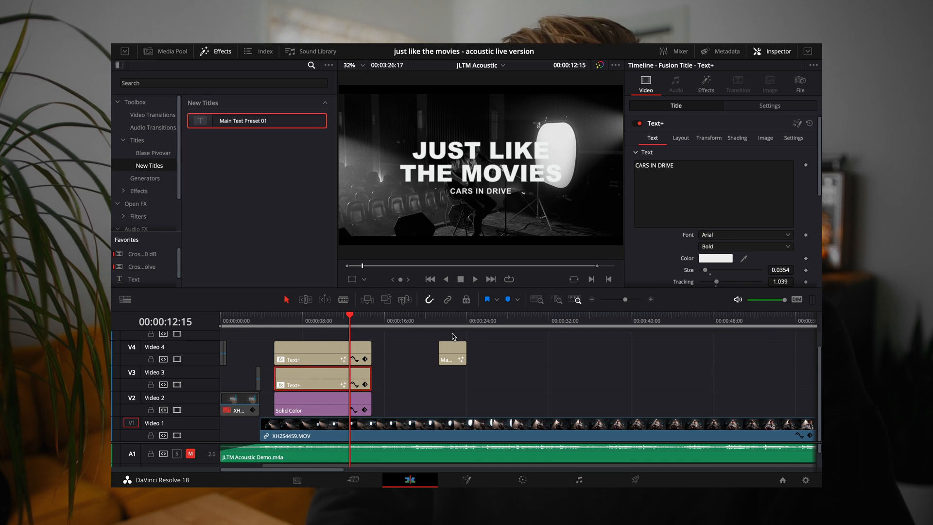
Add the Blase Pivovar youtubetitle-sections title near 32 s reading 'LIGHTING BREAKDOWN'
{"action": "left_click", "coordinate": [154, 153]}
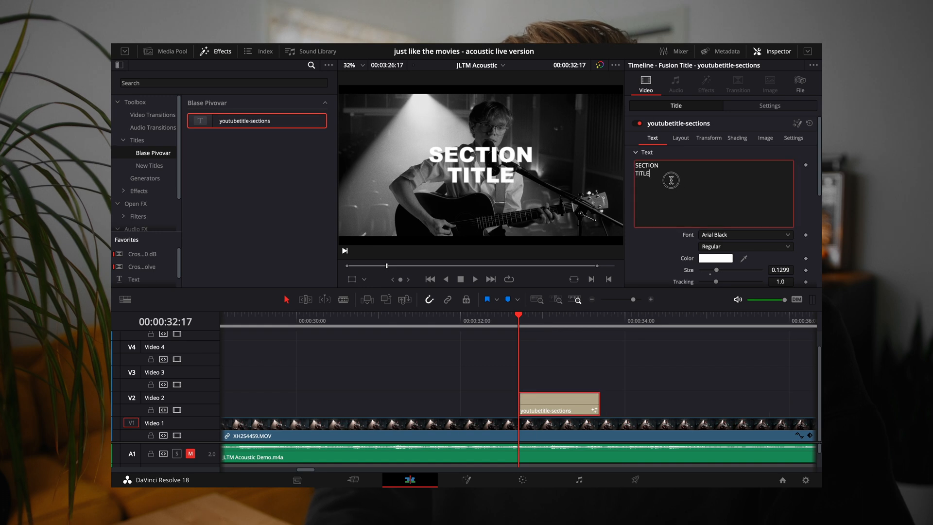
{"action": "type", "text": "LIGHTING"}
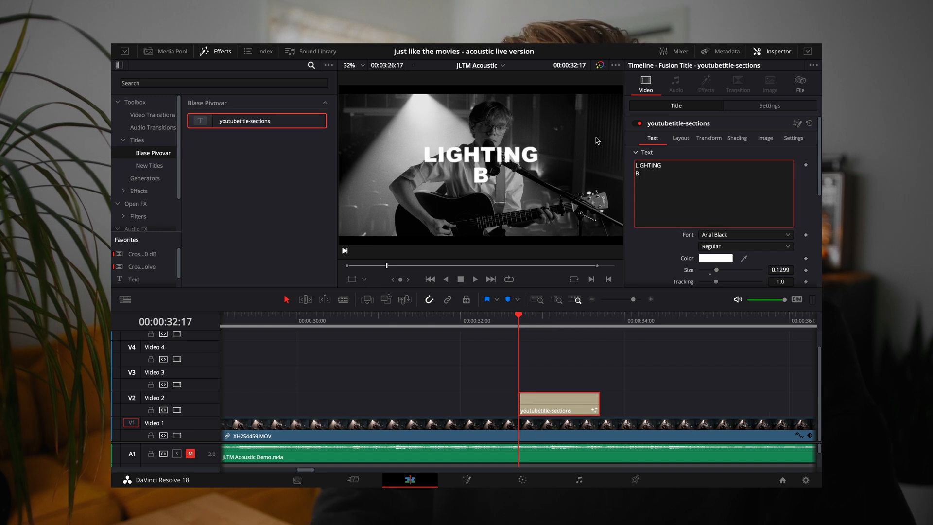
{"action": "type", "text": "REAKDOWN"}
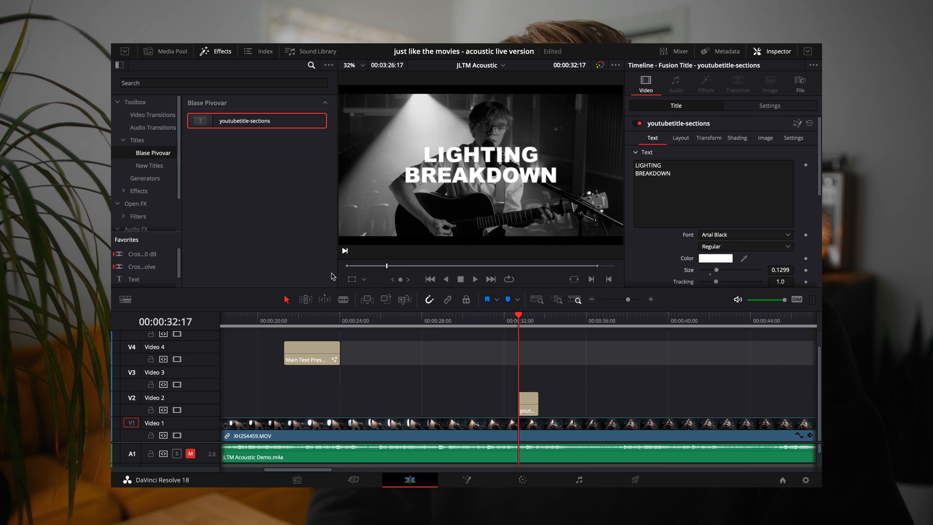
{"action": "left_click", "coordinate": [150, 165]}
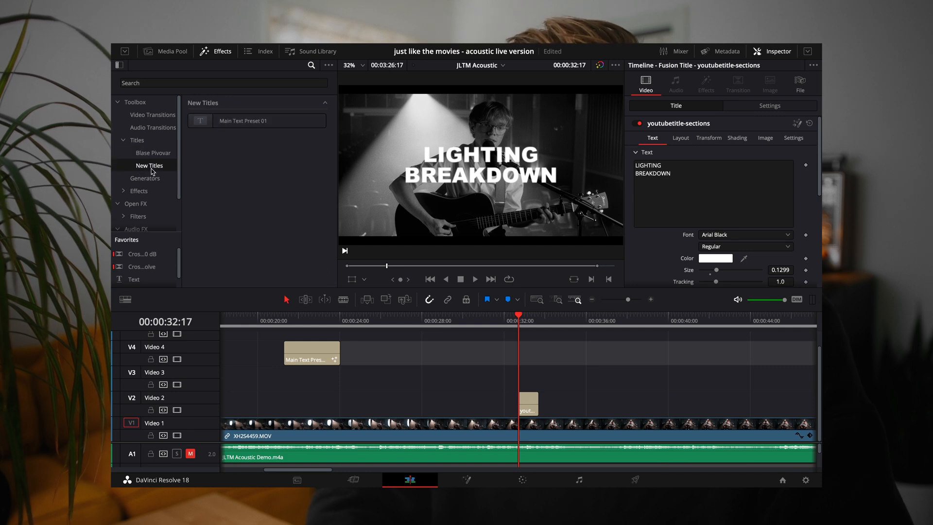